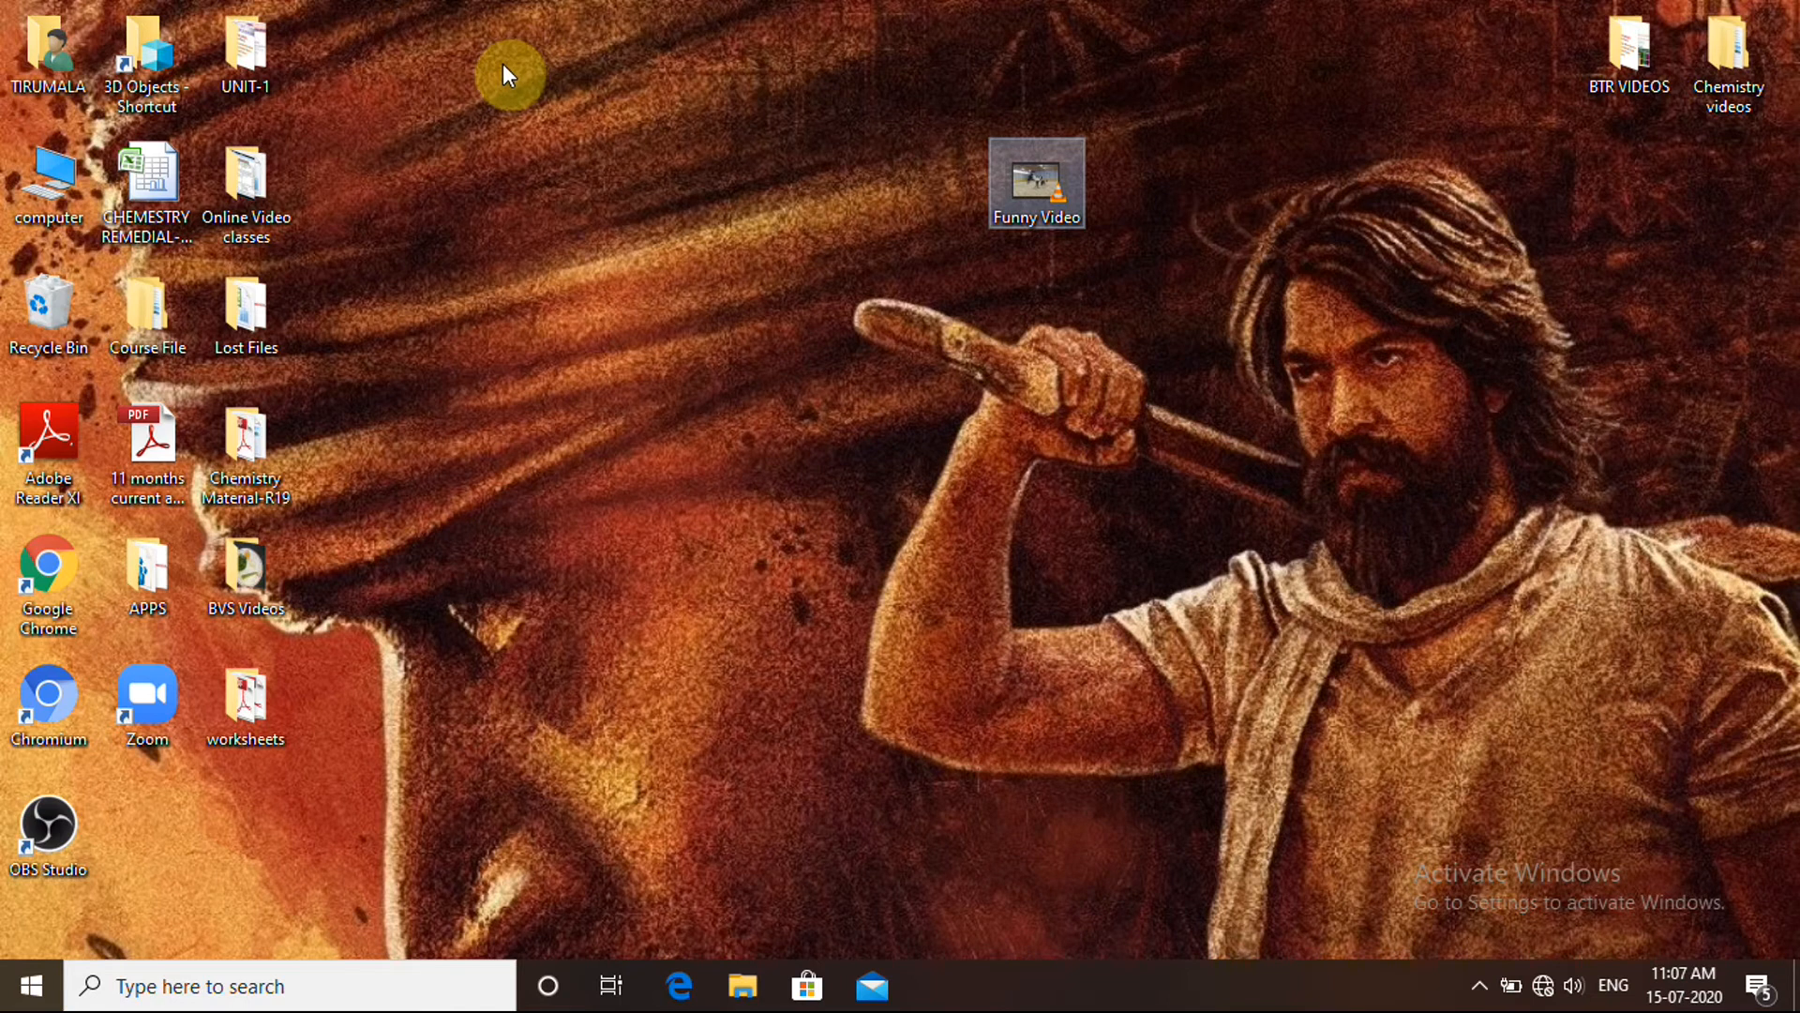
mouse_move(792, 341)
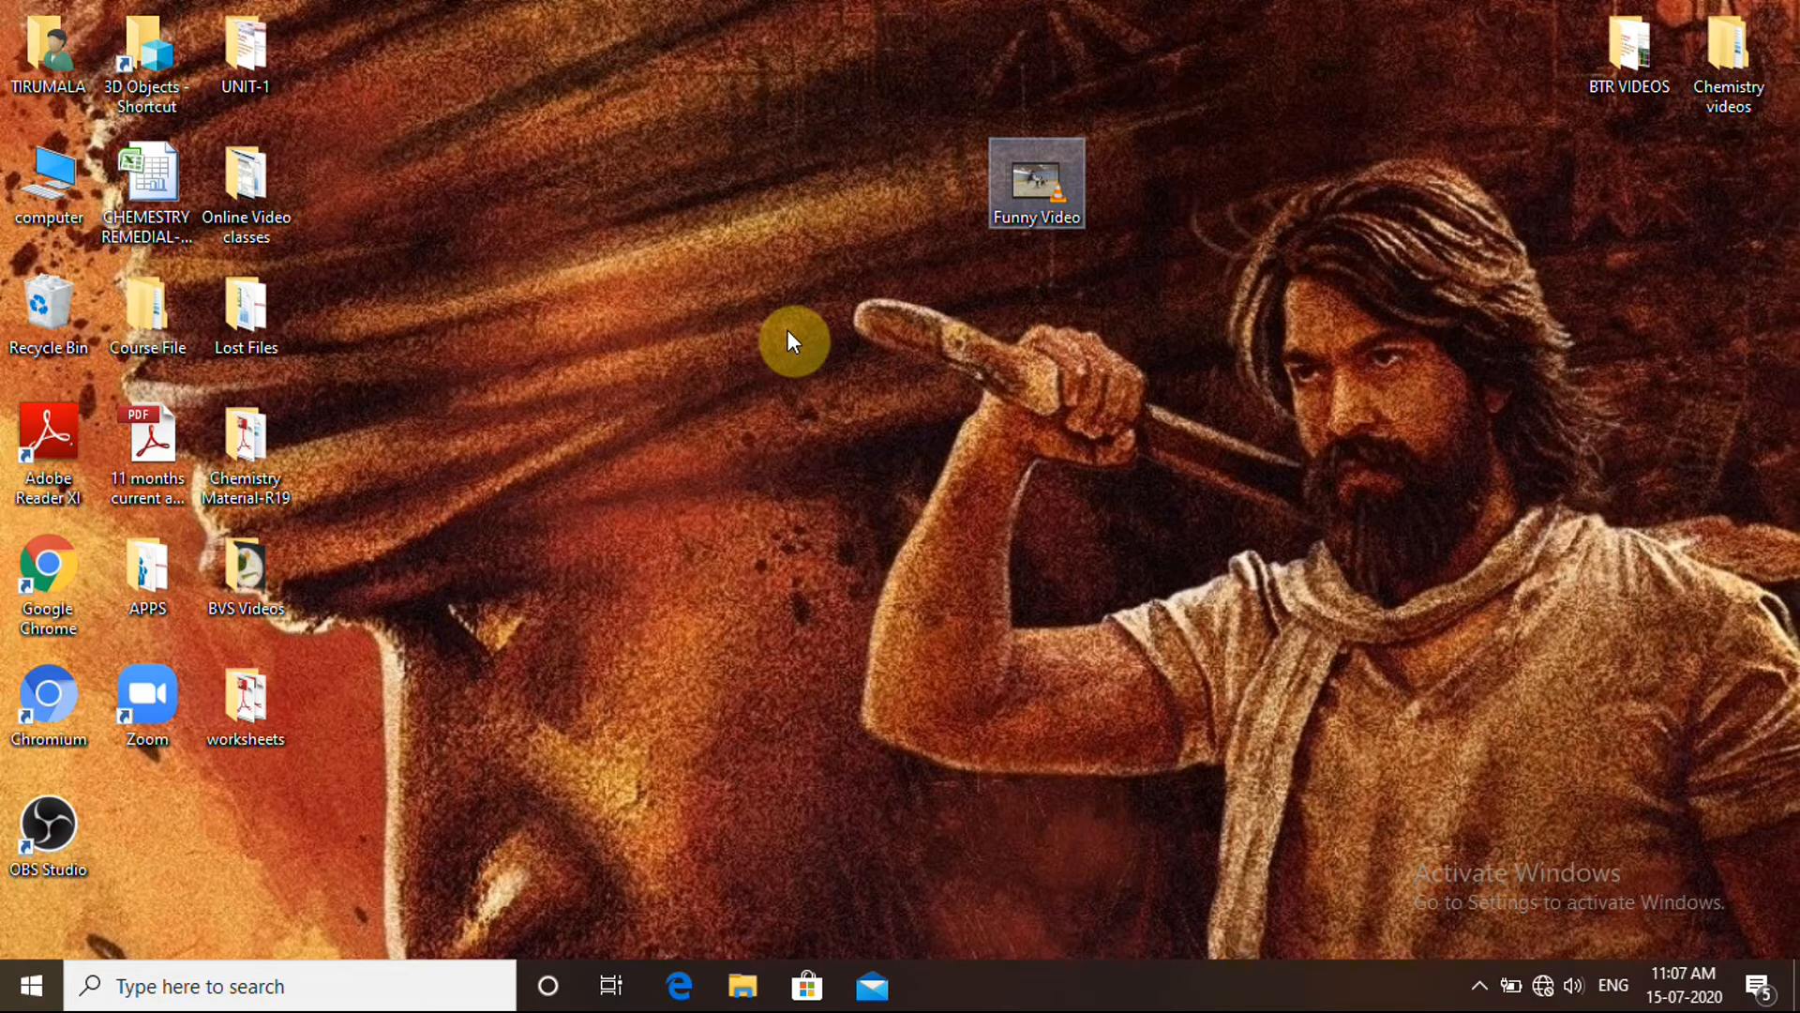
mouse_move(755, 345)
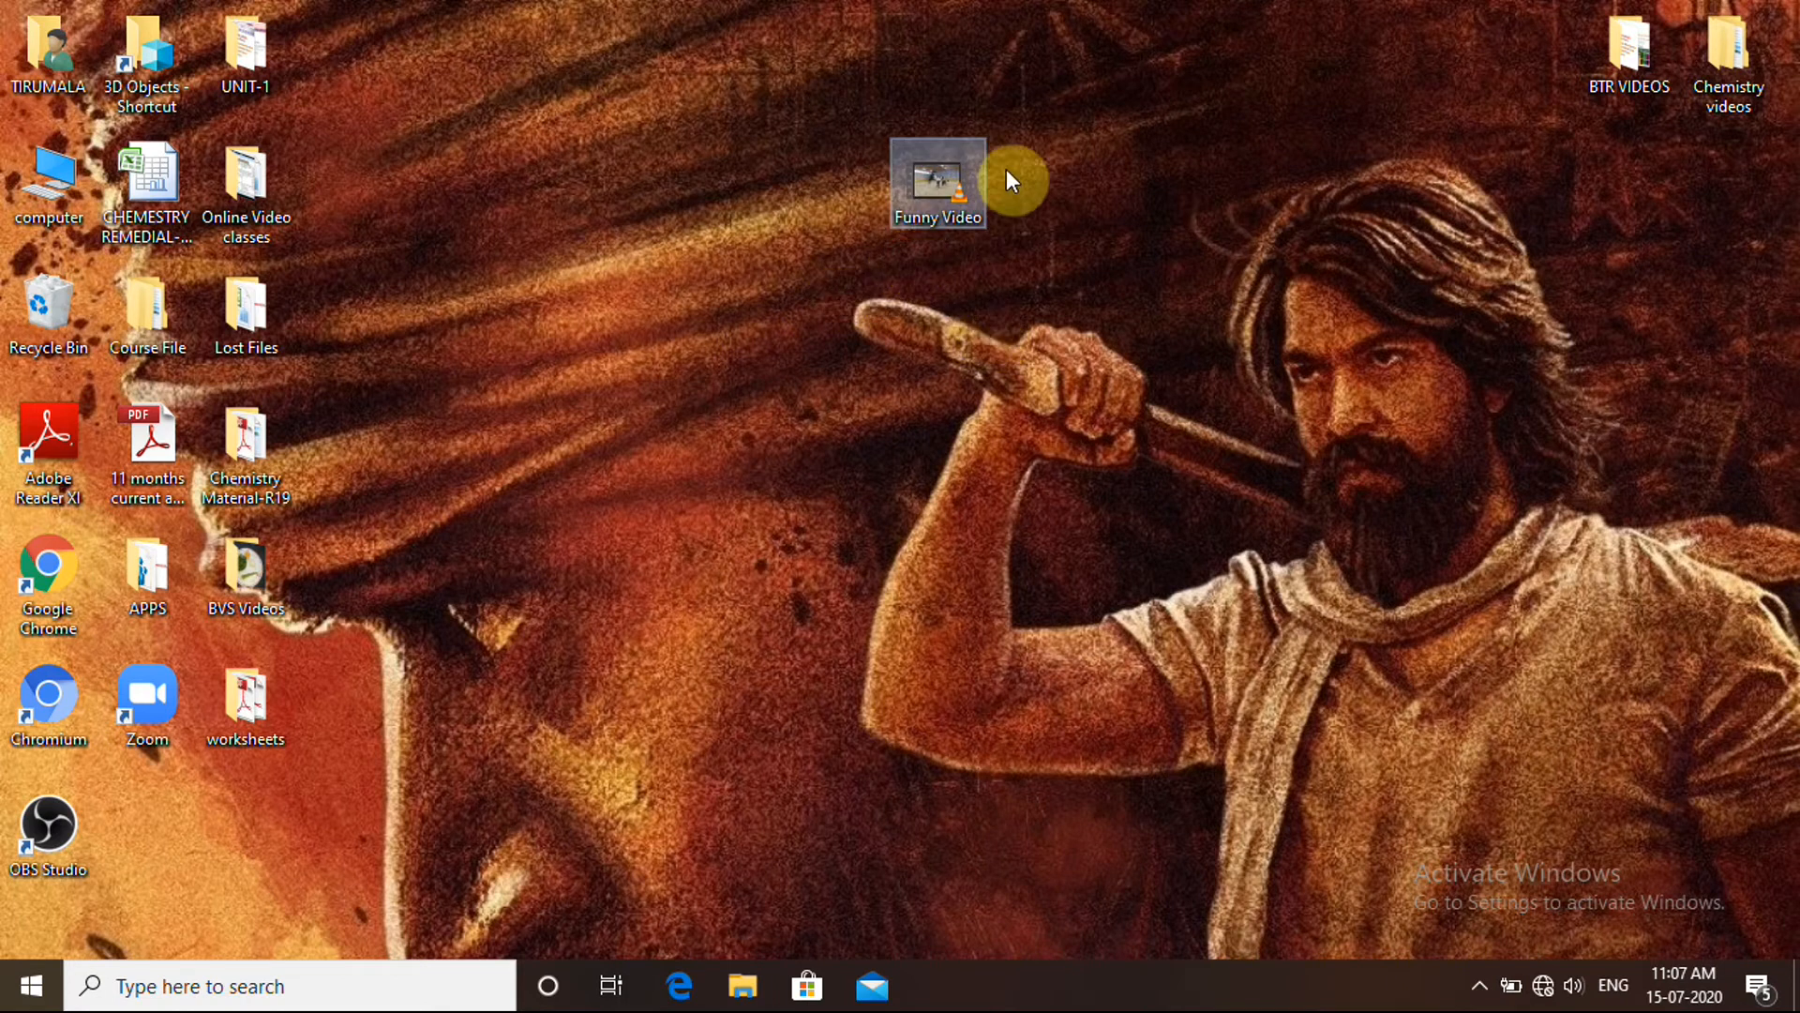
mouse_move(938, 184)
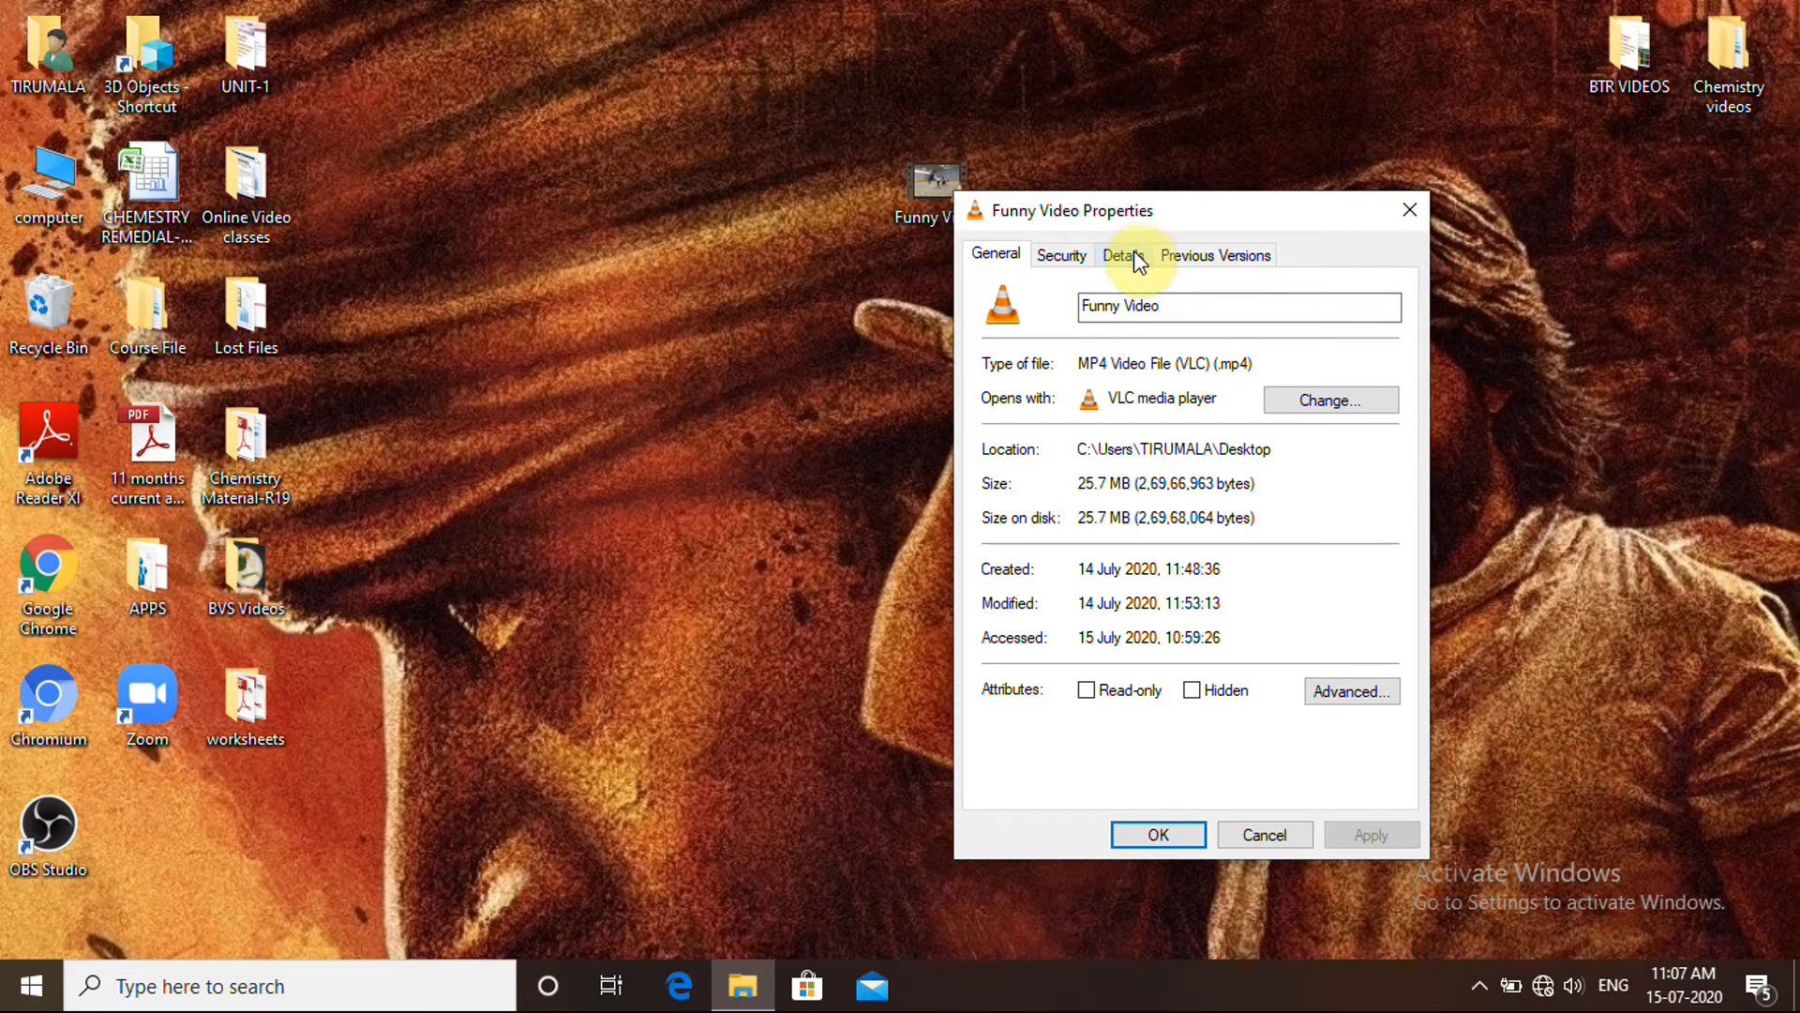
Check Funny Video.mp4's frame size in its properties, then launch Notepad from the taskbar search.
left_click(1121, 253)
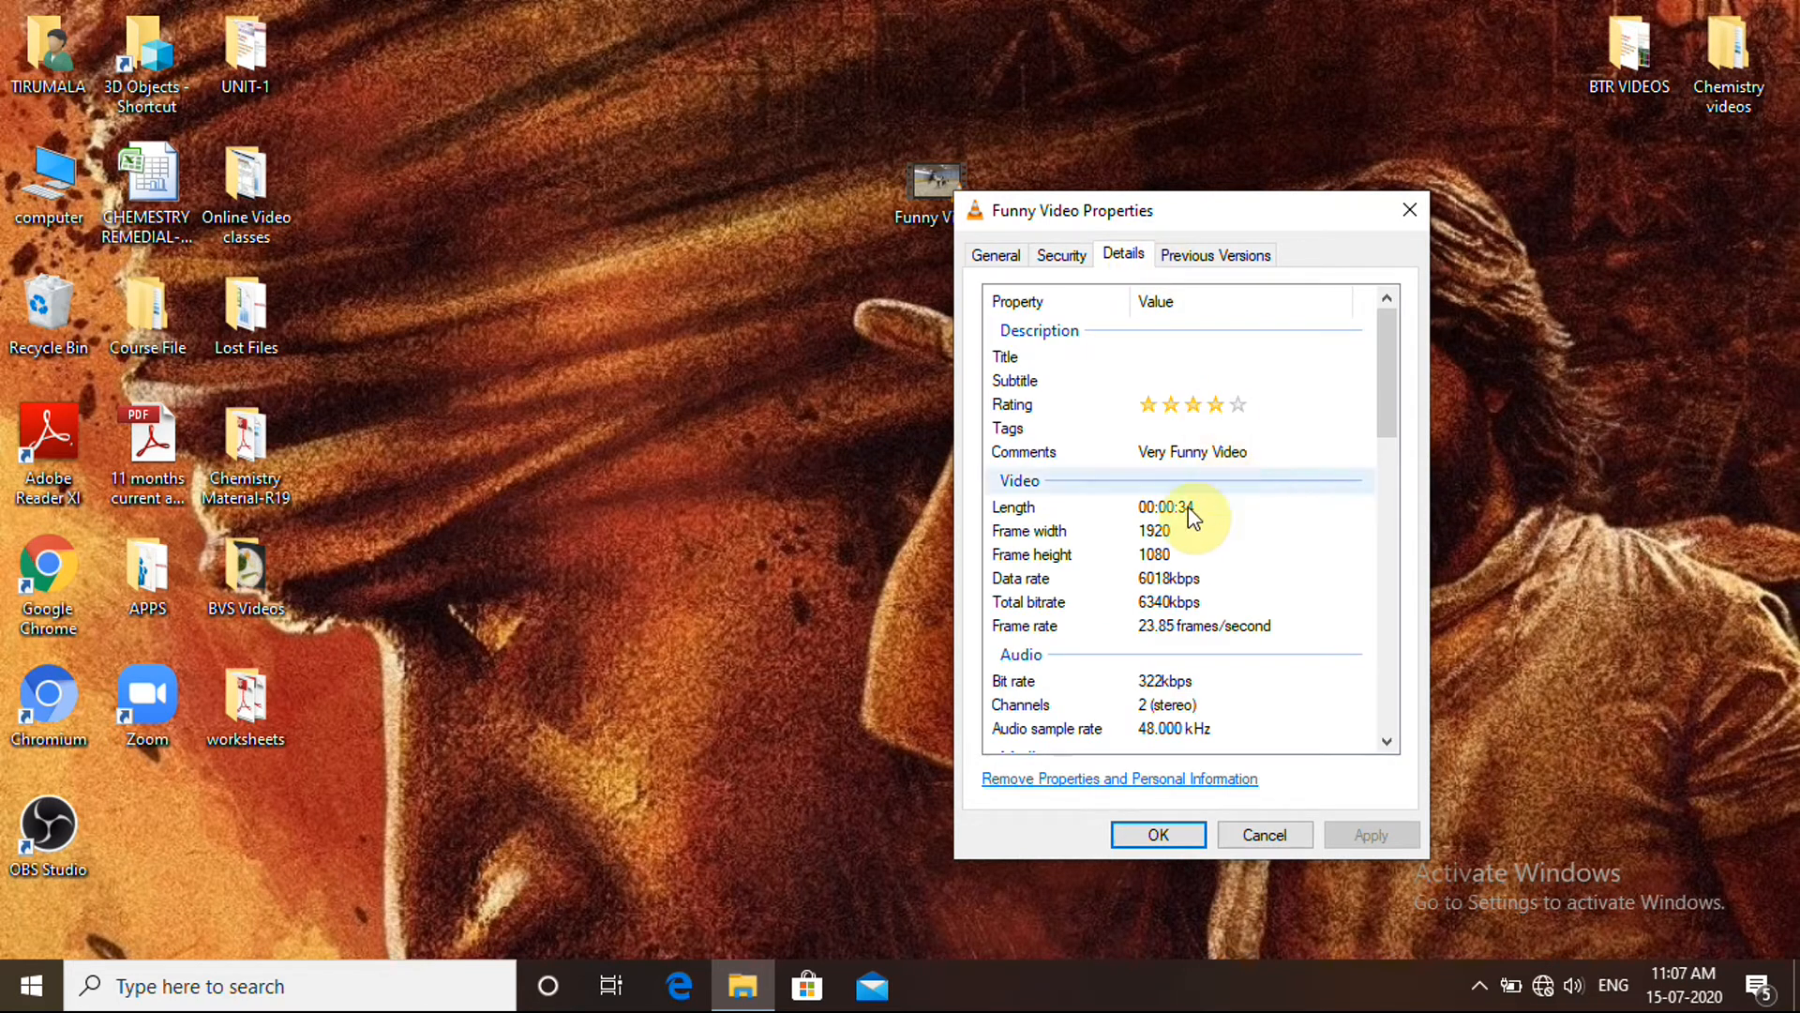
mouse_move(1224, 531)
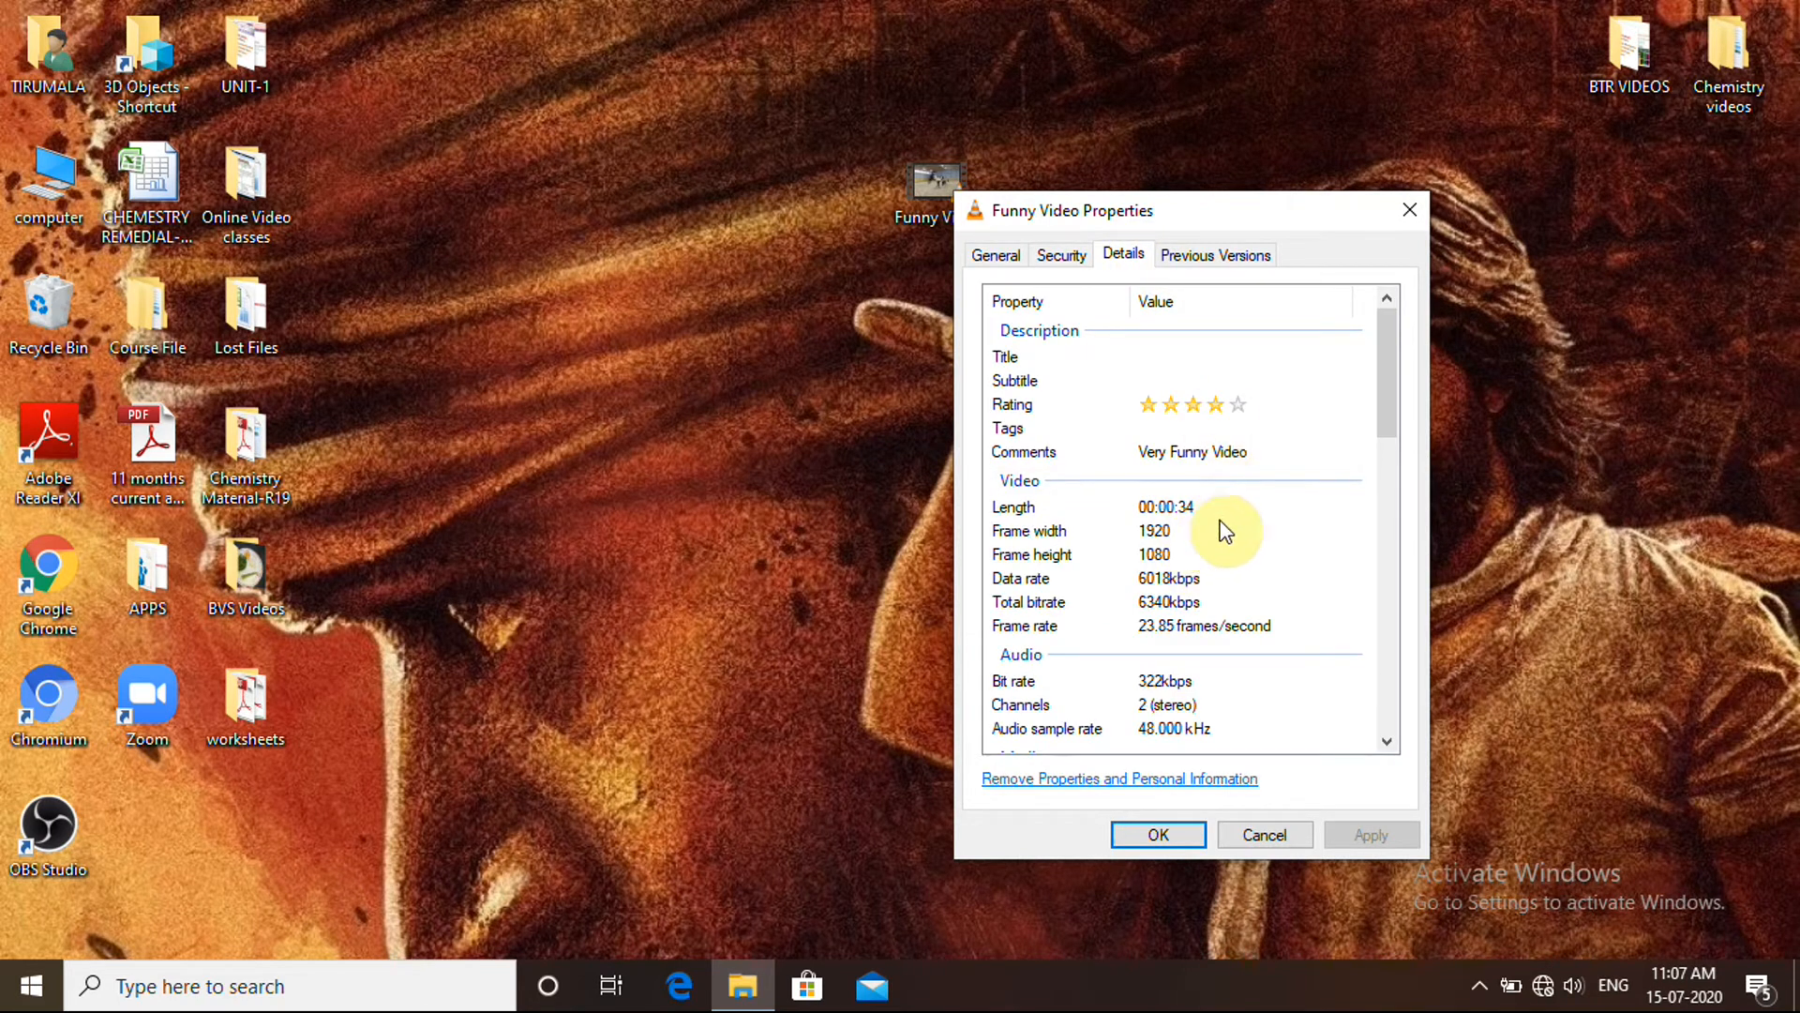
mouse_move(1159, 555)
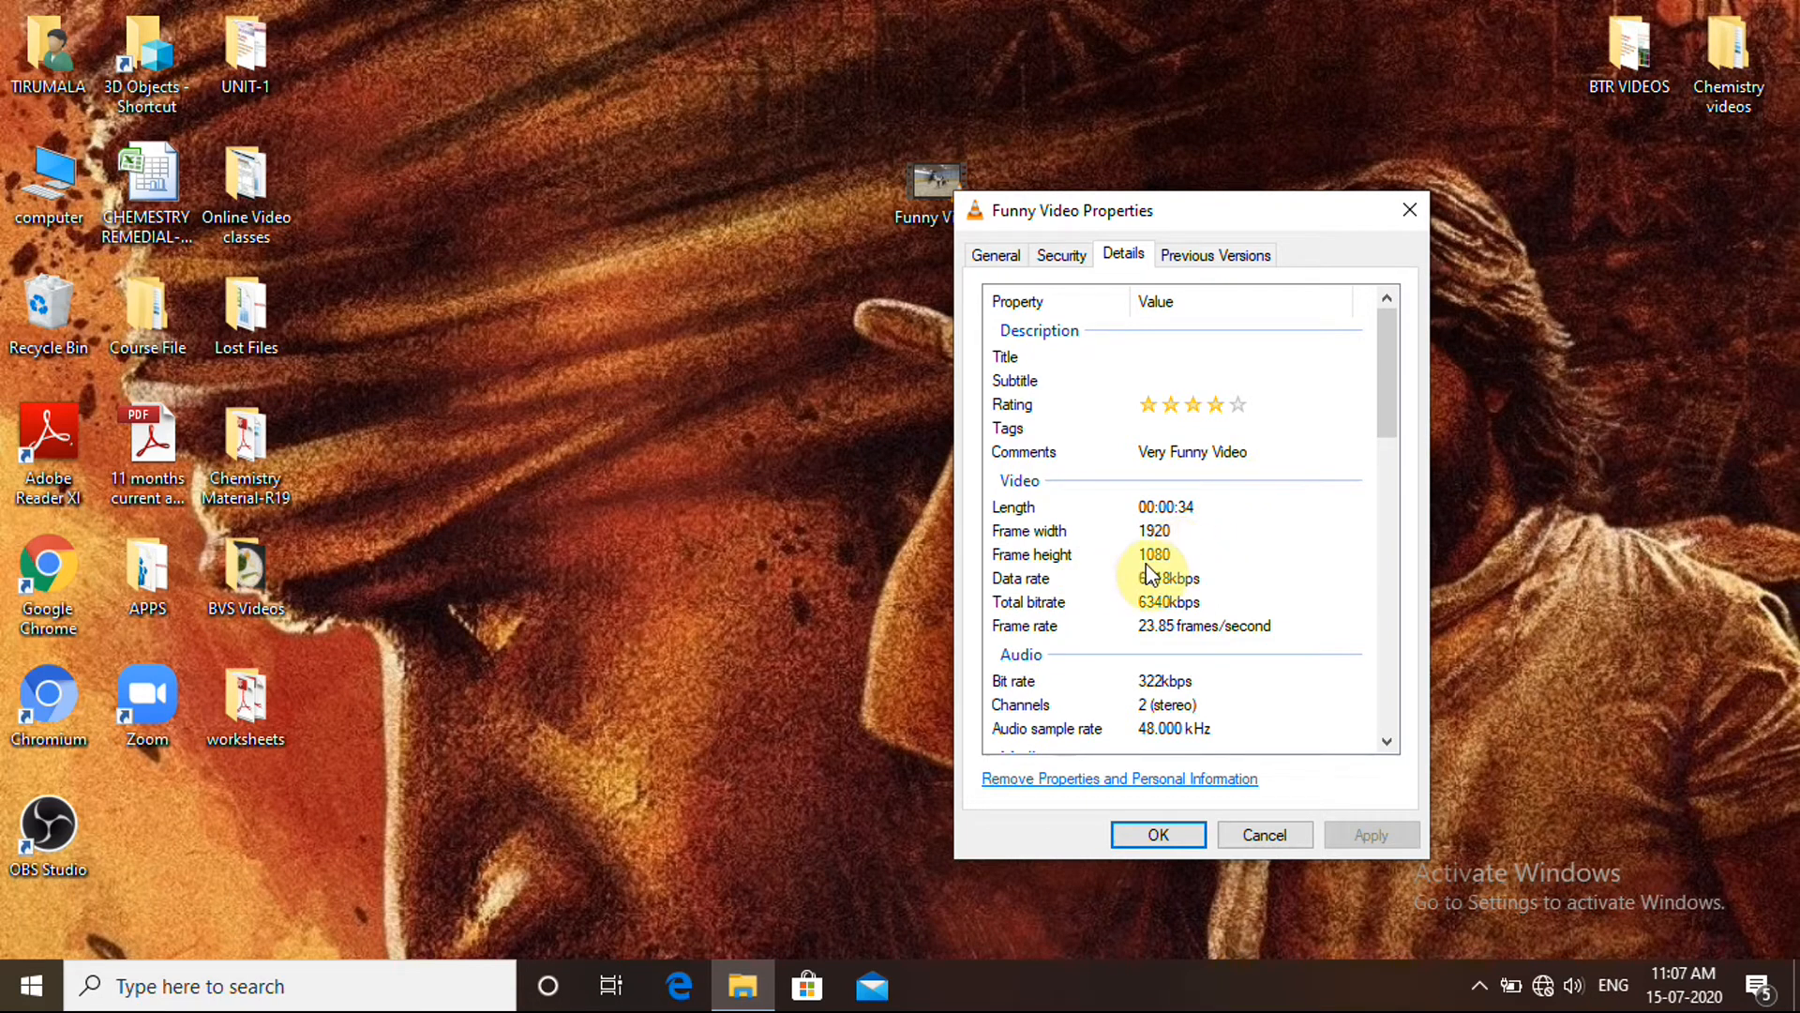
left_click(1157, 833)
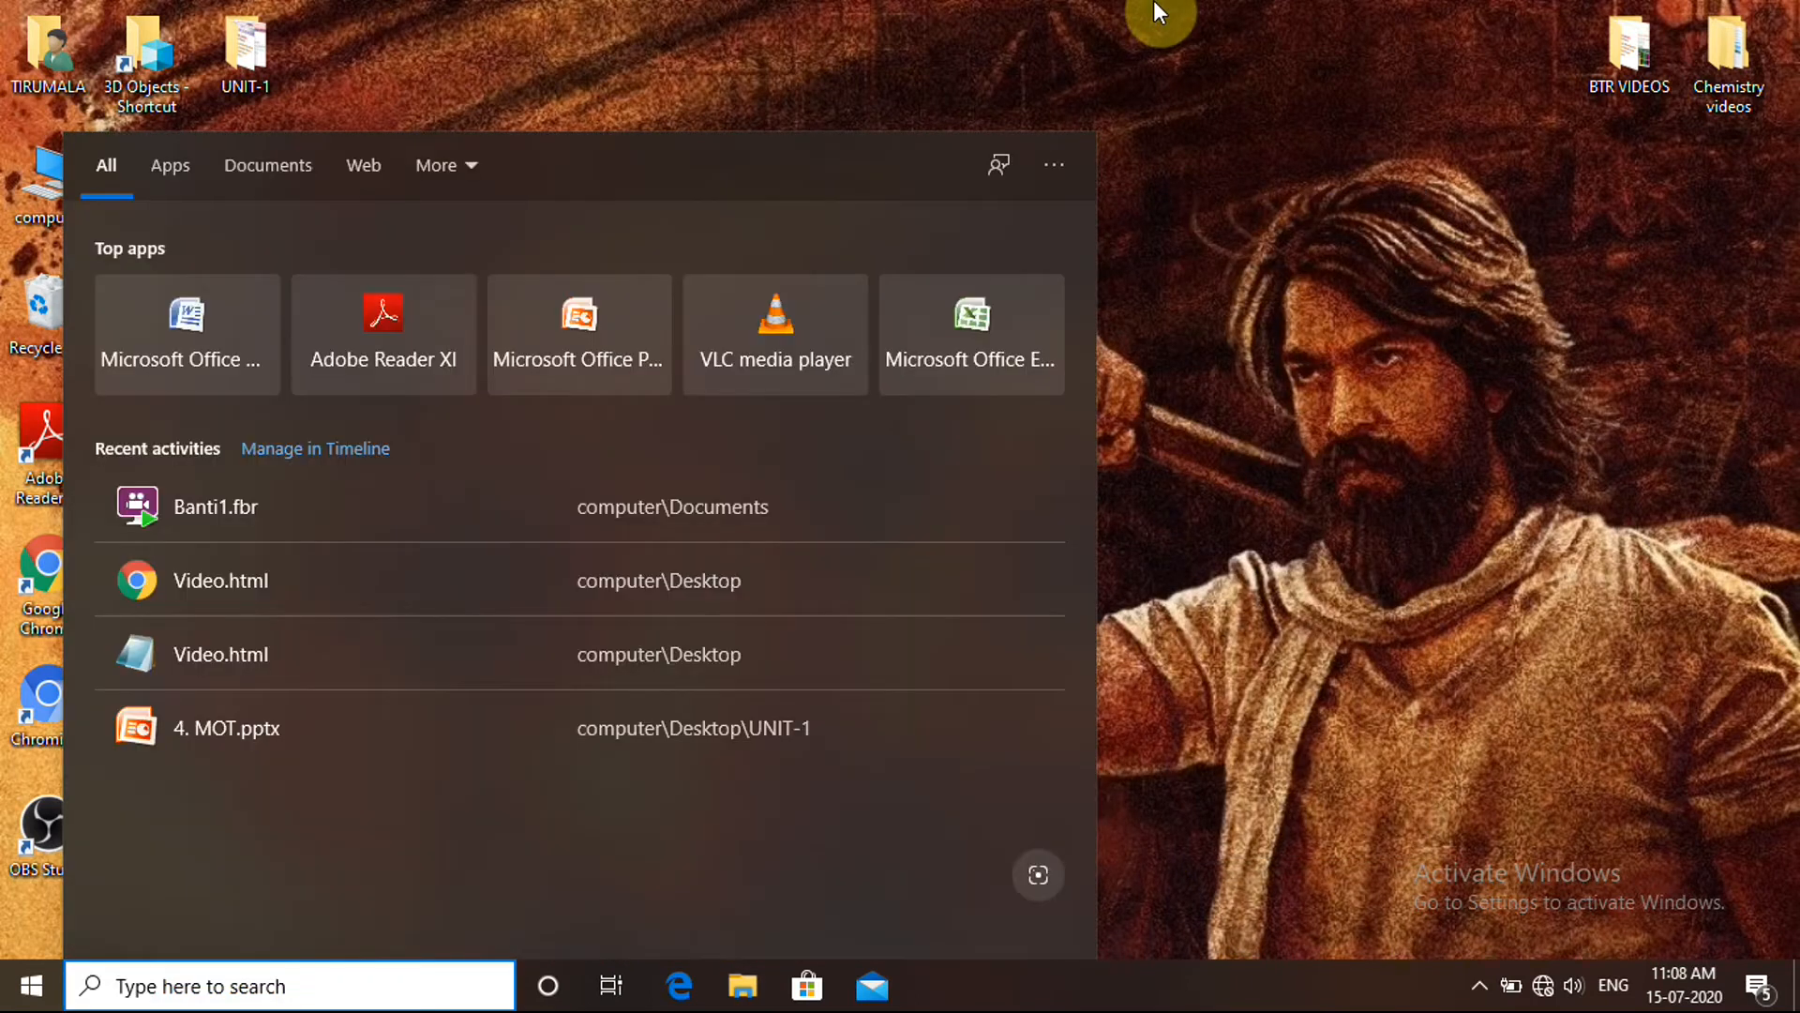
type("note")
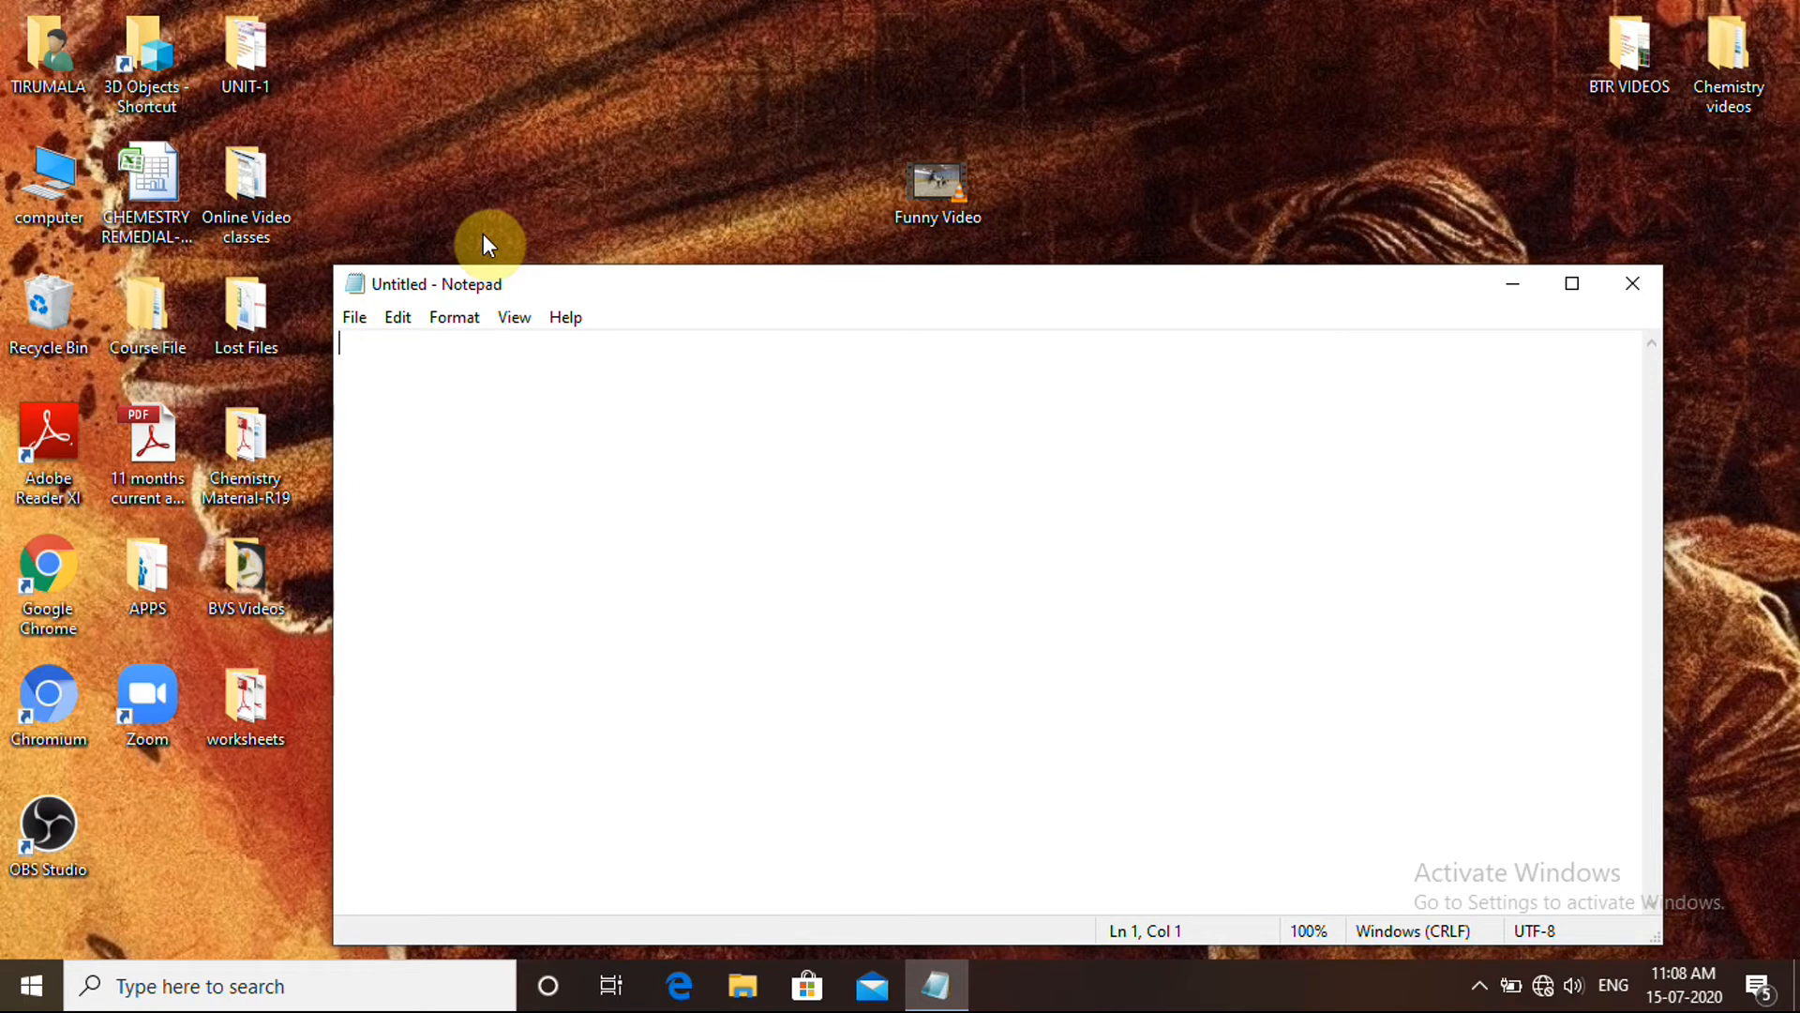
Begin the tag as <embed src= inside angle brackets.
type("<")
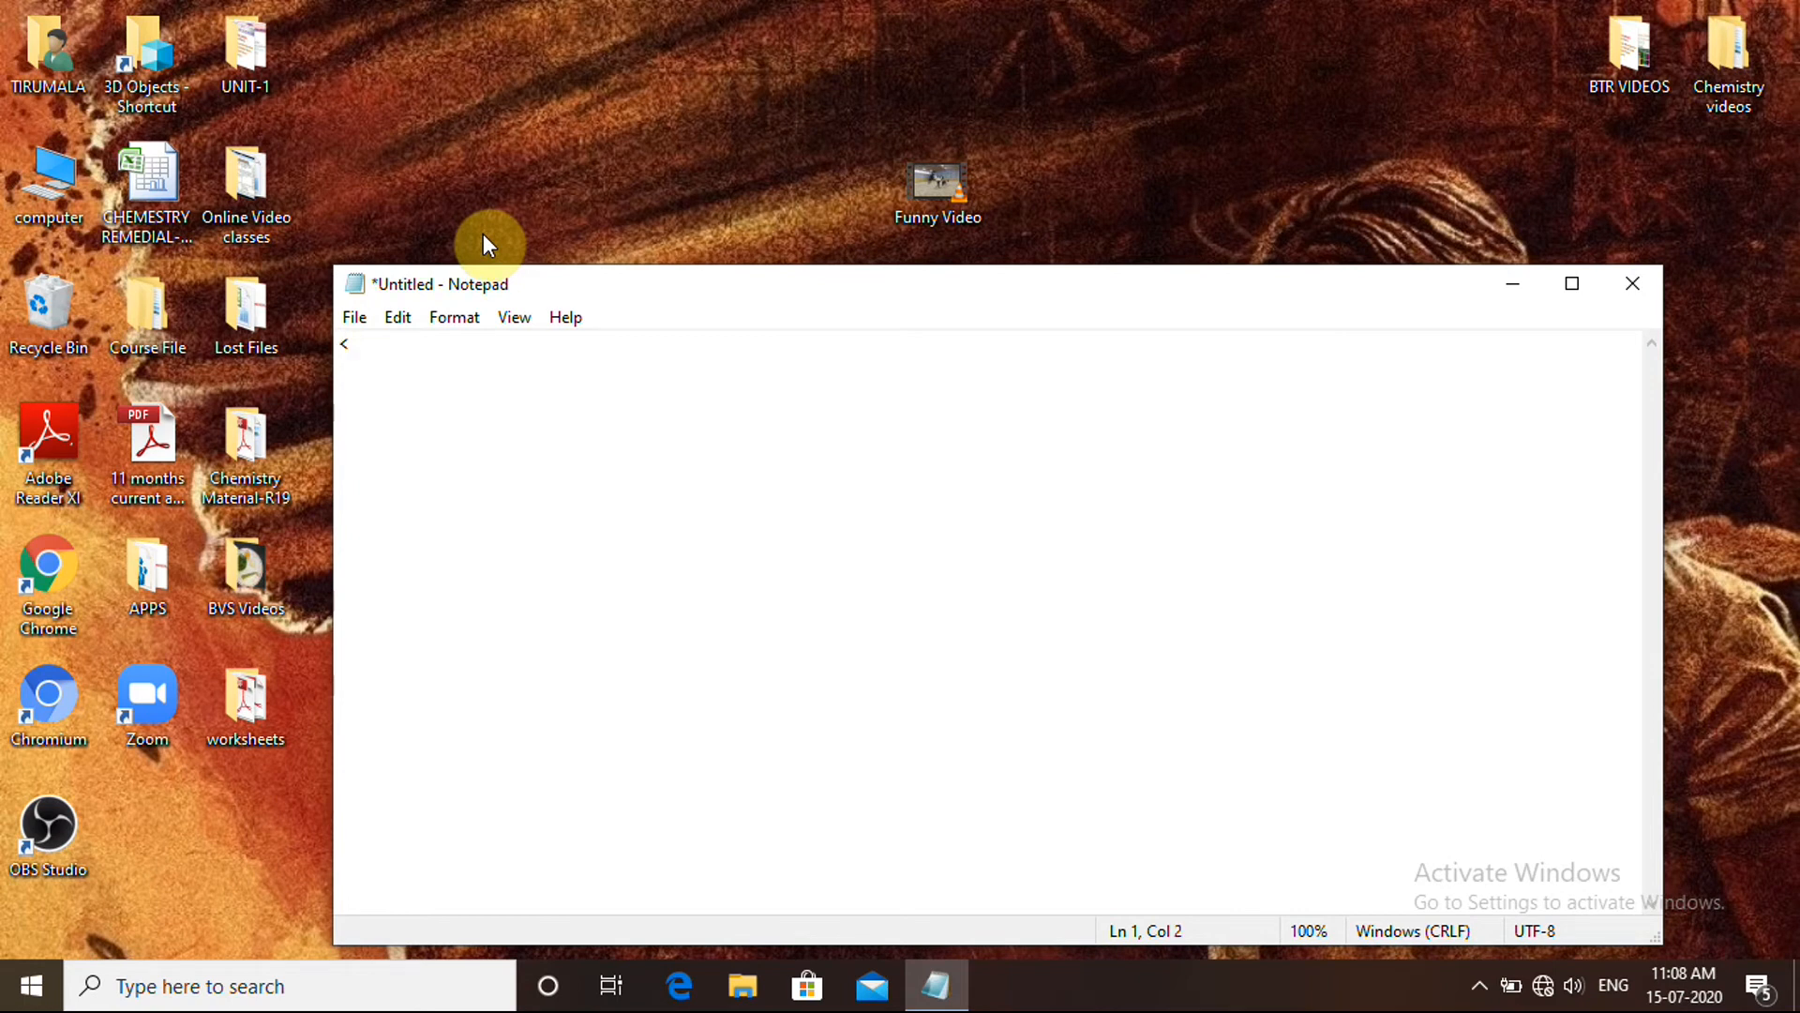
type(">")
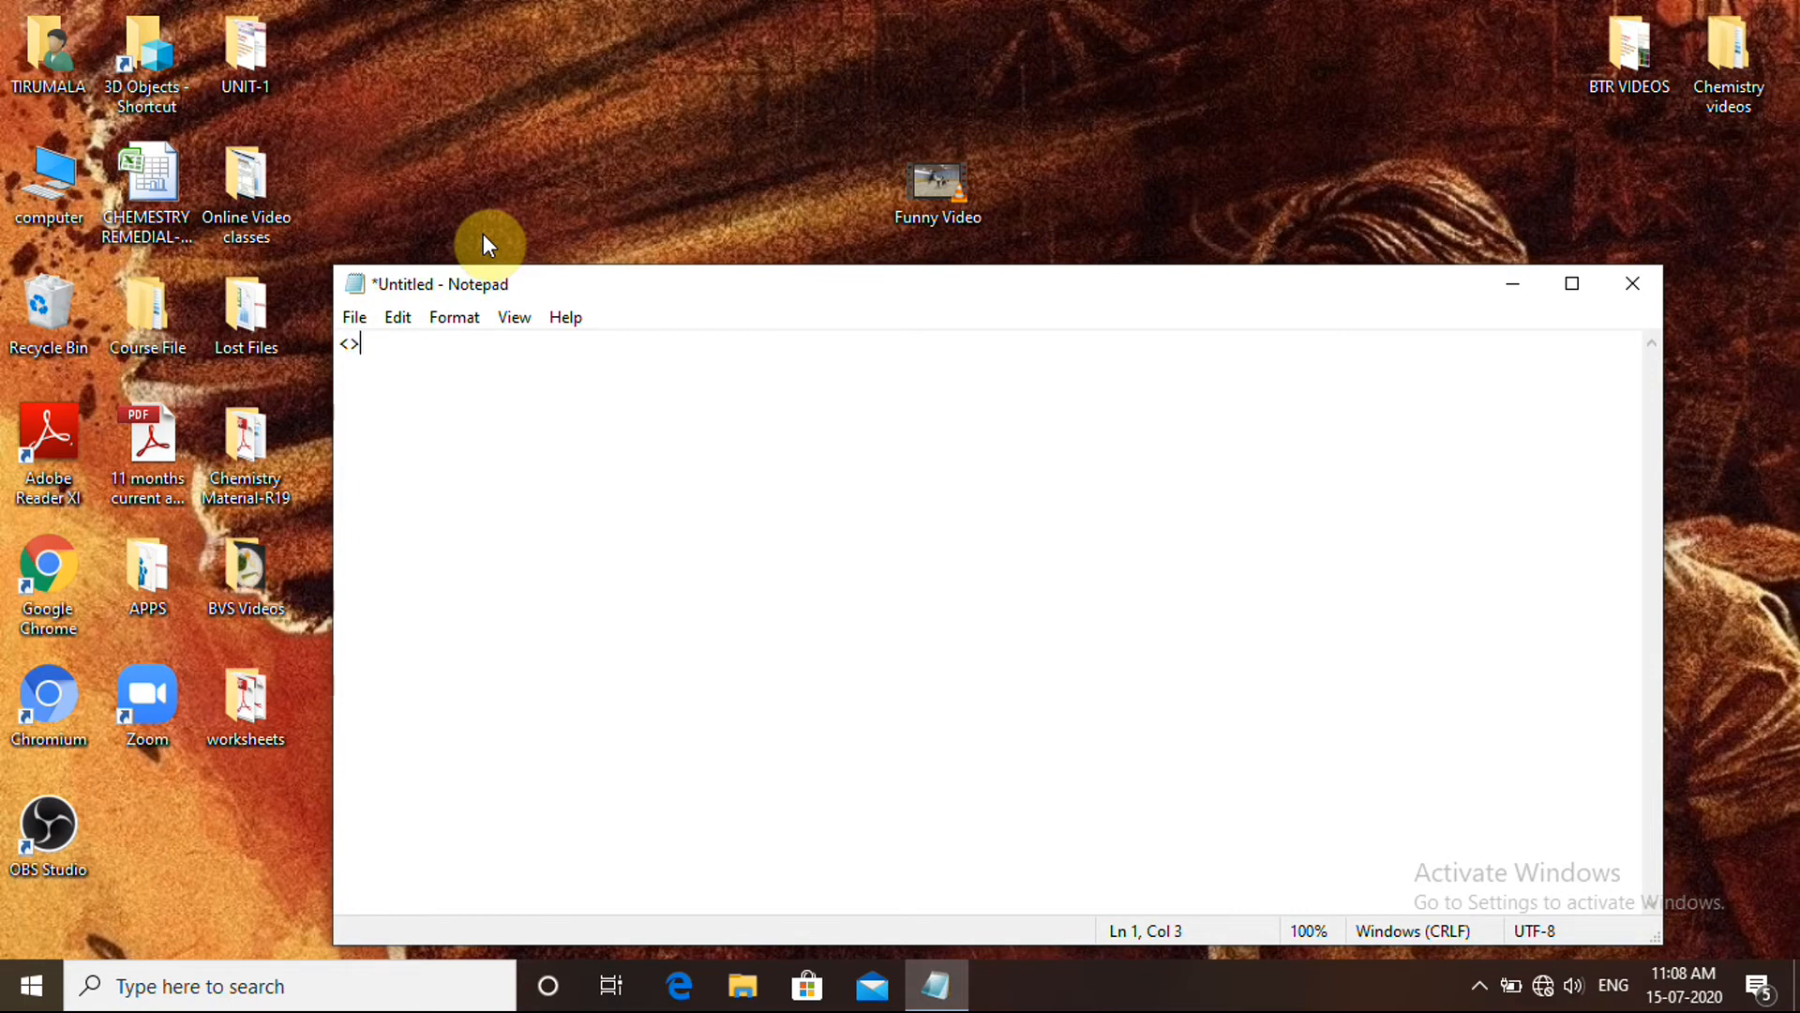
mouse_move(354, 339)
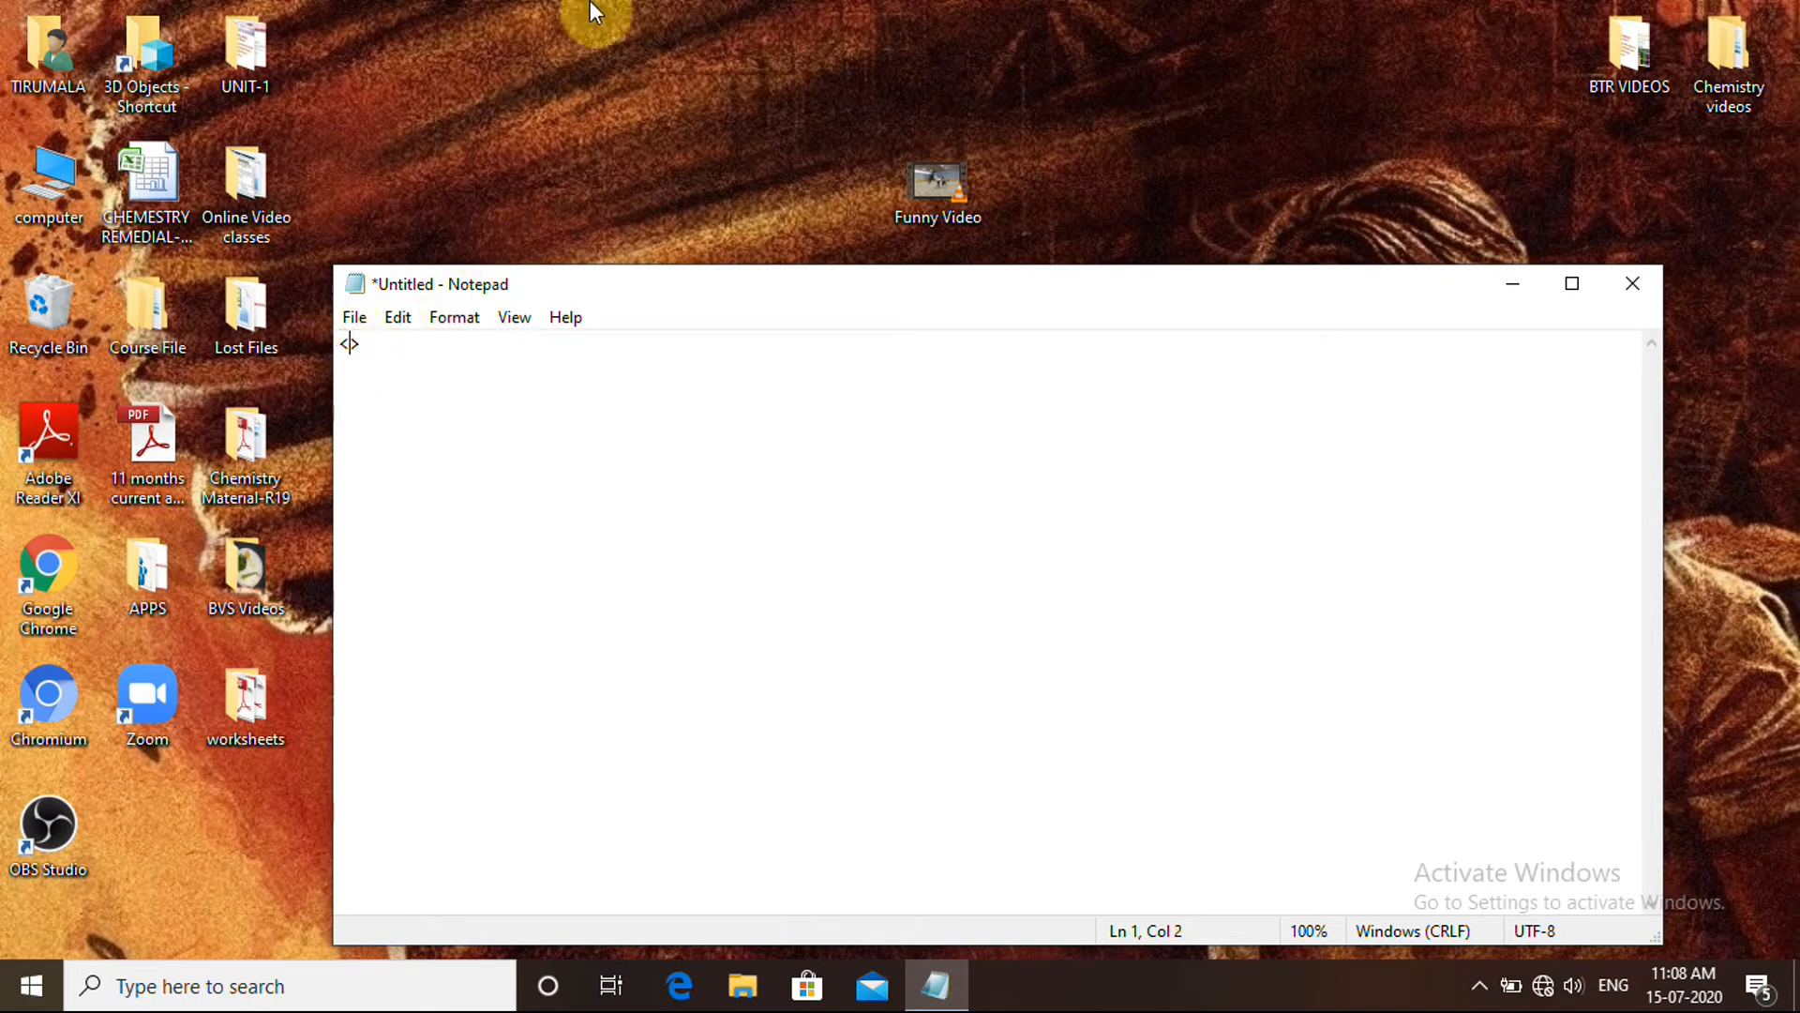
type("embed")
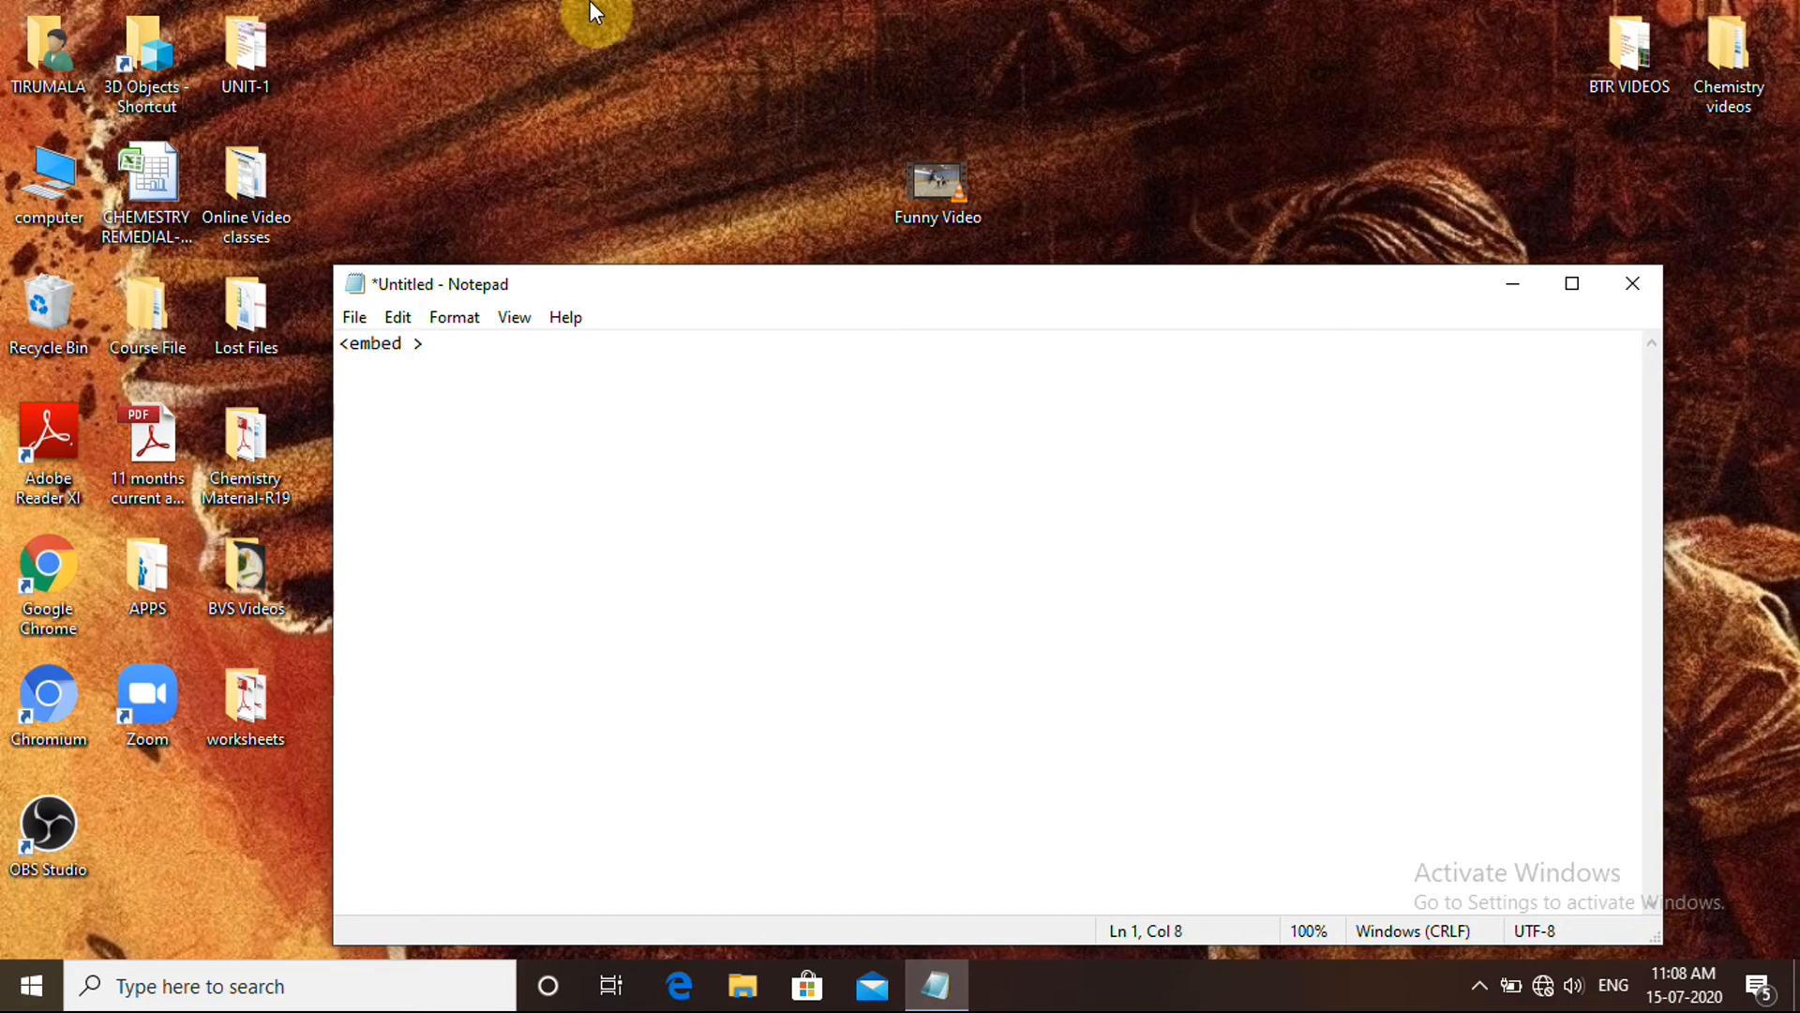
type("s")
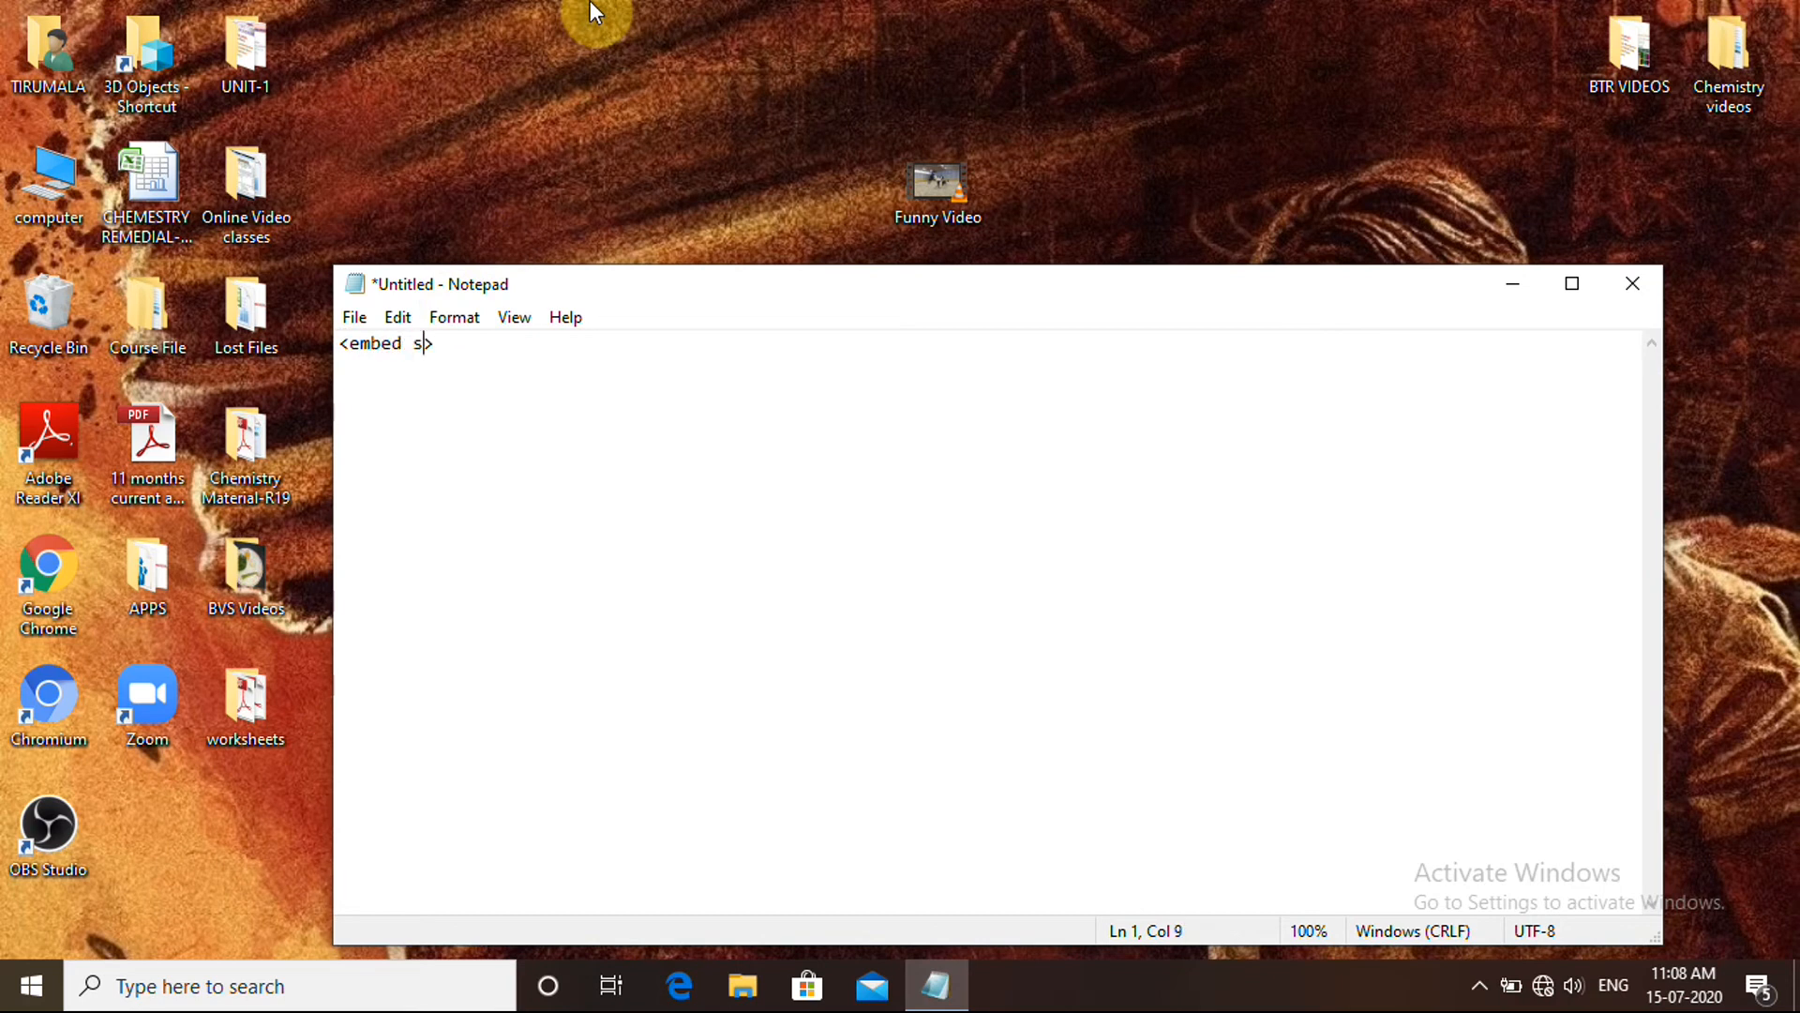
type("rc")
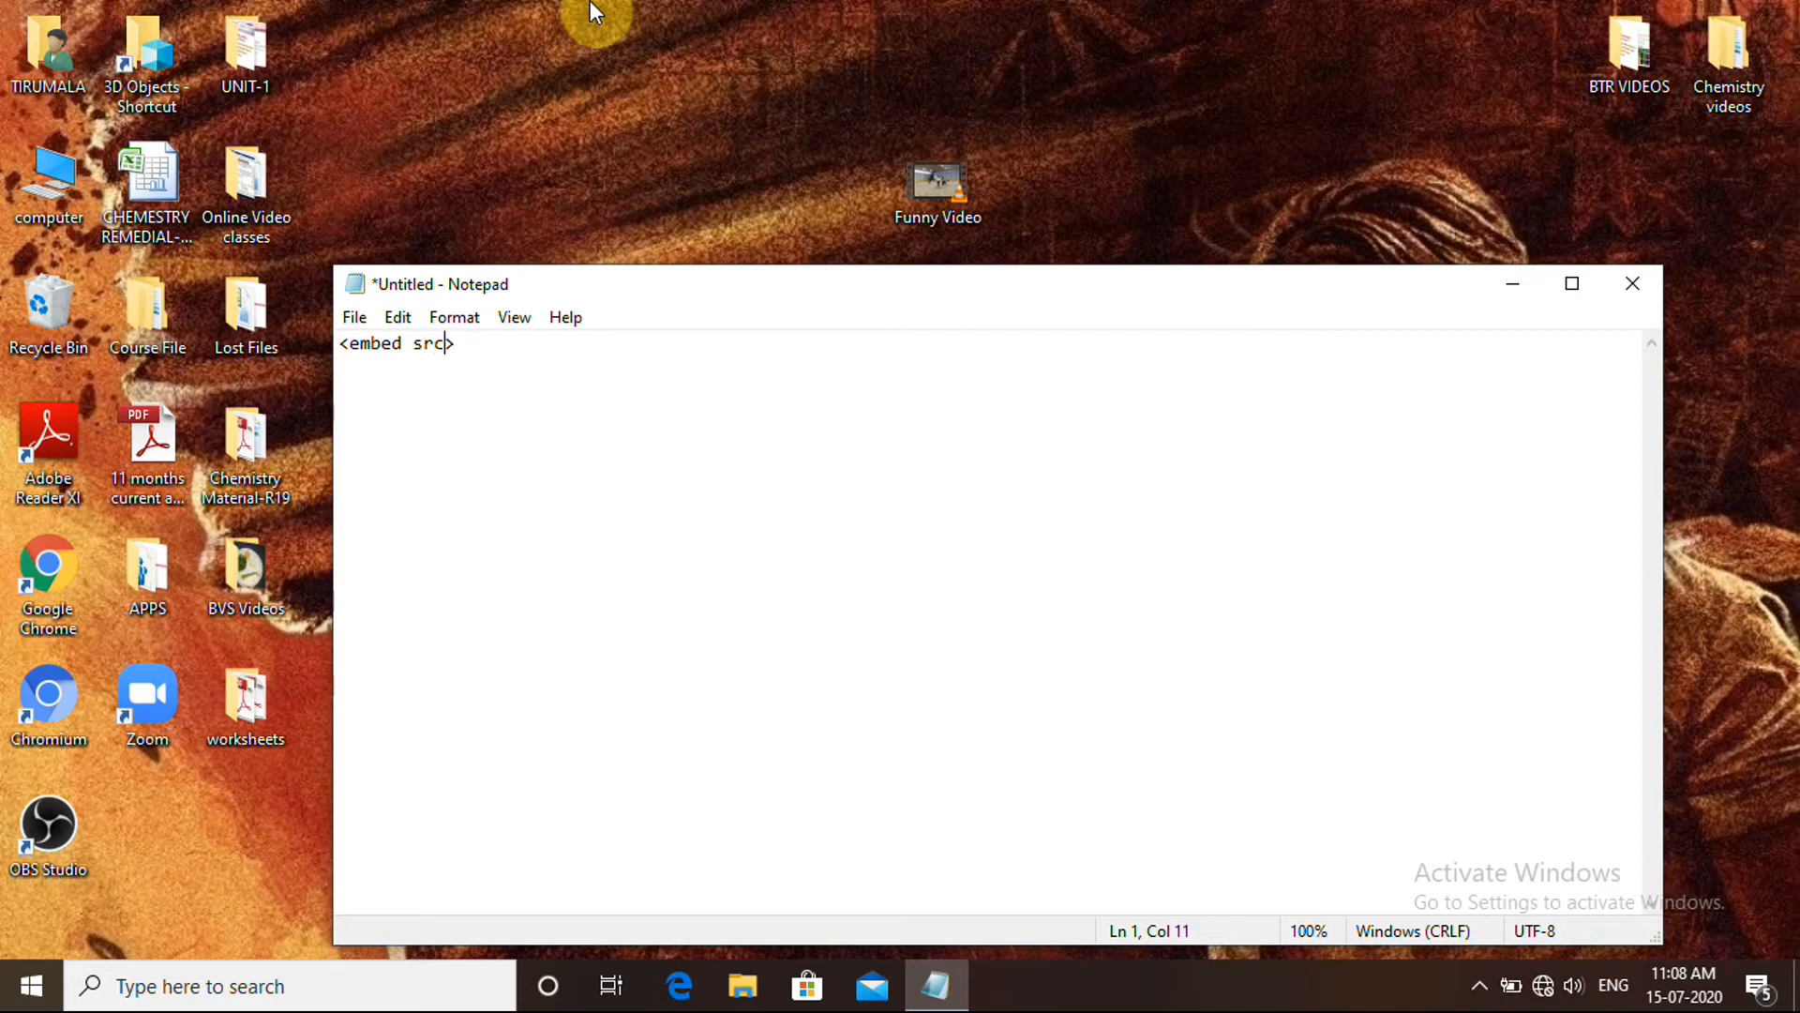
type("=\"")
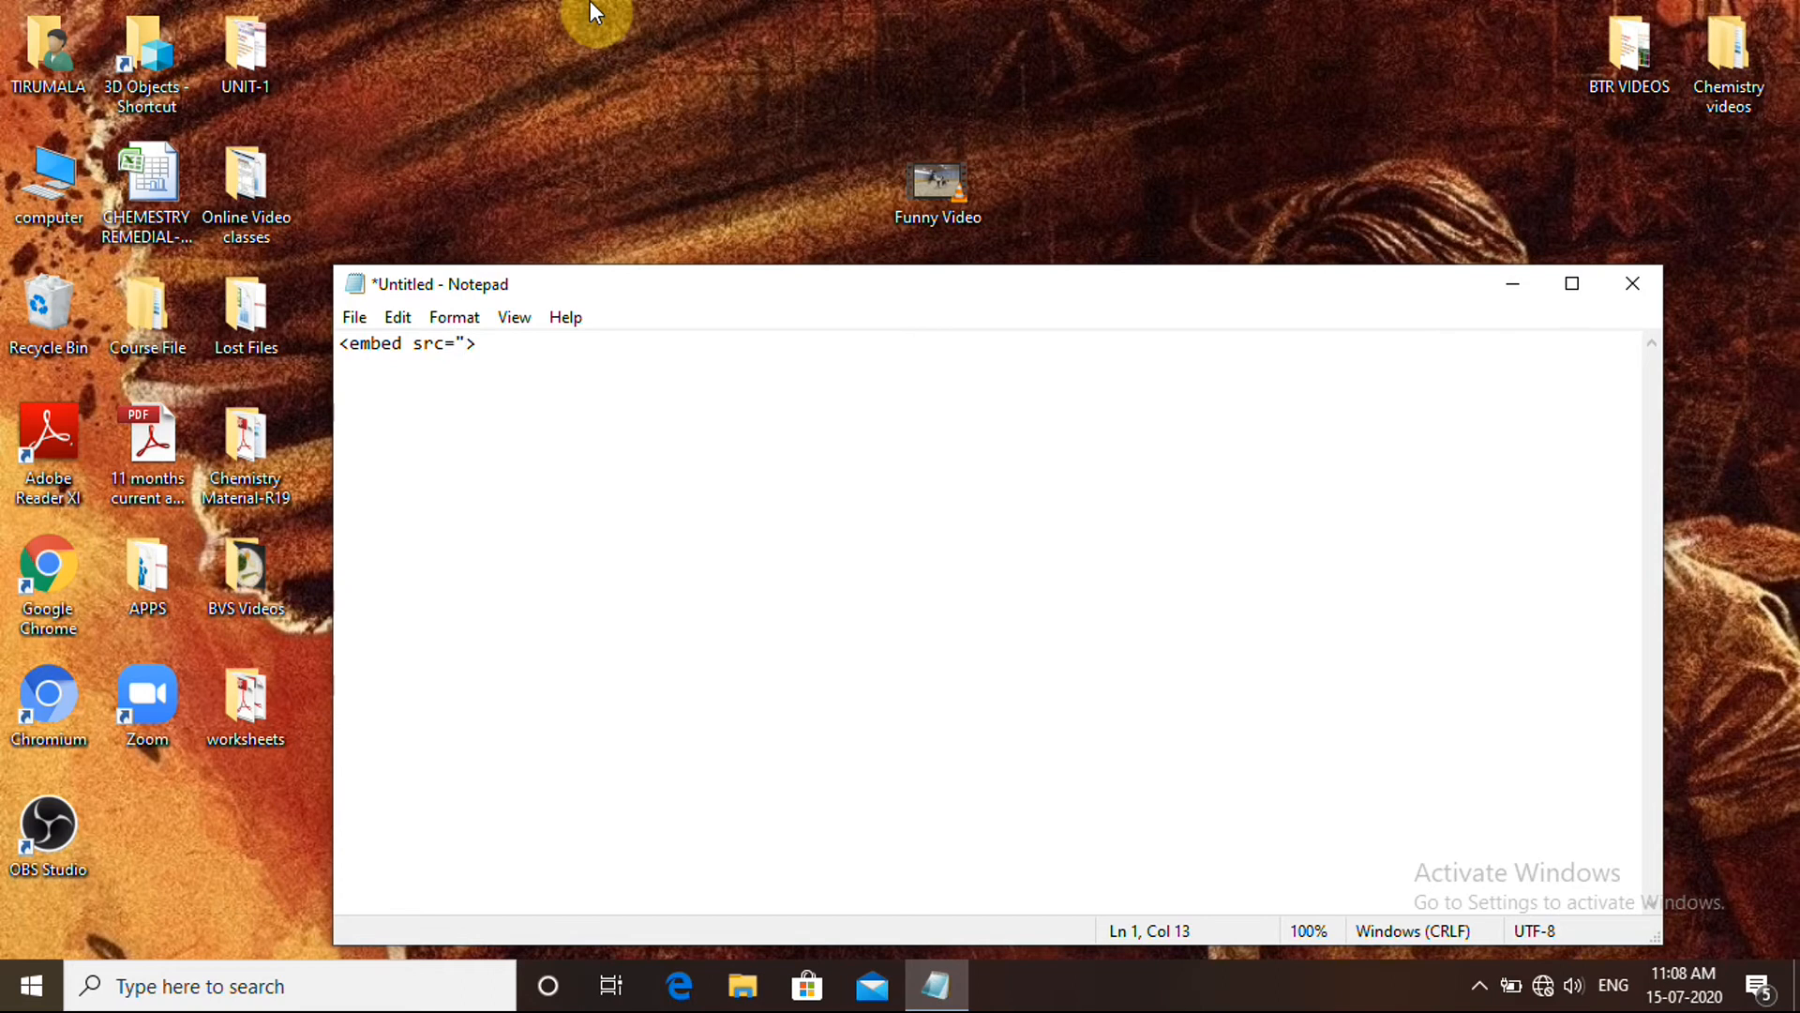
mouse_move(568, 319)
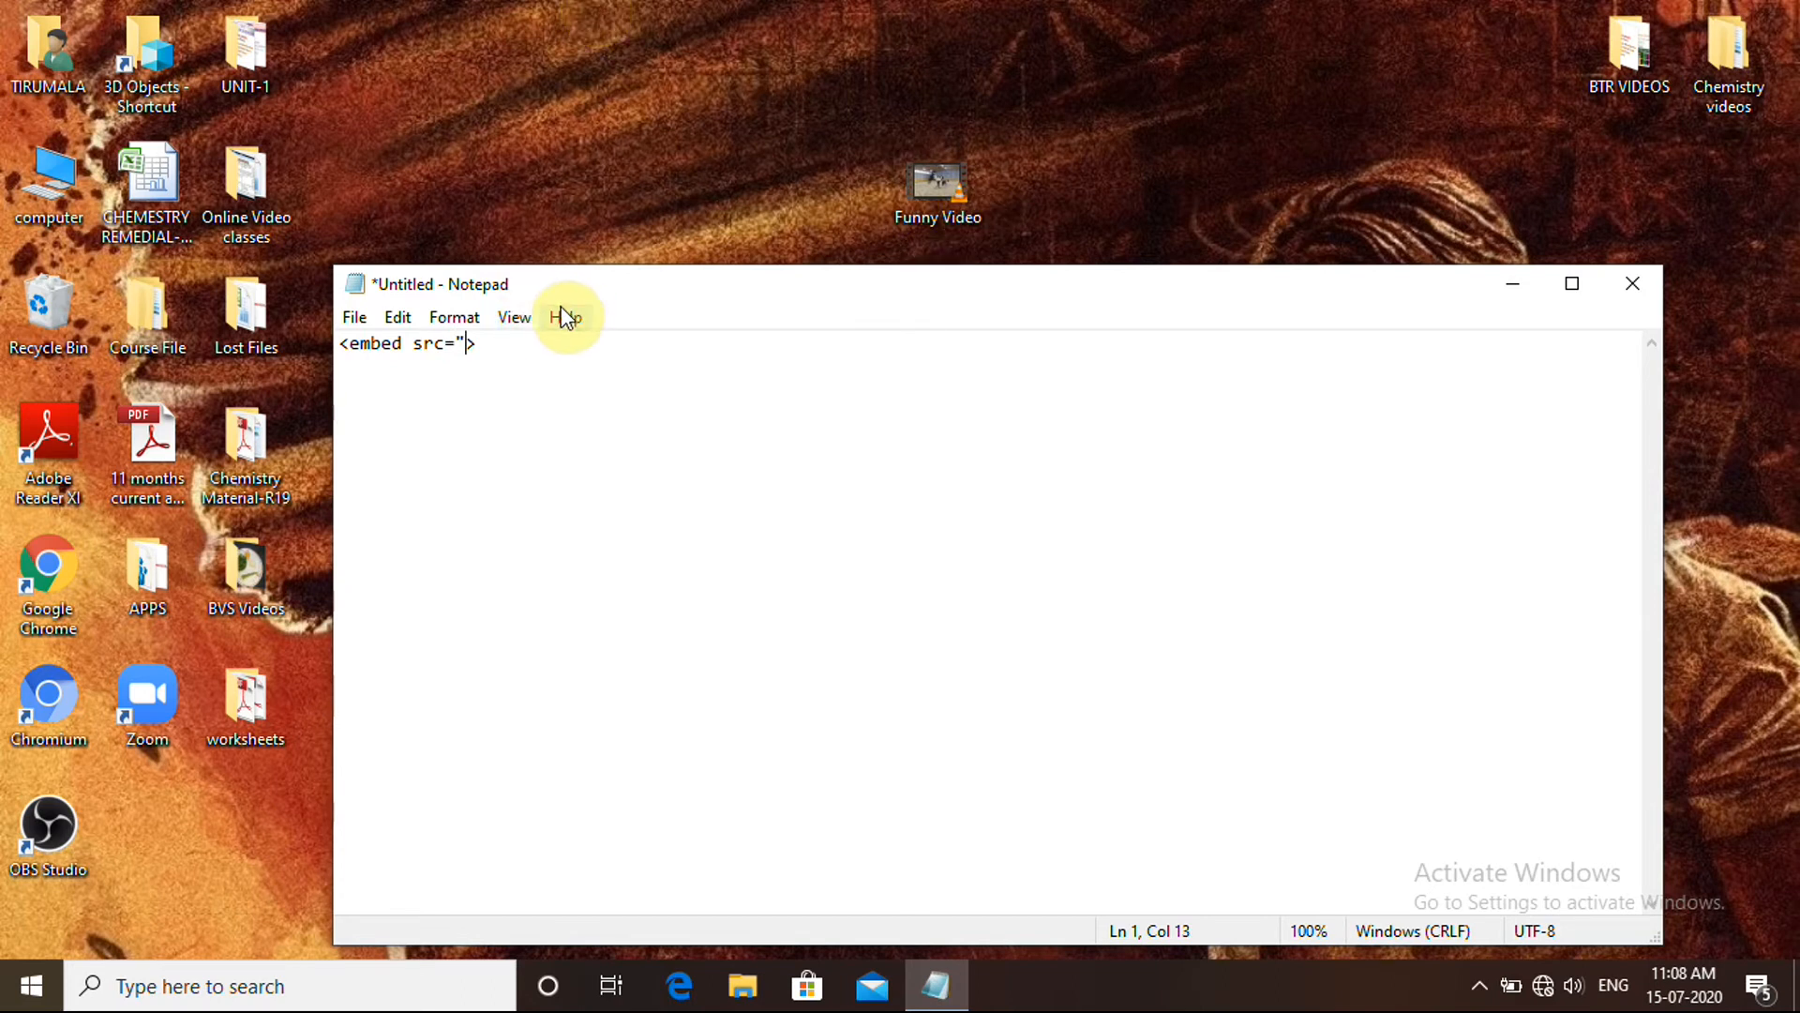
Complete the source as "Funny Video.mp4" and bring up the File menu to save.
type("Funny")
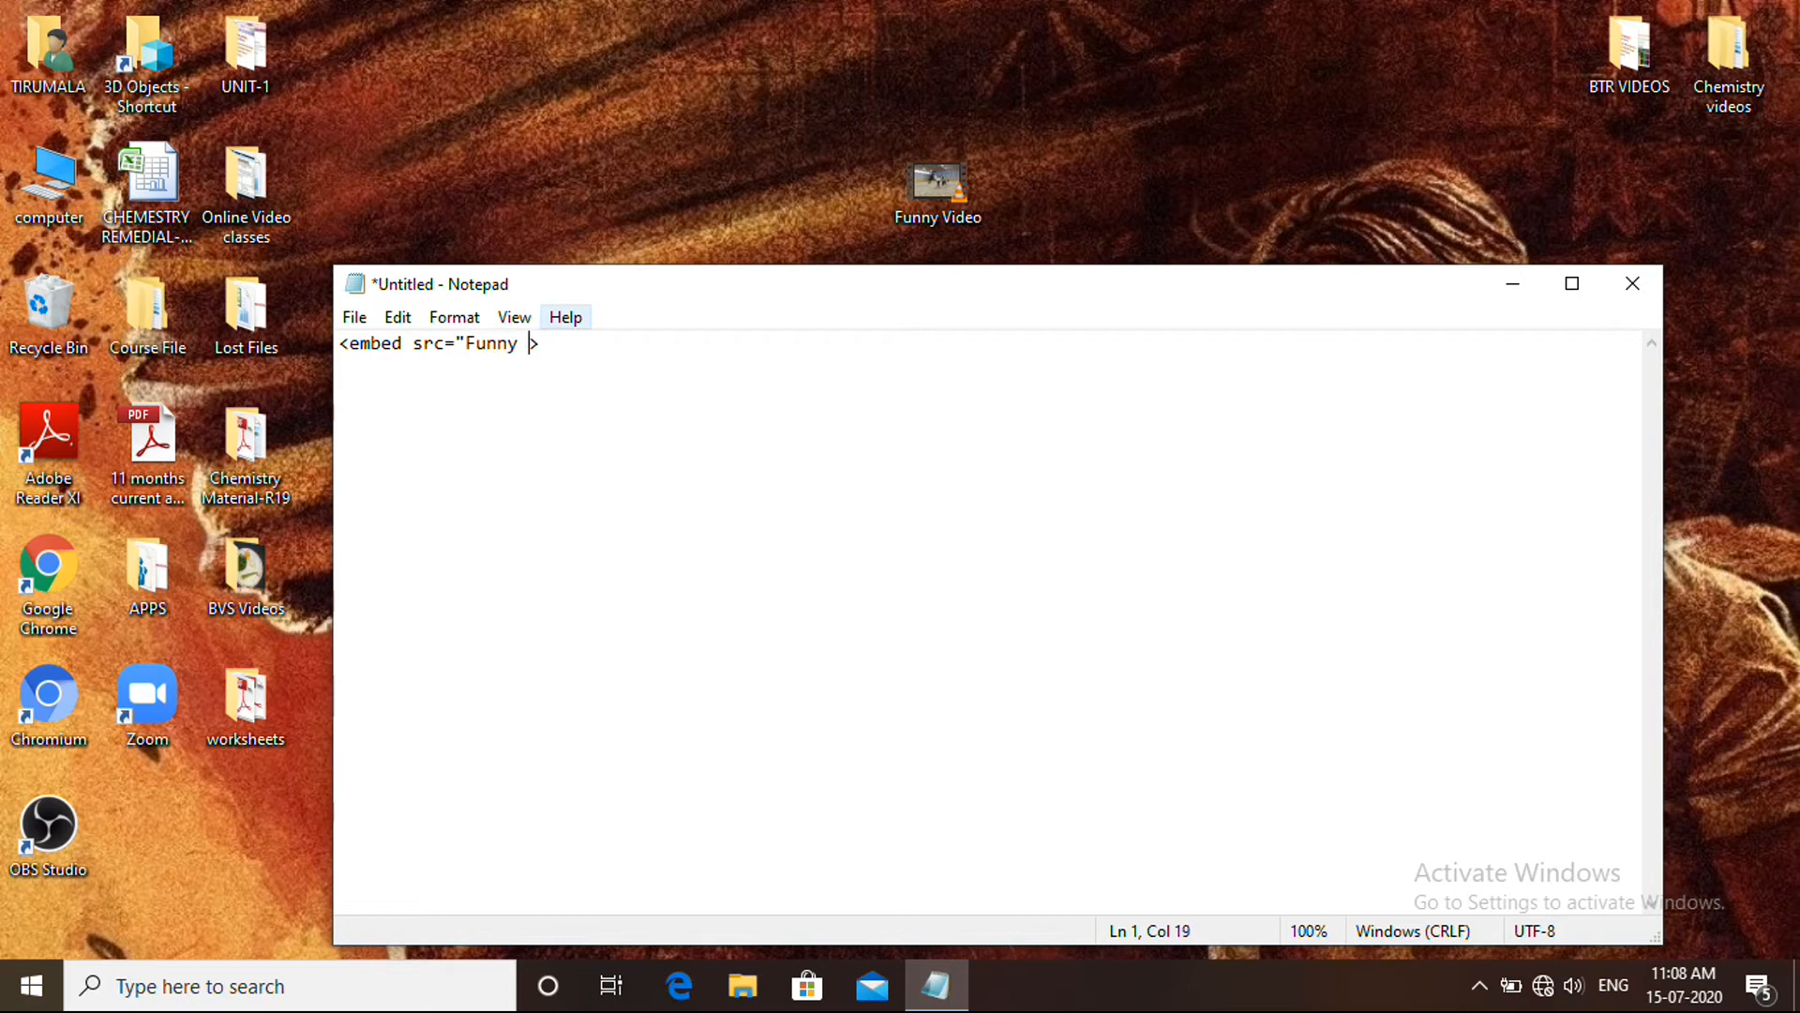
type("Vid")
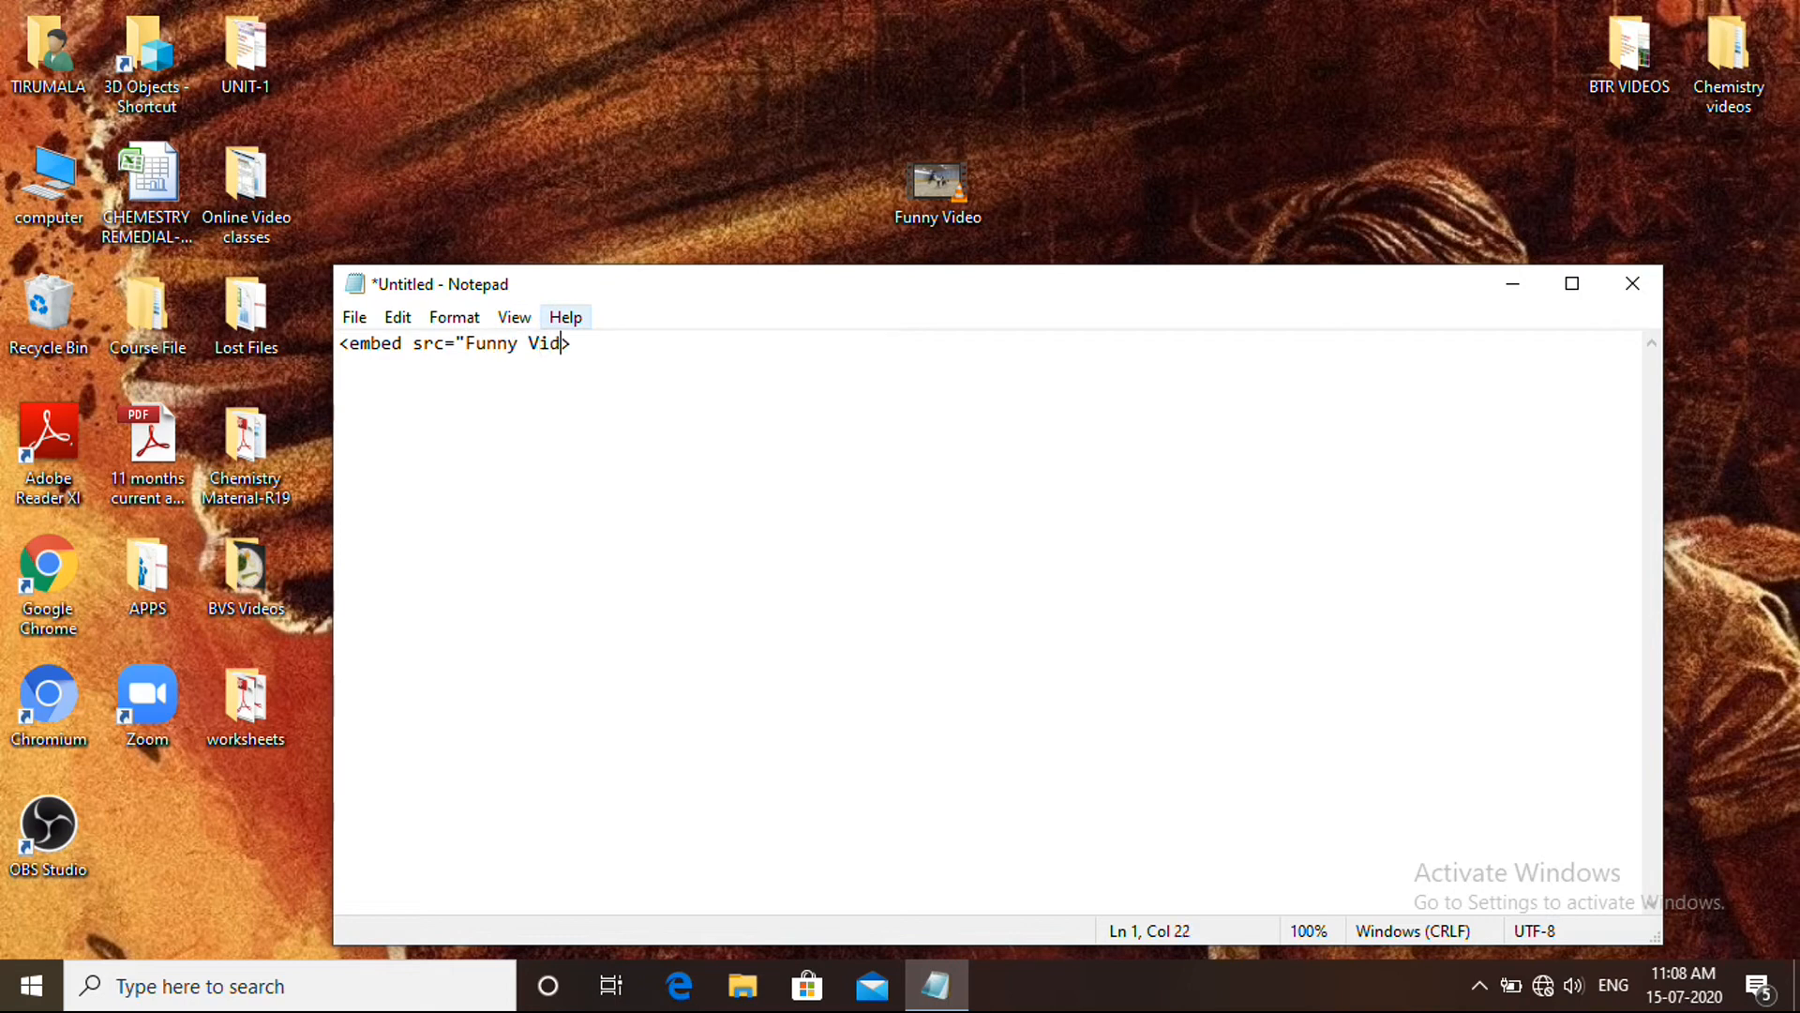
type("eo")
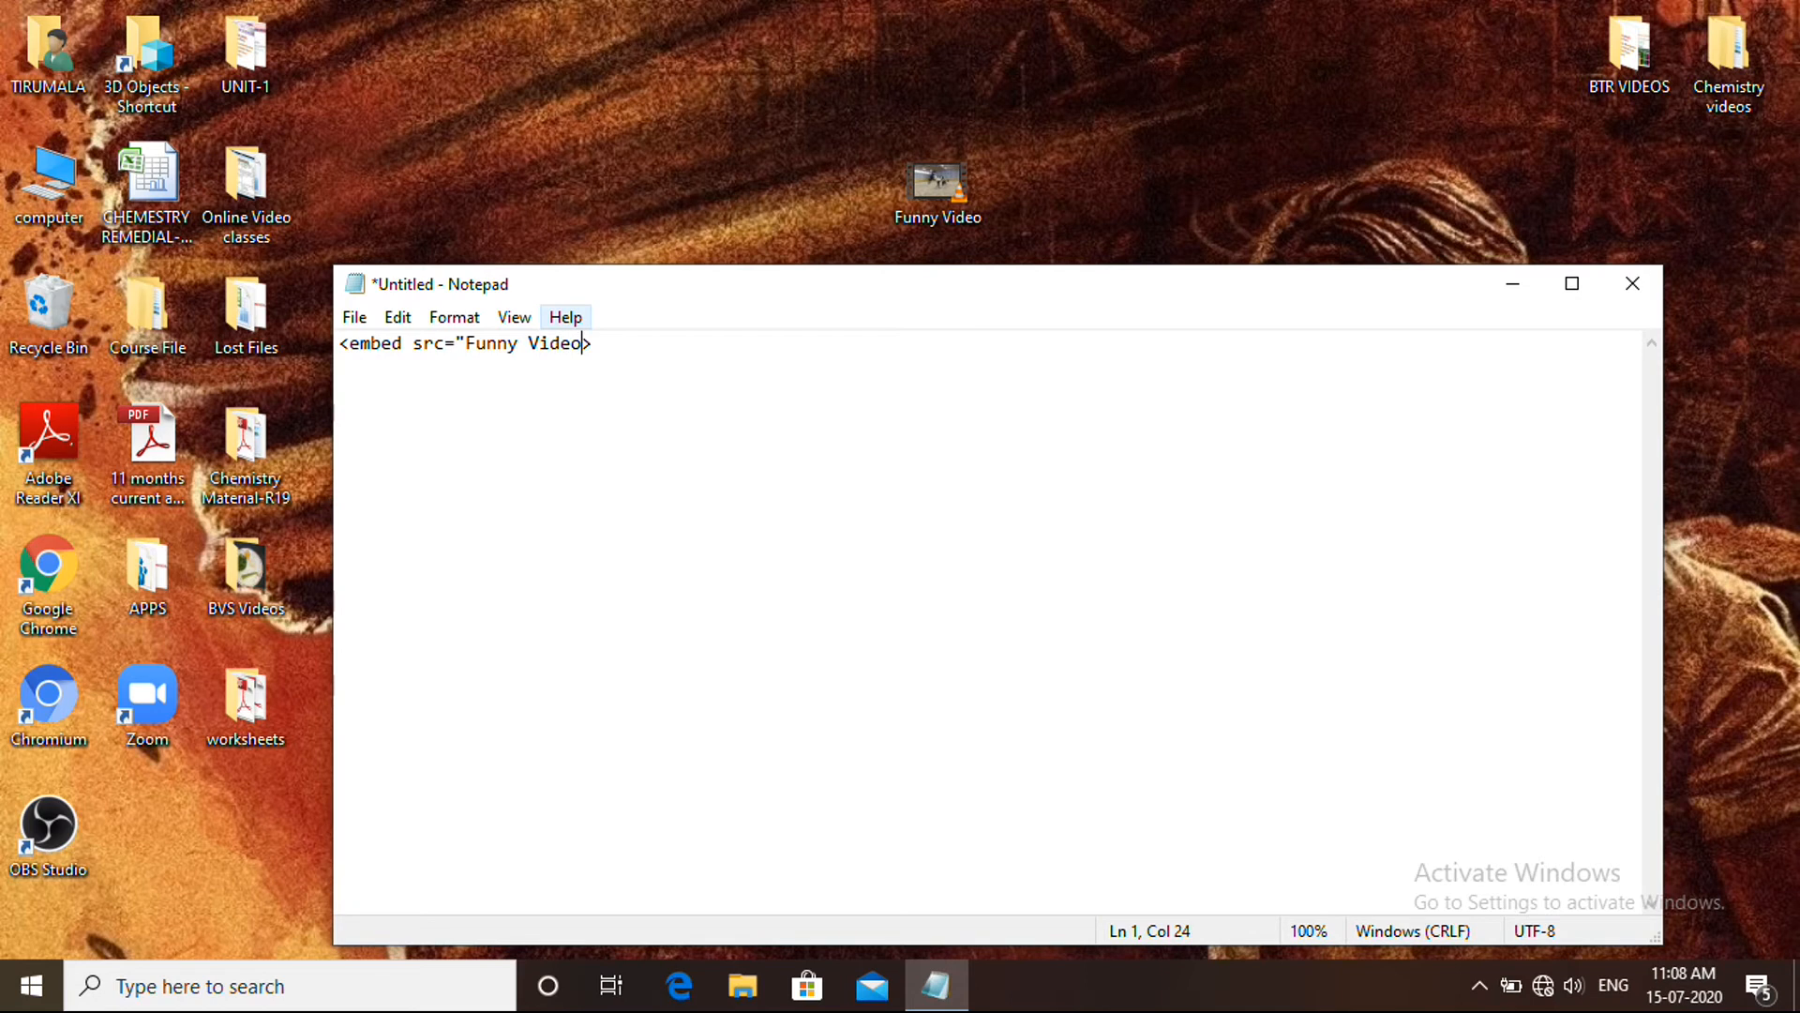
type(".mp")
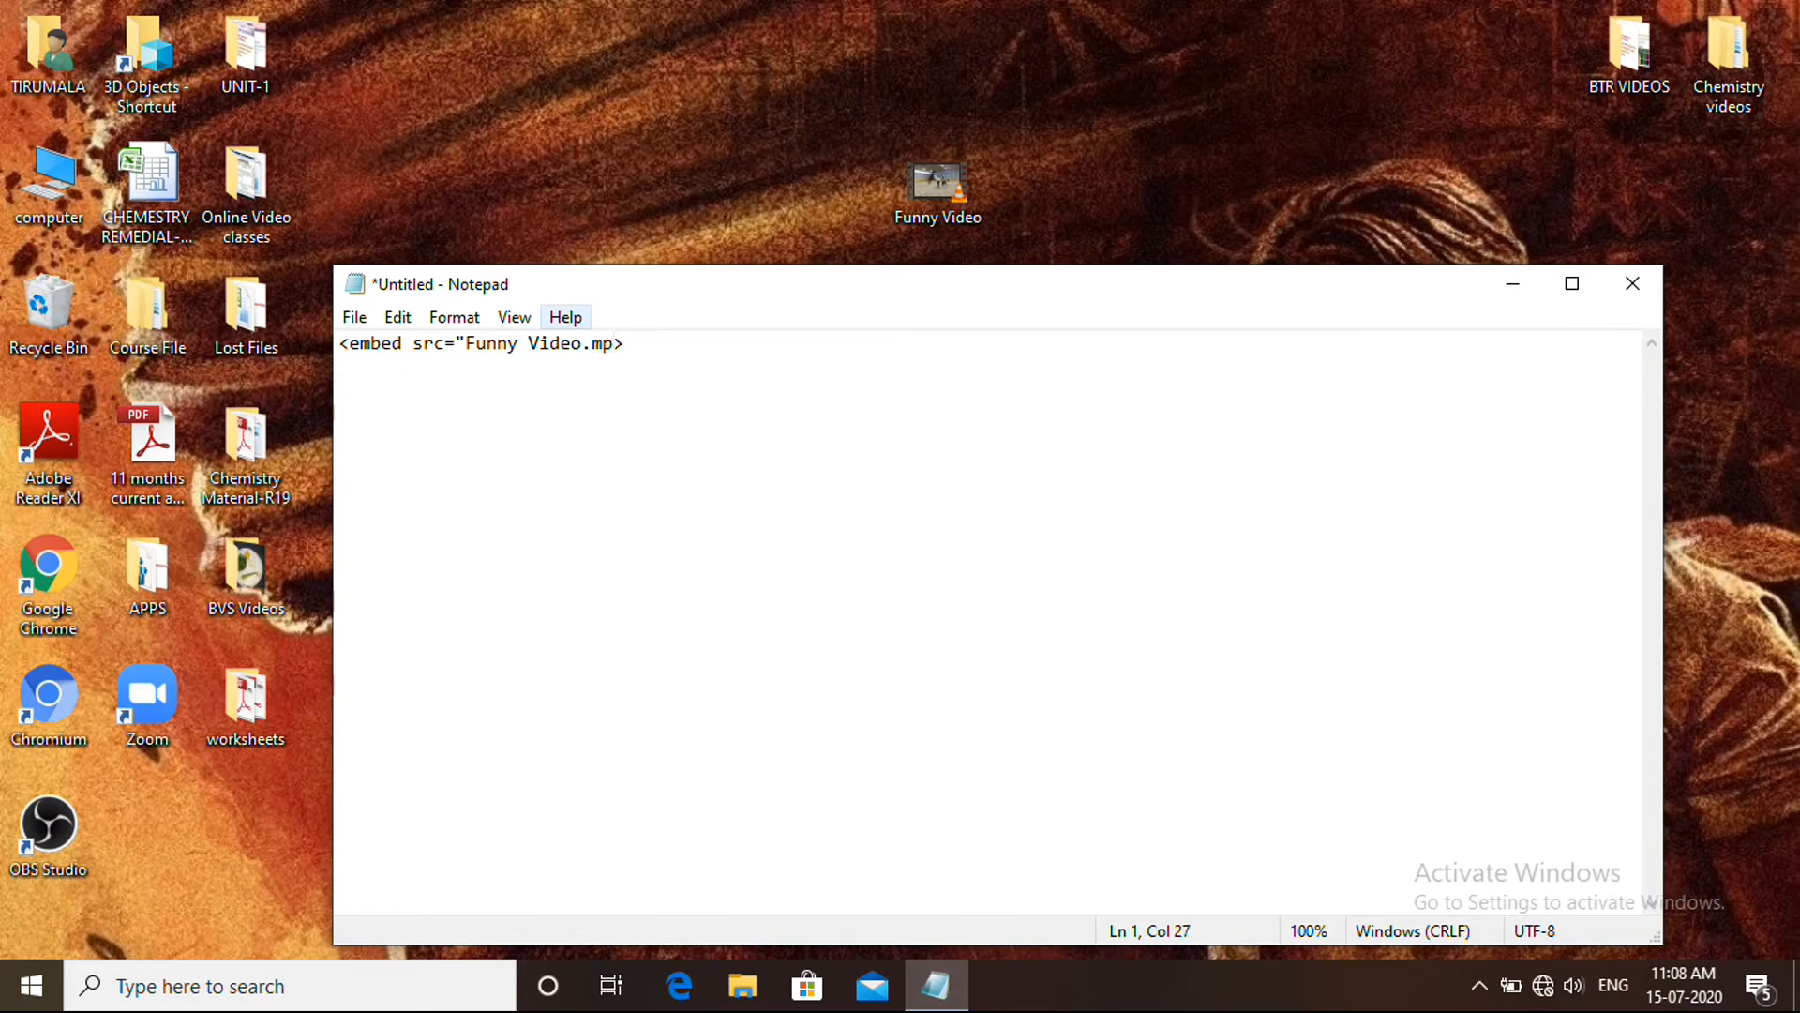
type("4")
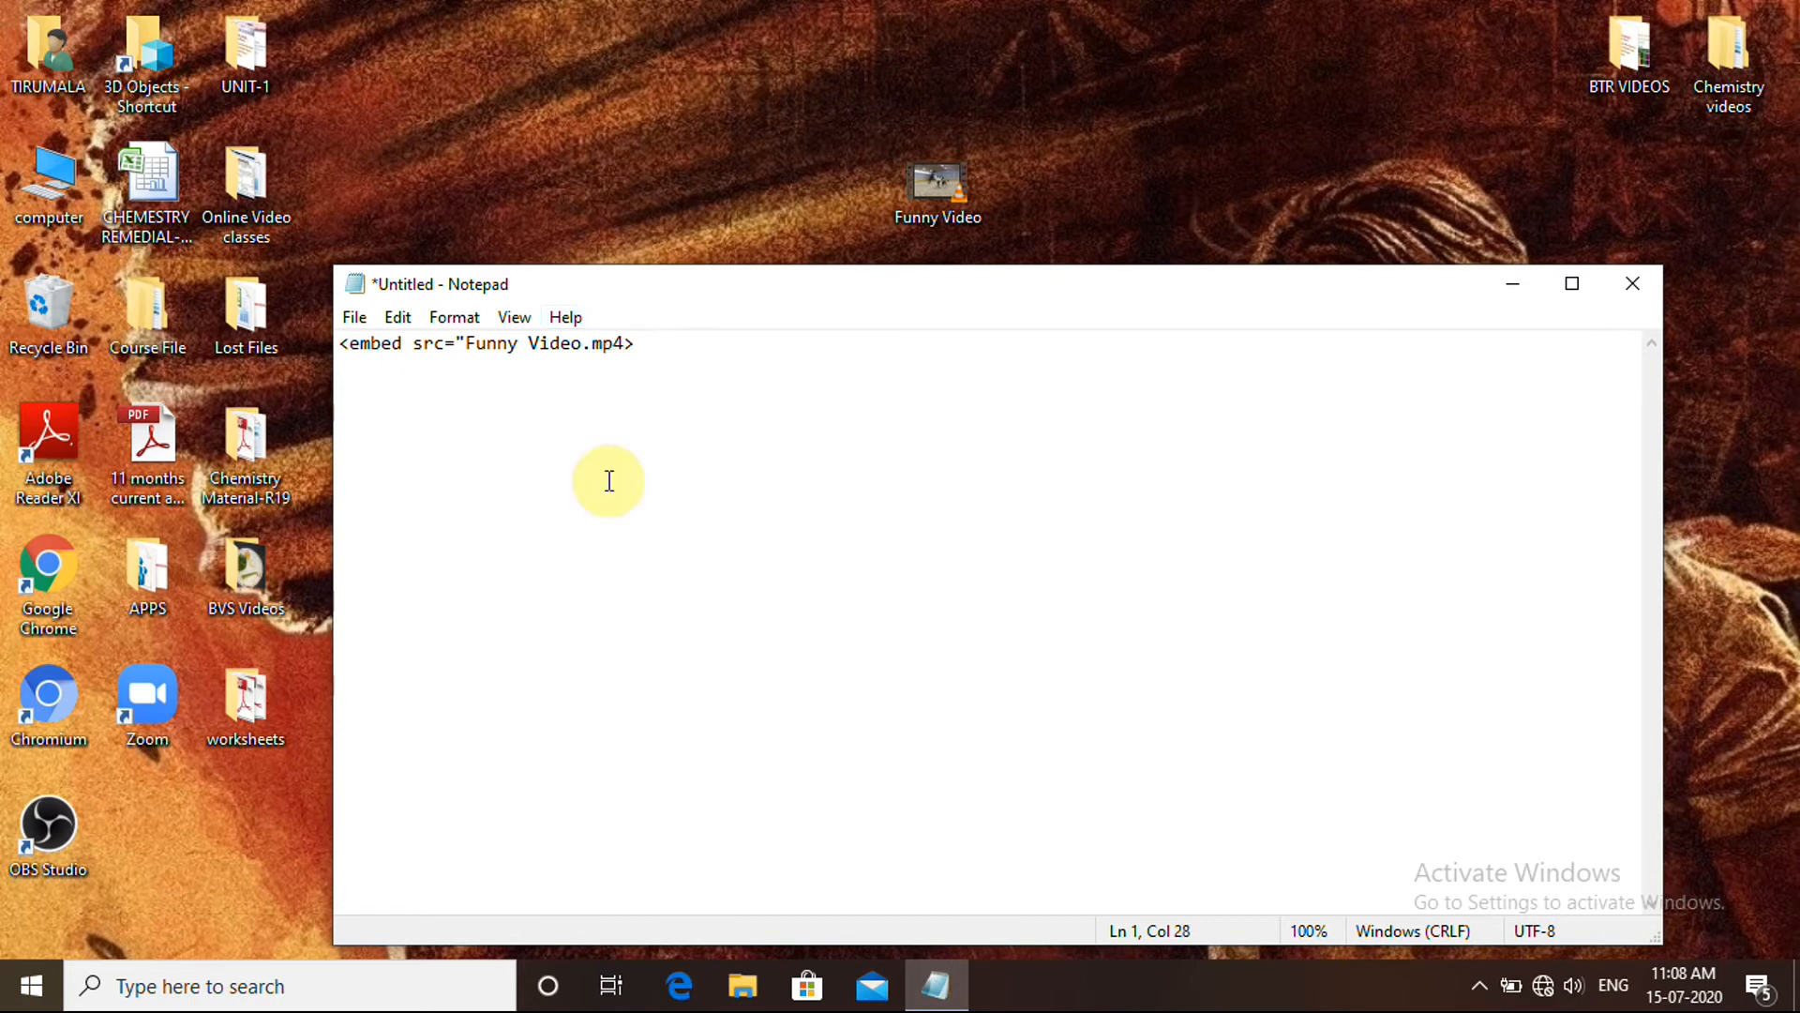
type("\"")
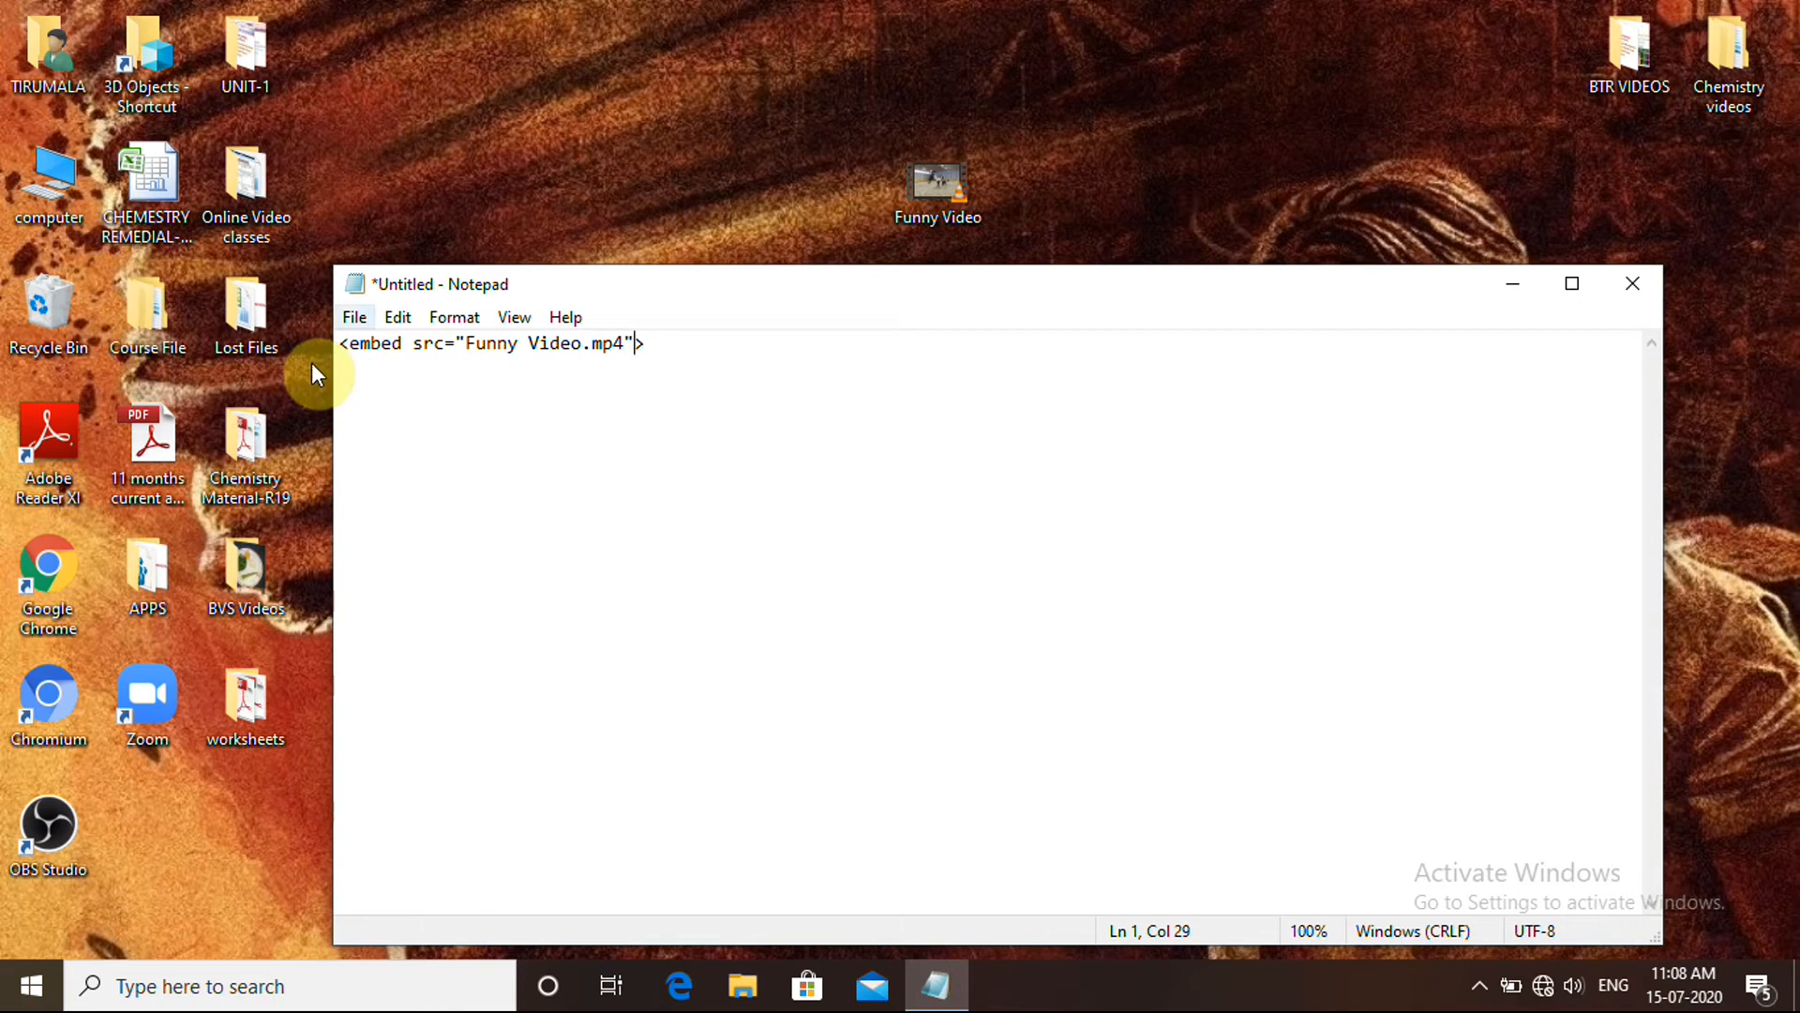
left_click(398, 317)
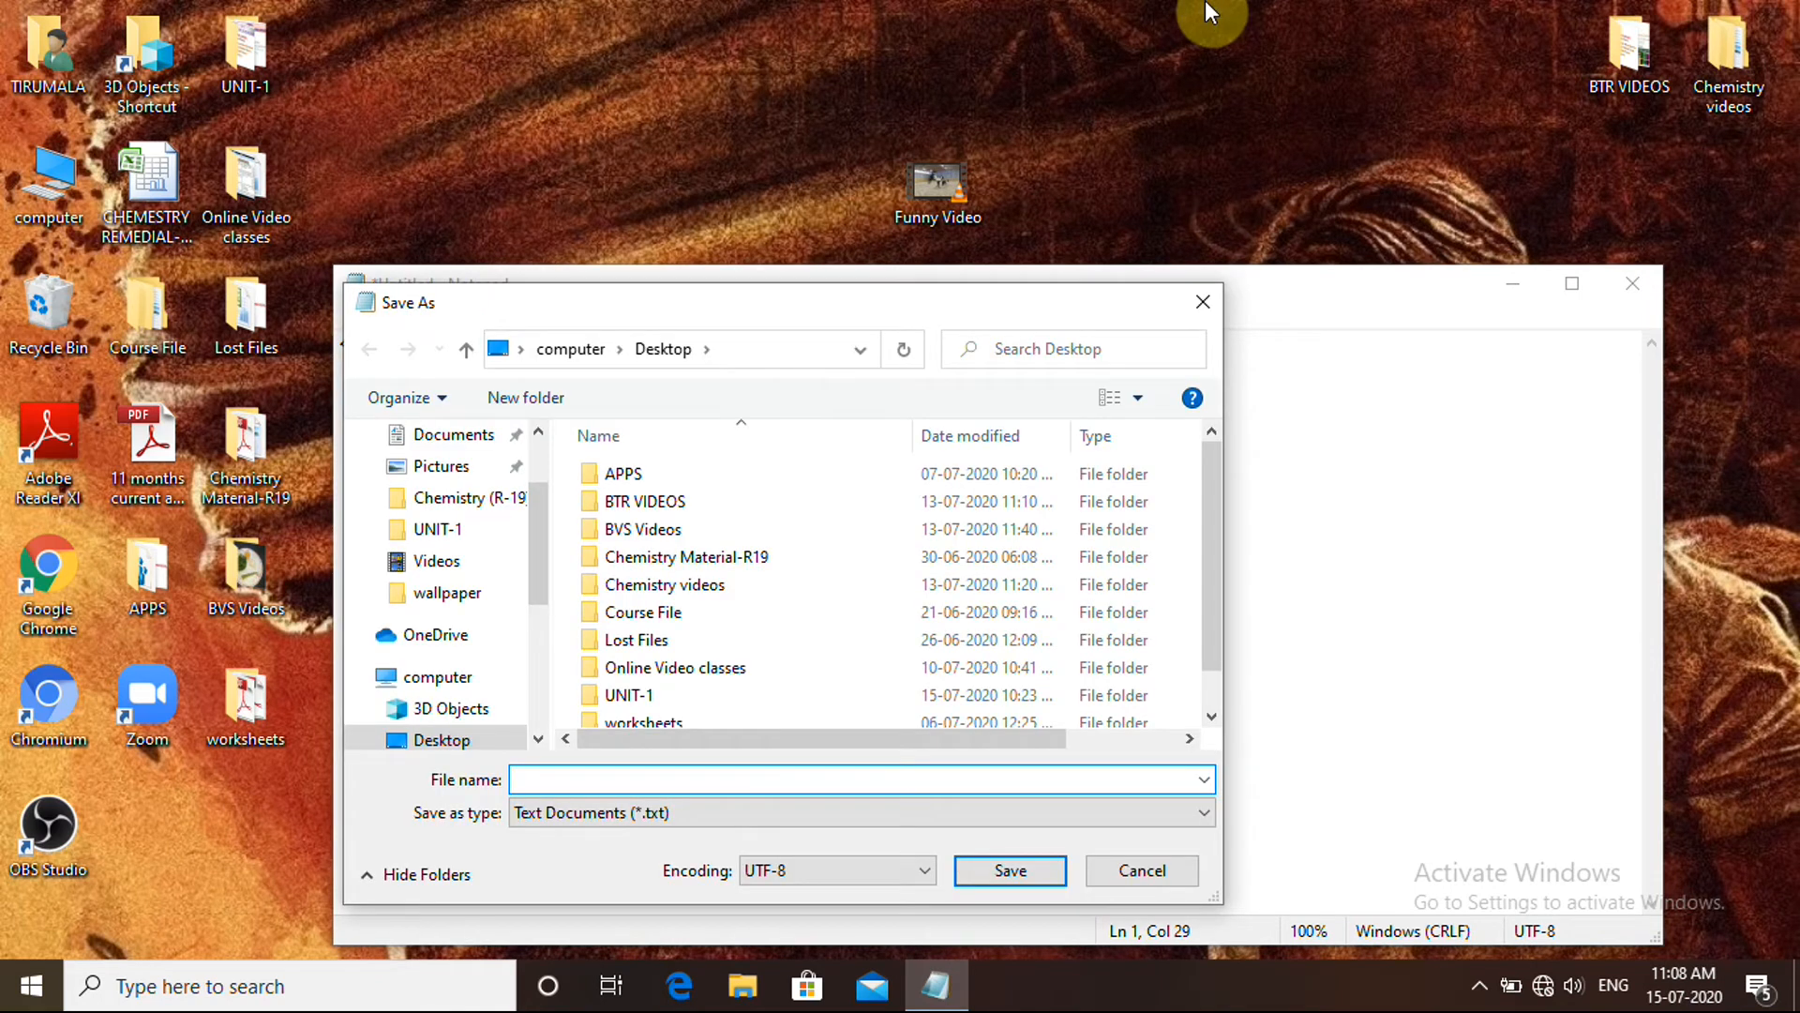
Save the document to the Desktop as Video.html.
type("Vide")
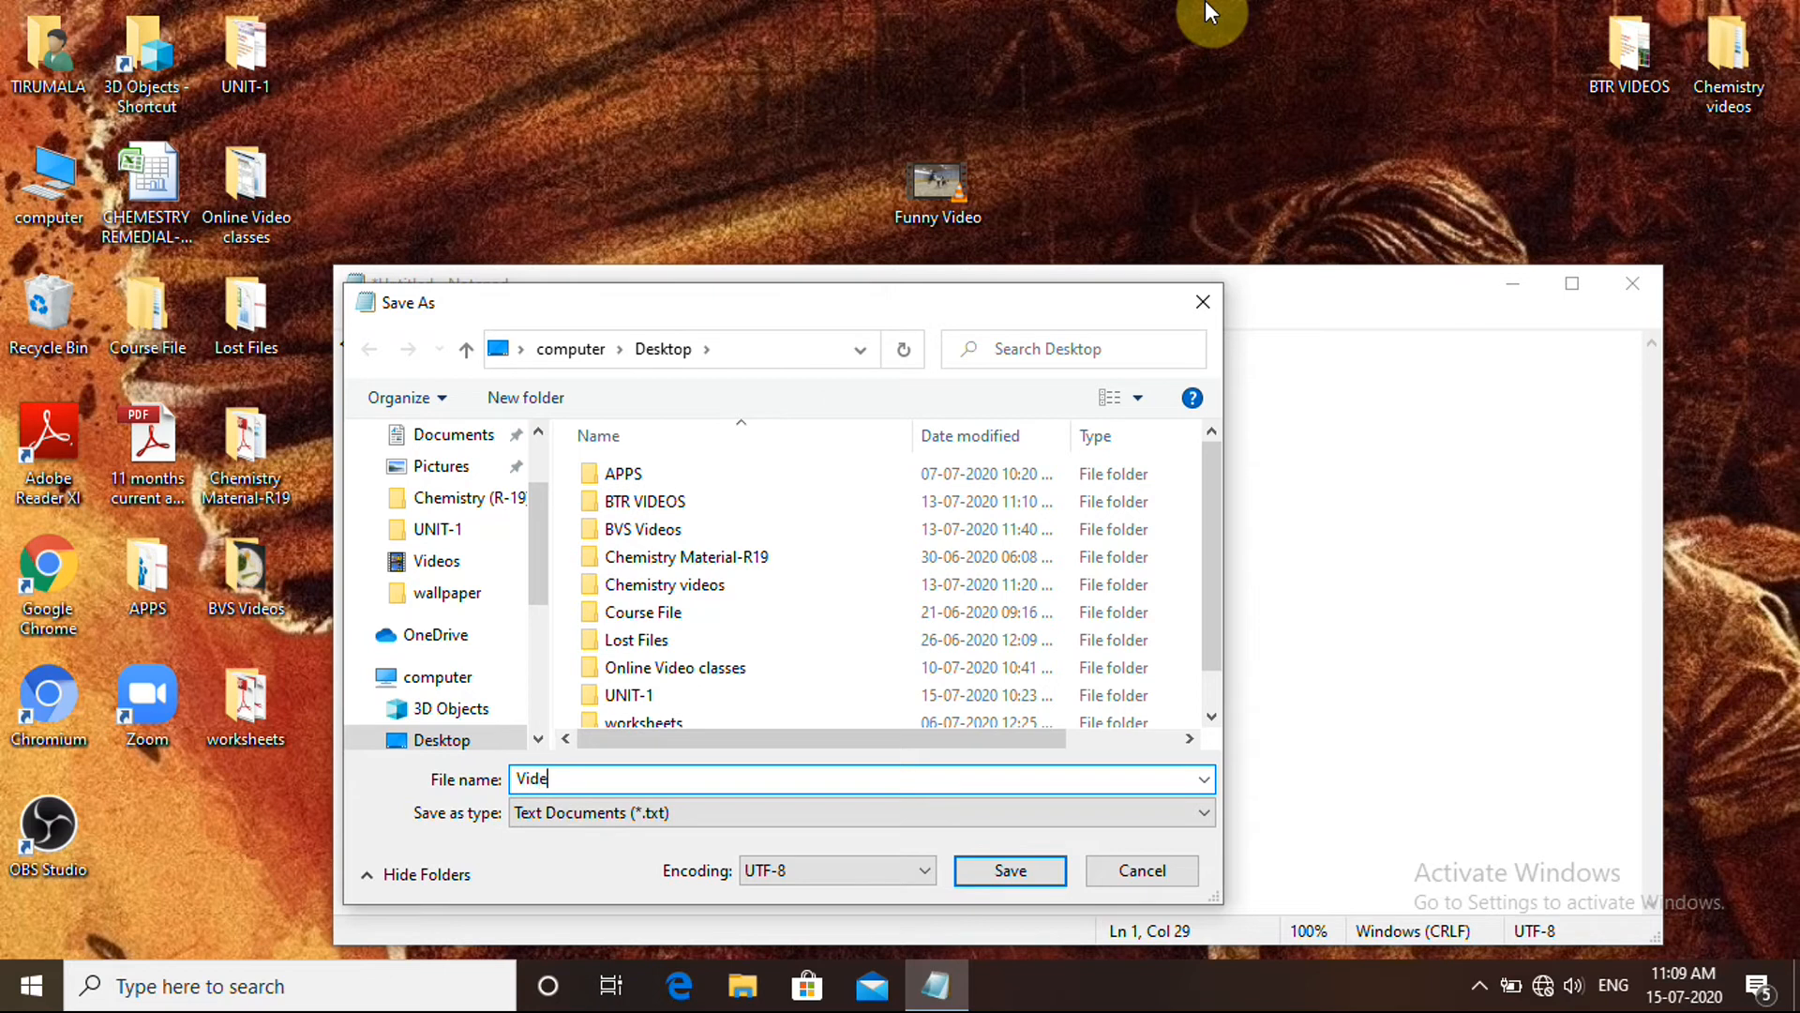
type("o.ht")
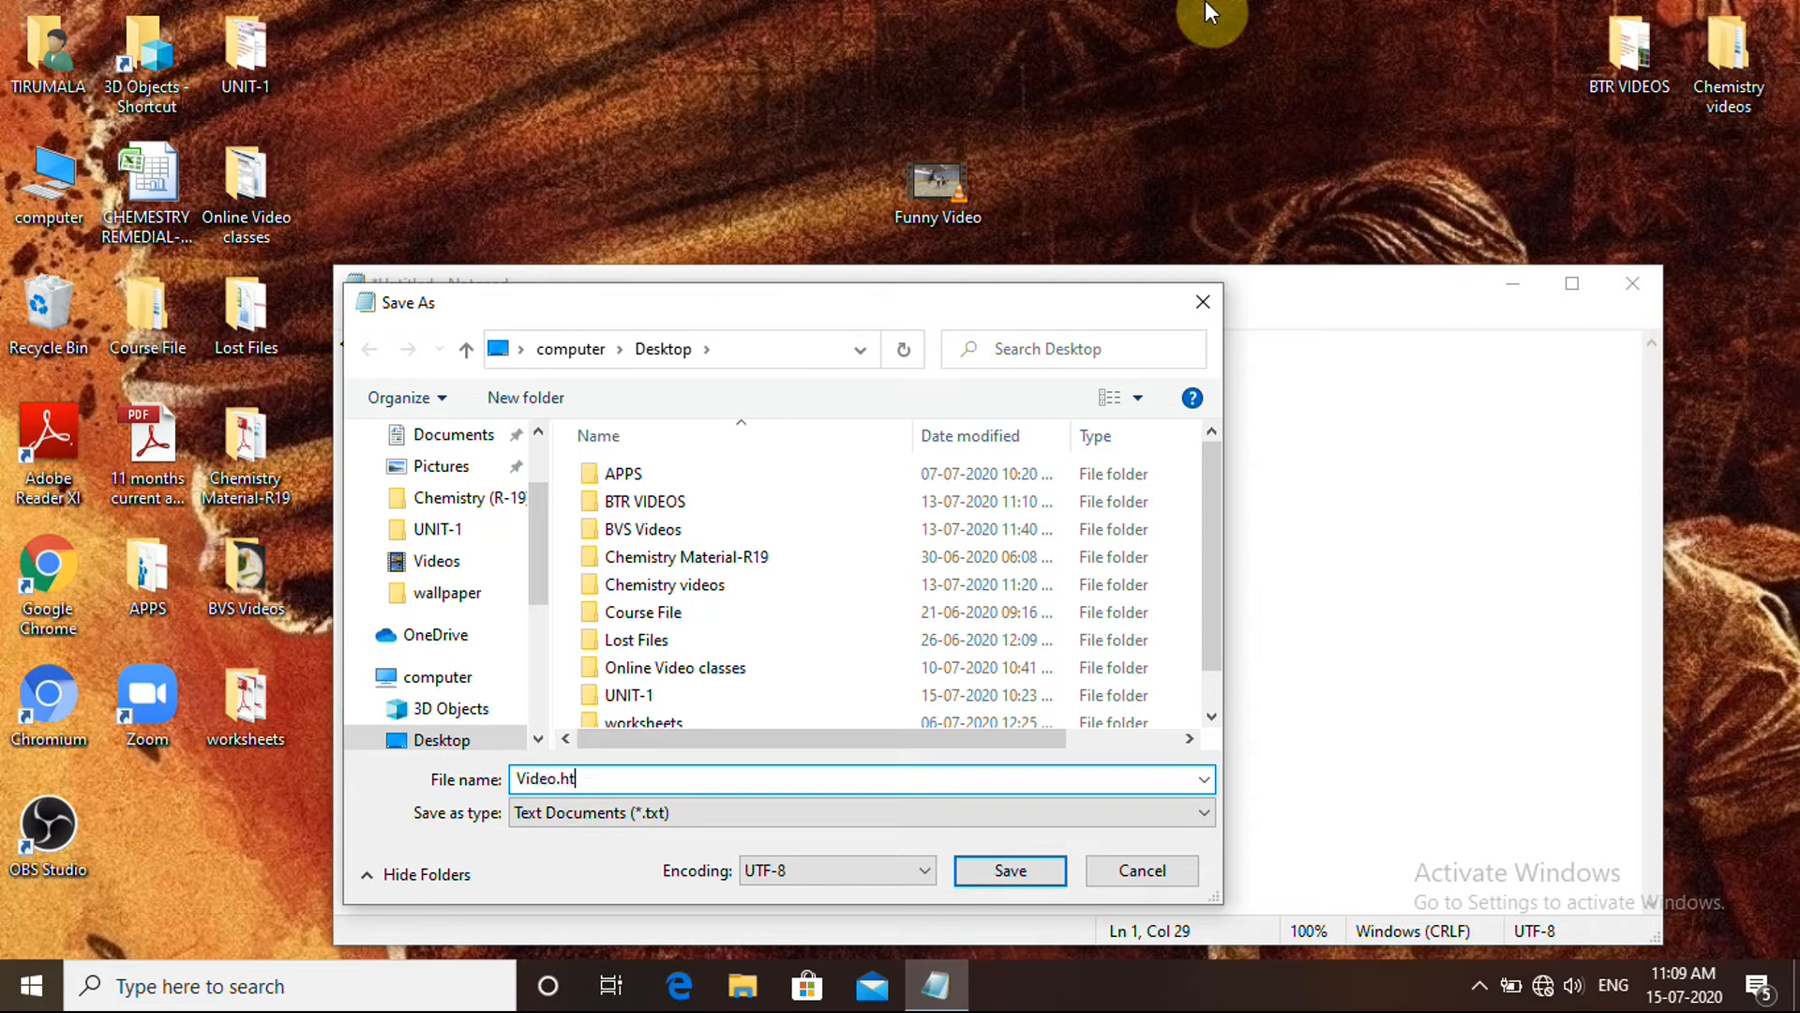
type("ml")
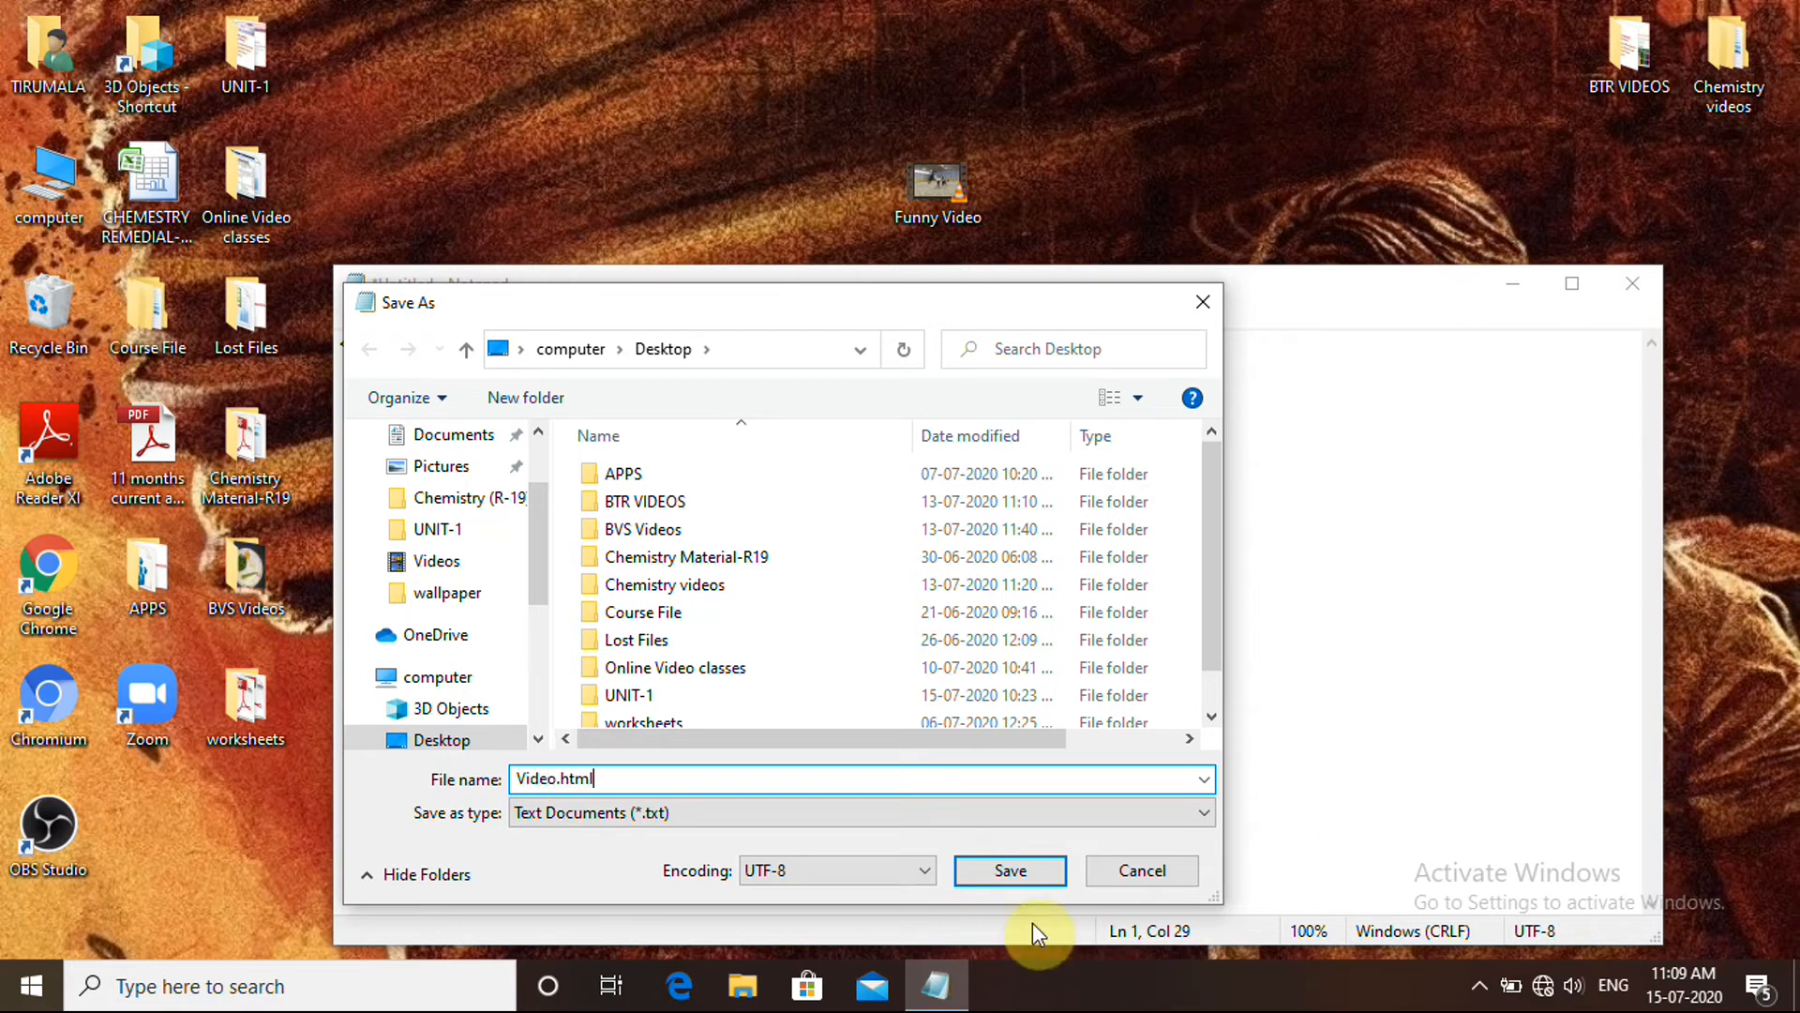
left_click(1009, 869)
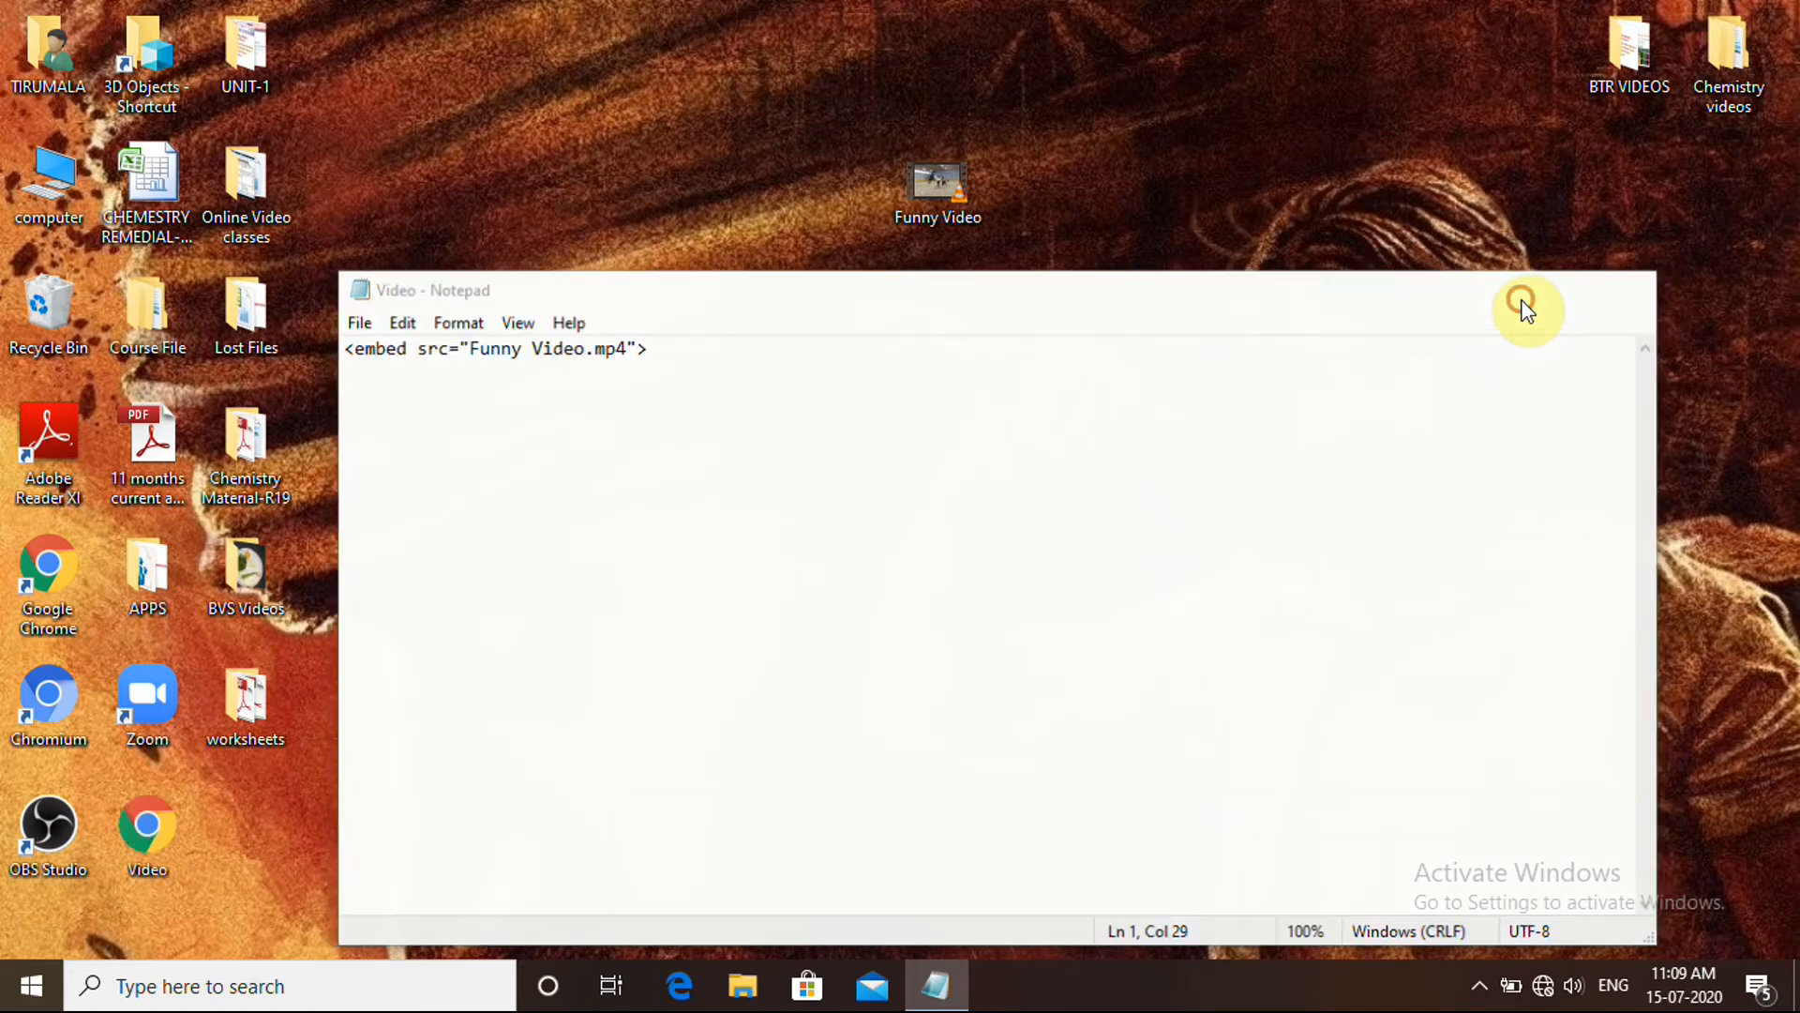
Close Notepad and launch the saved Video.html from the desktop.
left_click(1524, 309)
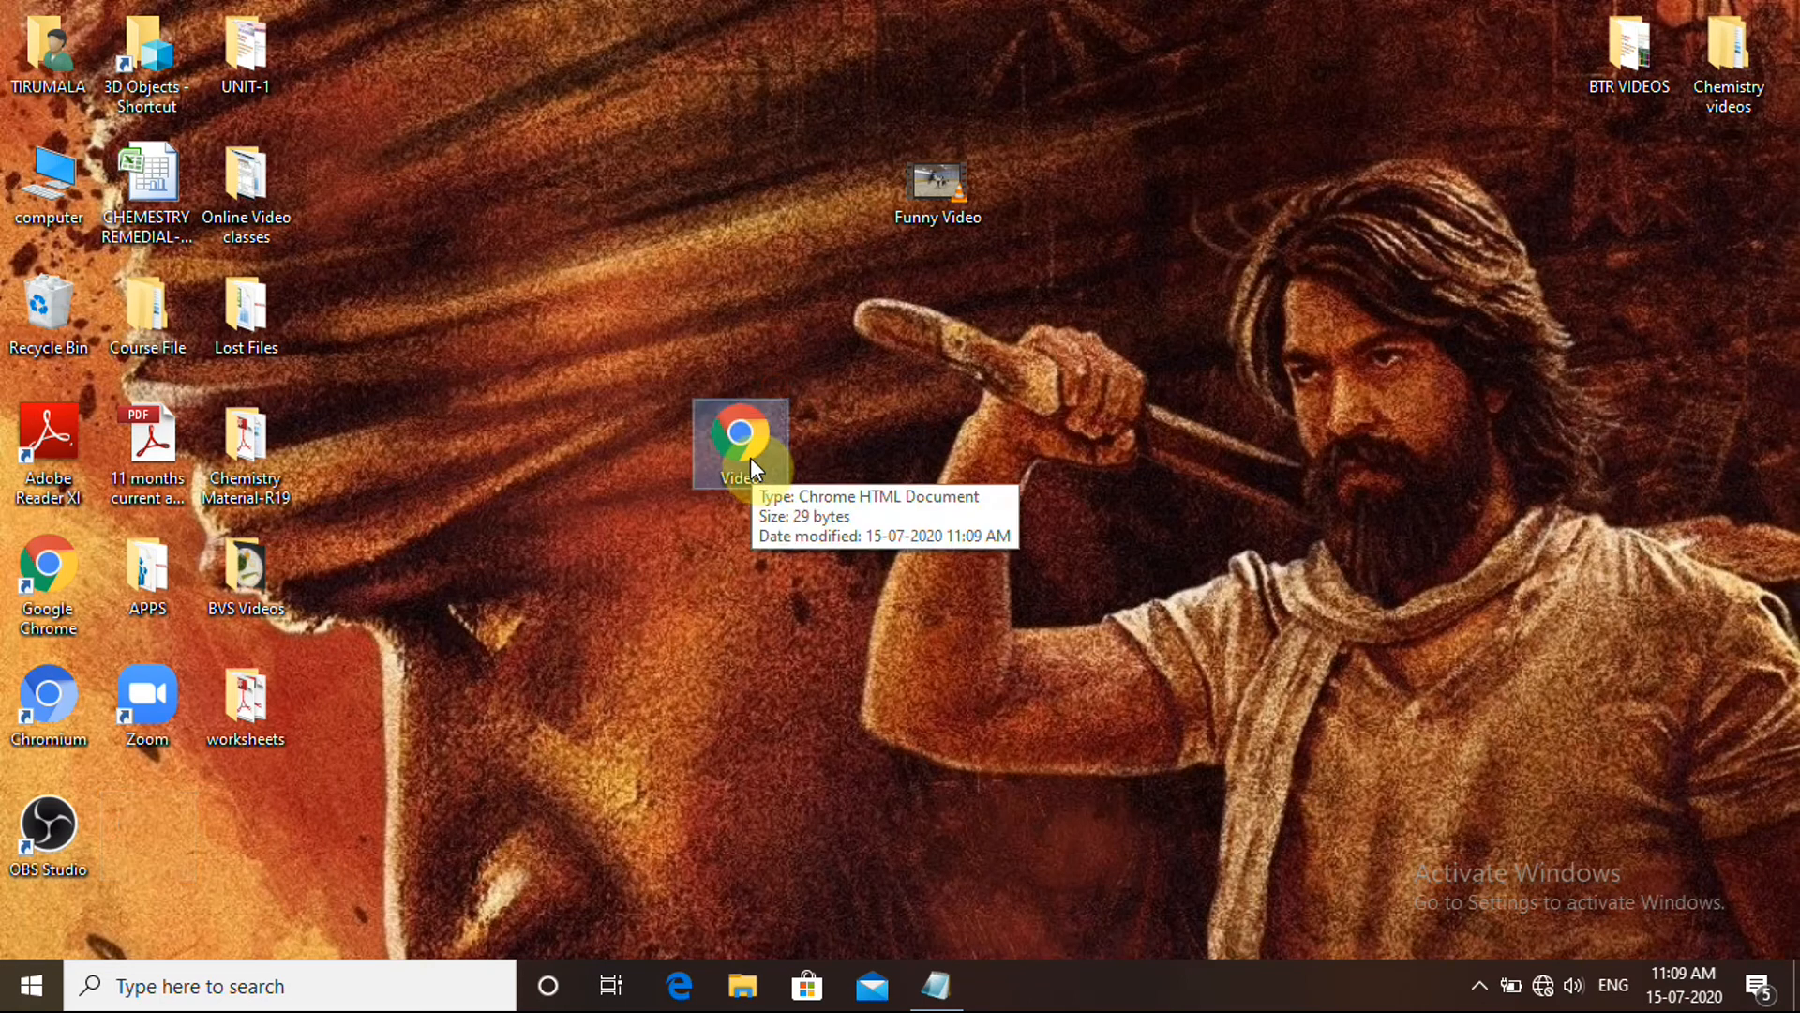
mouse_move(752, 467)
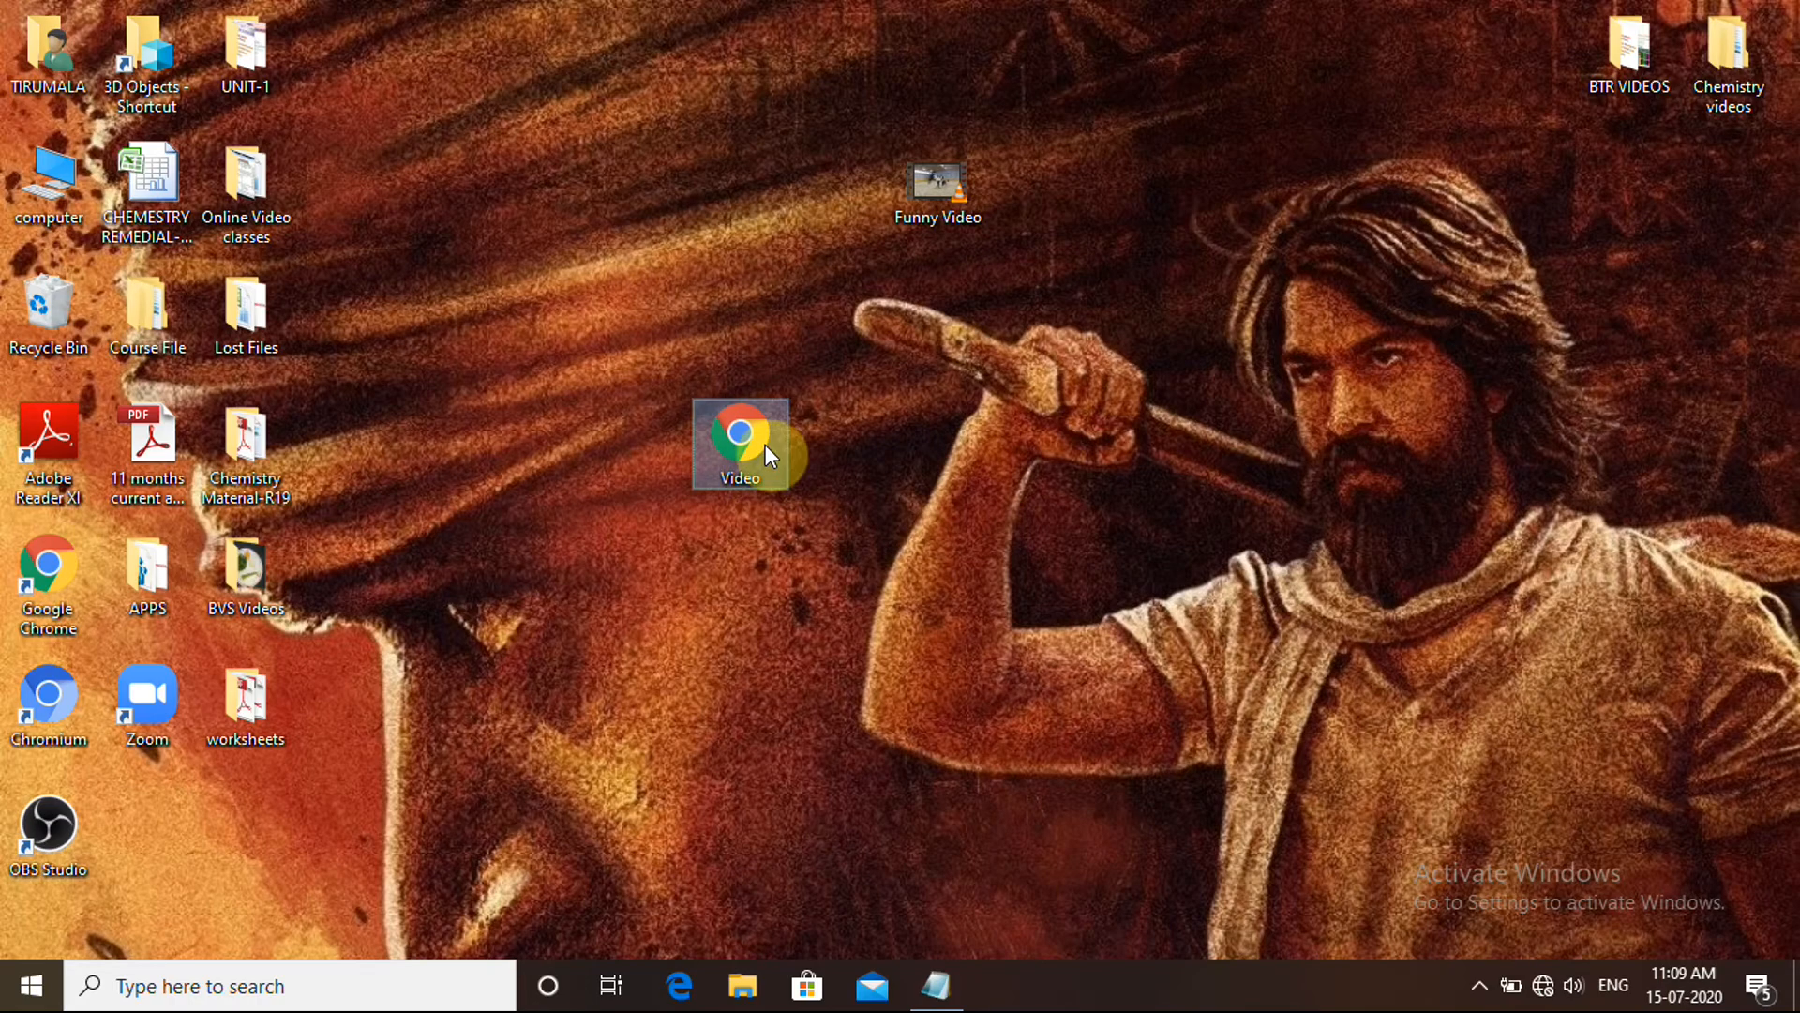
double_click(739, 442)
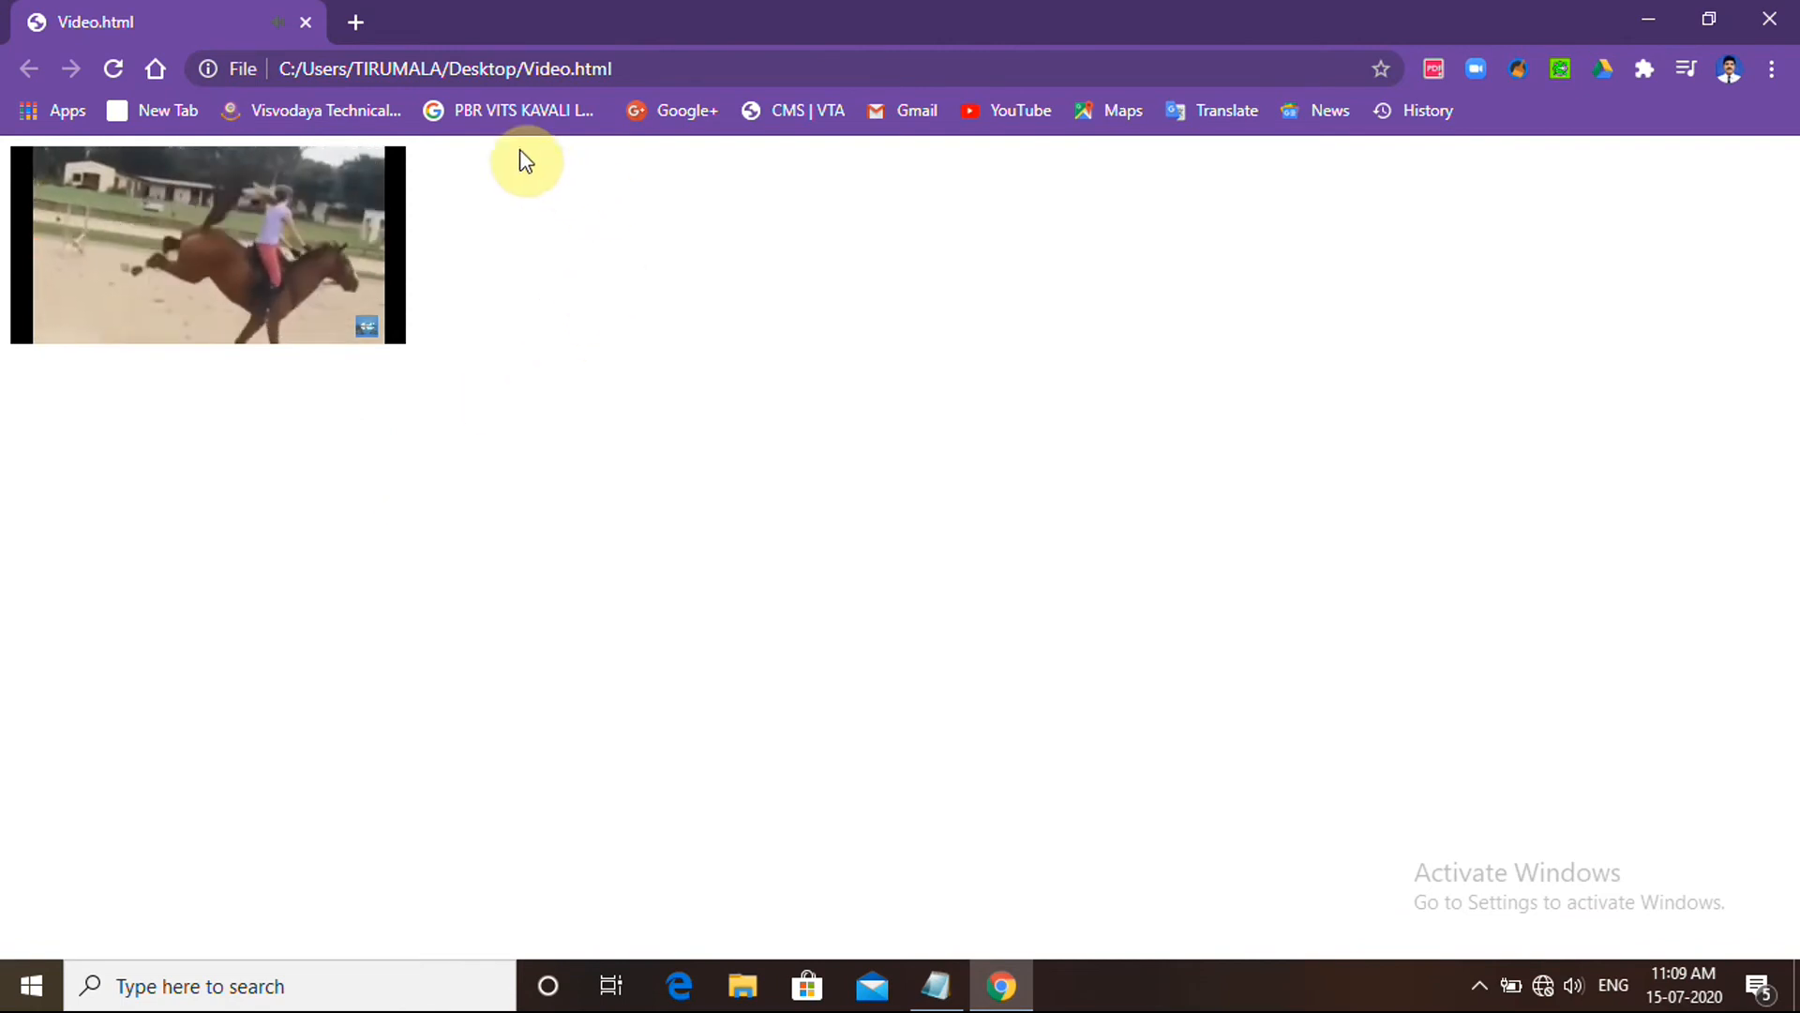
View the embedded Funny Video playing in Chrome's Video.html page.
left_click(207, 244)
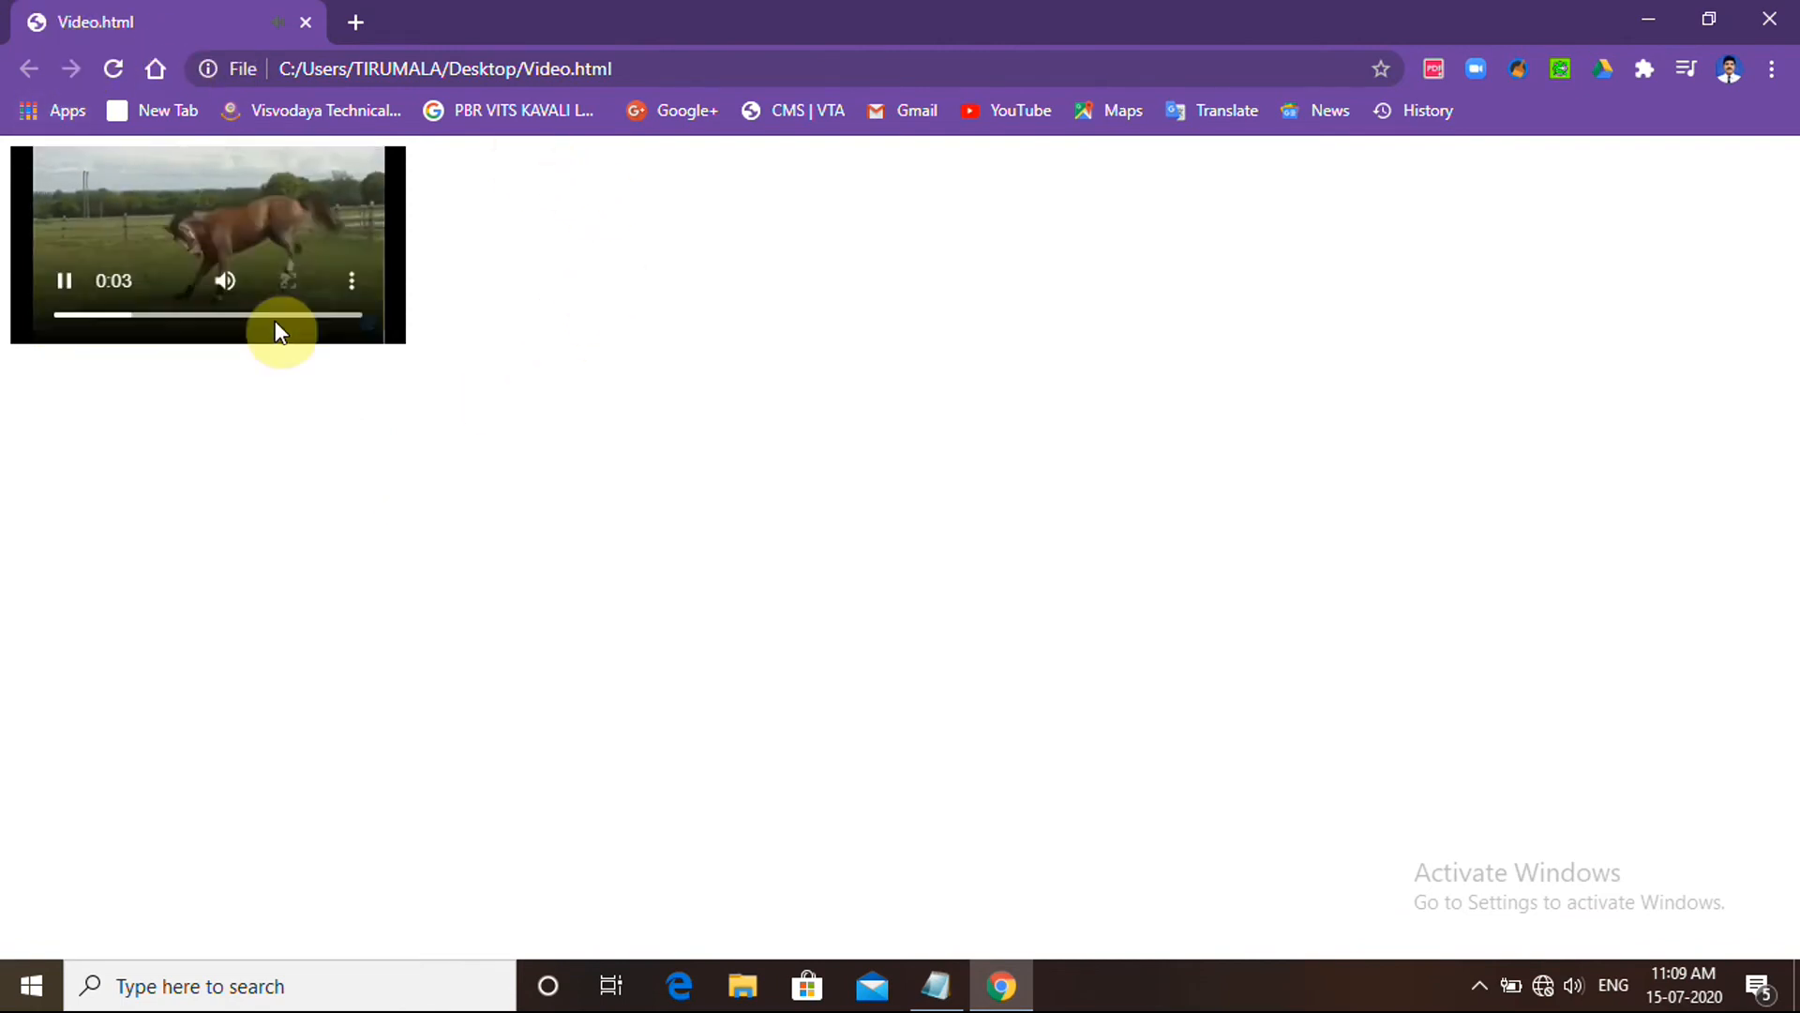
Close Chrome and bring up the context menu for Video.html on the desktop.
left_click(64, 279)
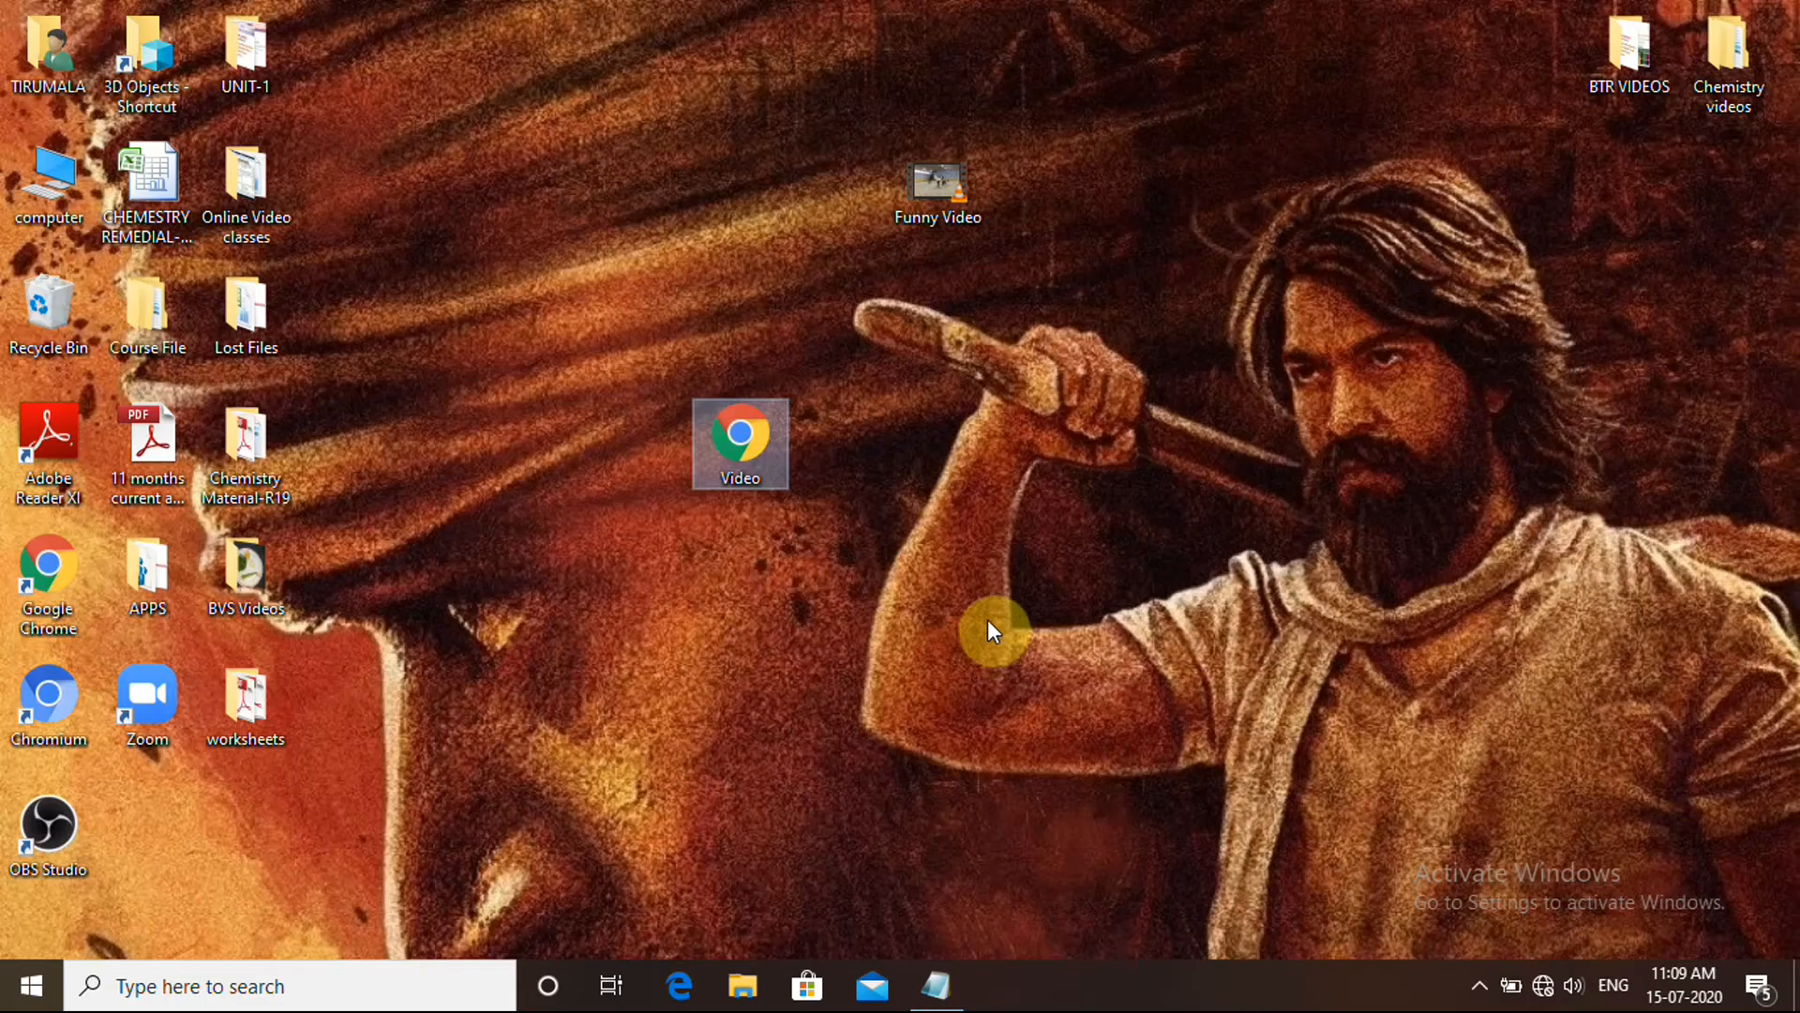
mouse_move(996, 641)
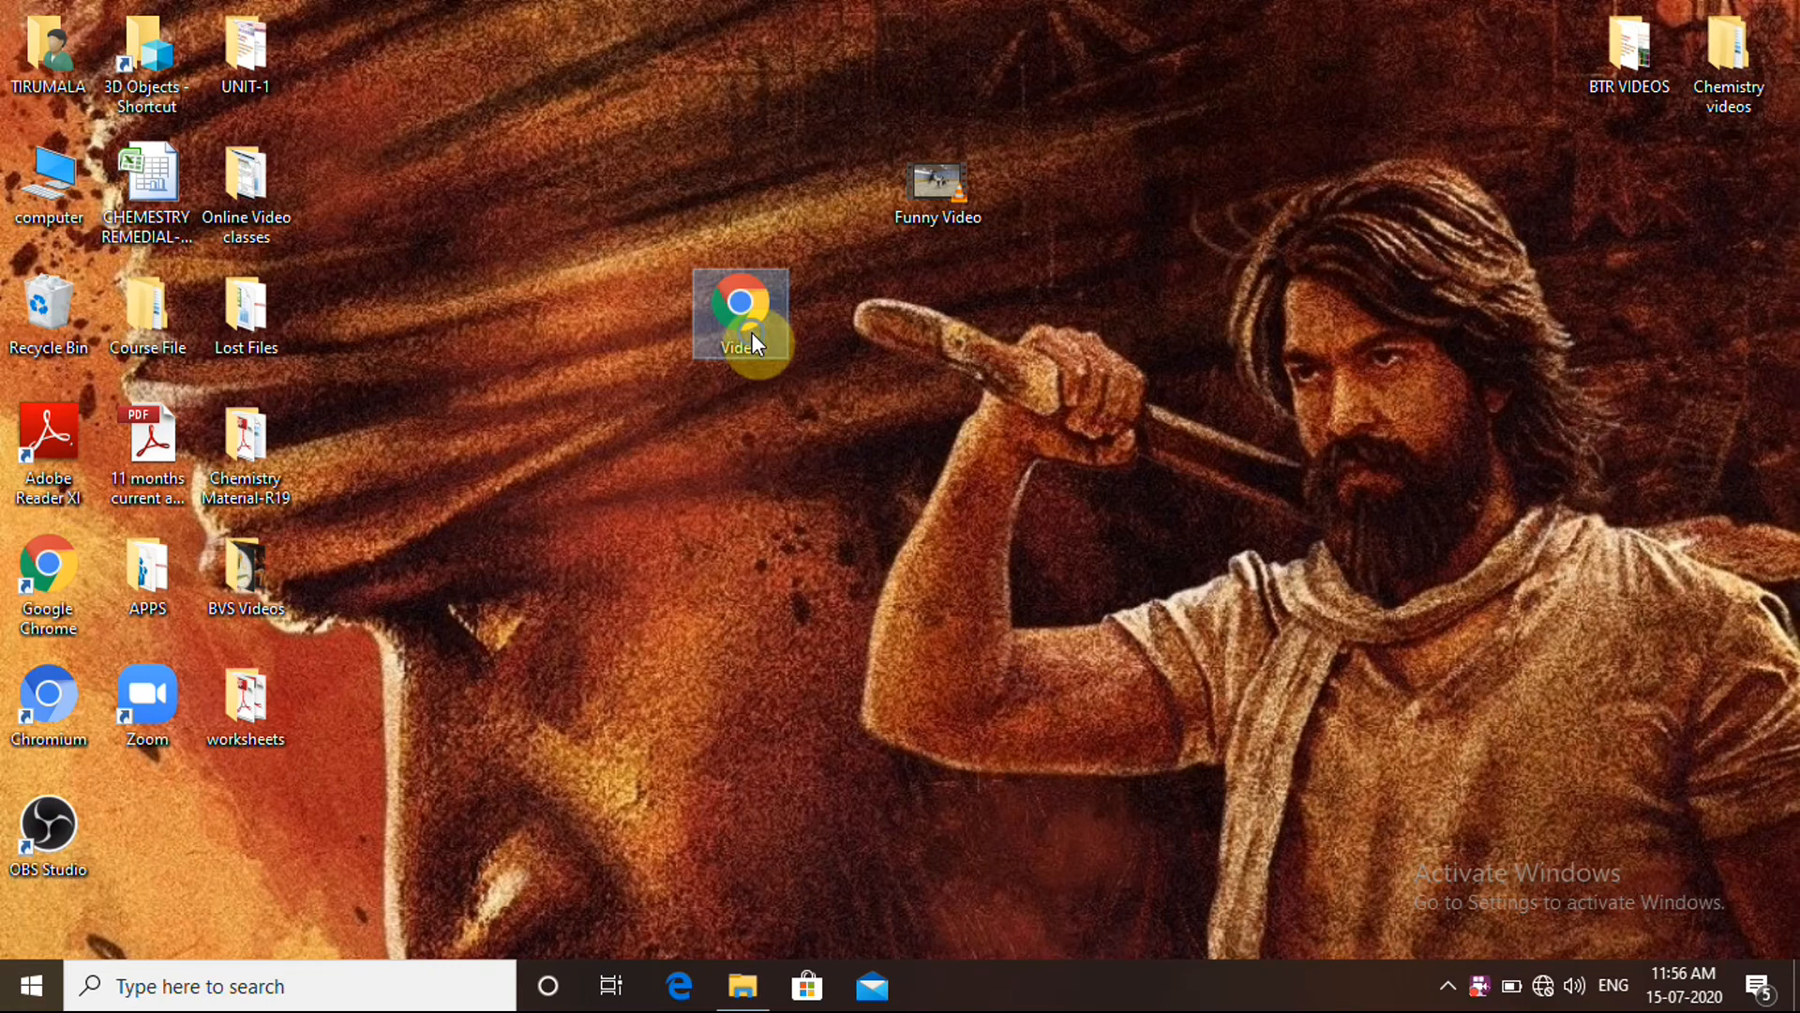
right_click(741, 309)
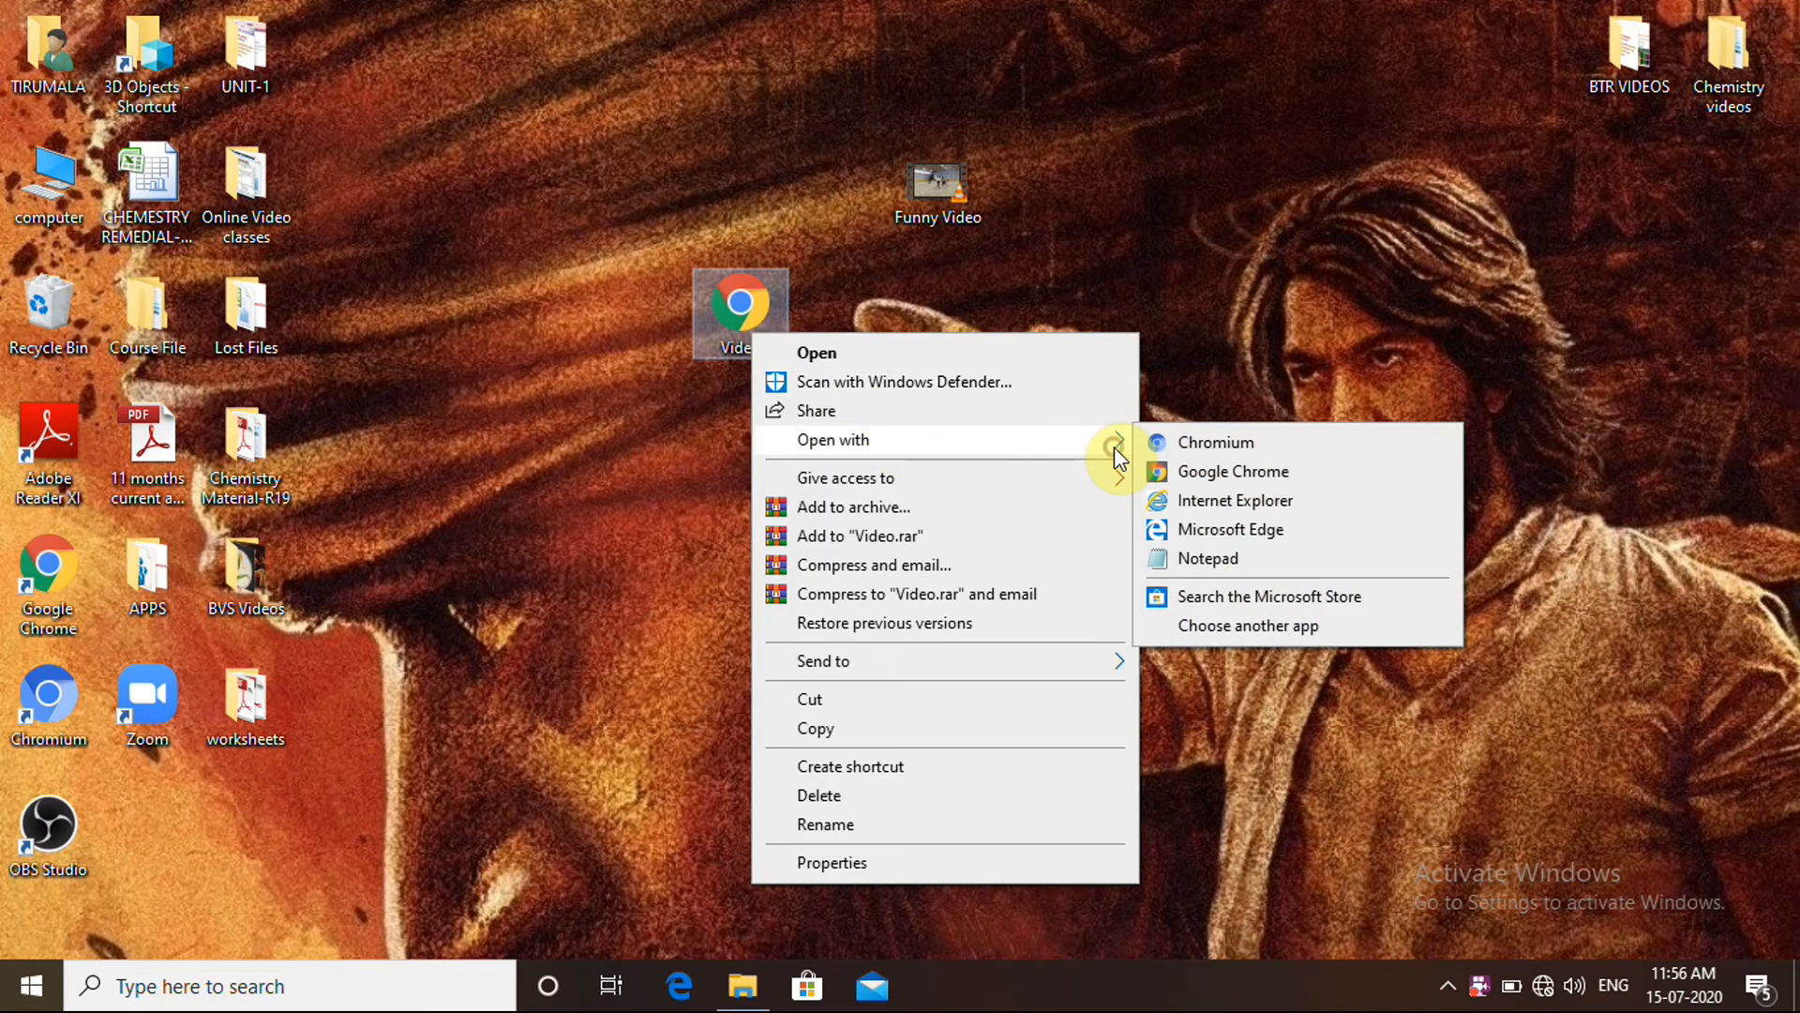
Reopen Video.html in Notepad and start a width=" attribute after src.
left_click(1206, 559)
type("<embed src=\"Funny Video.mp4\" >")
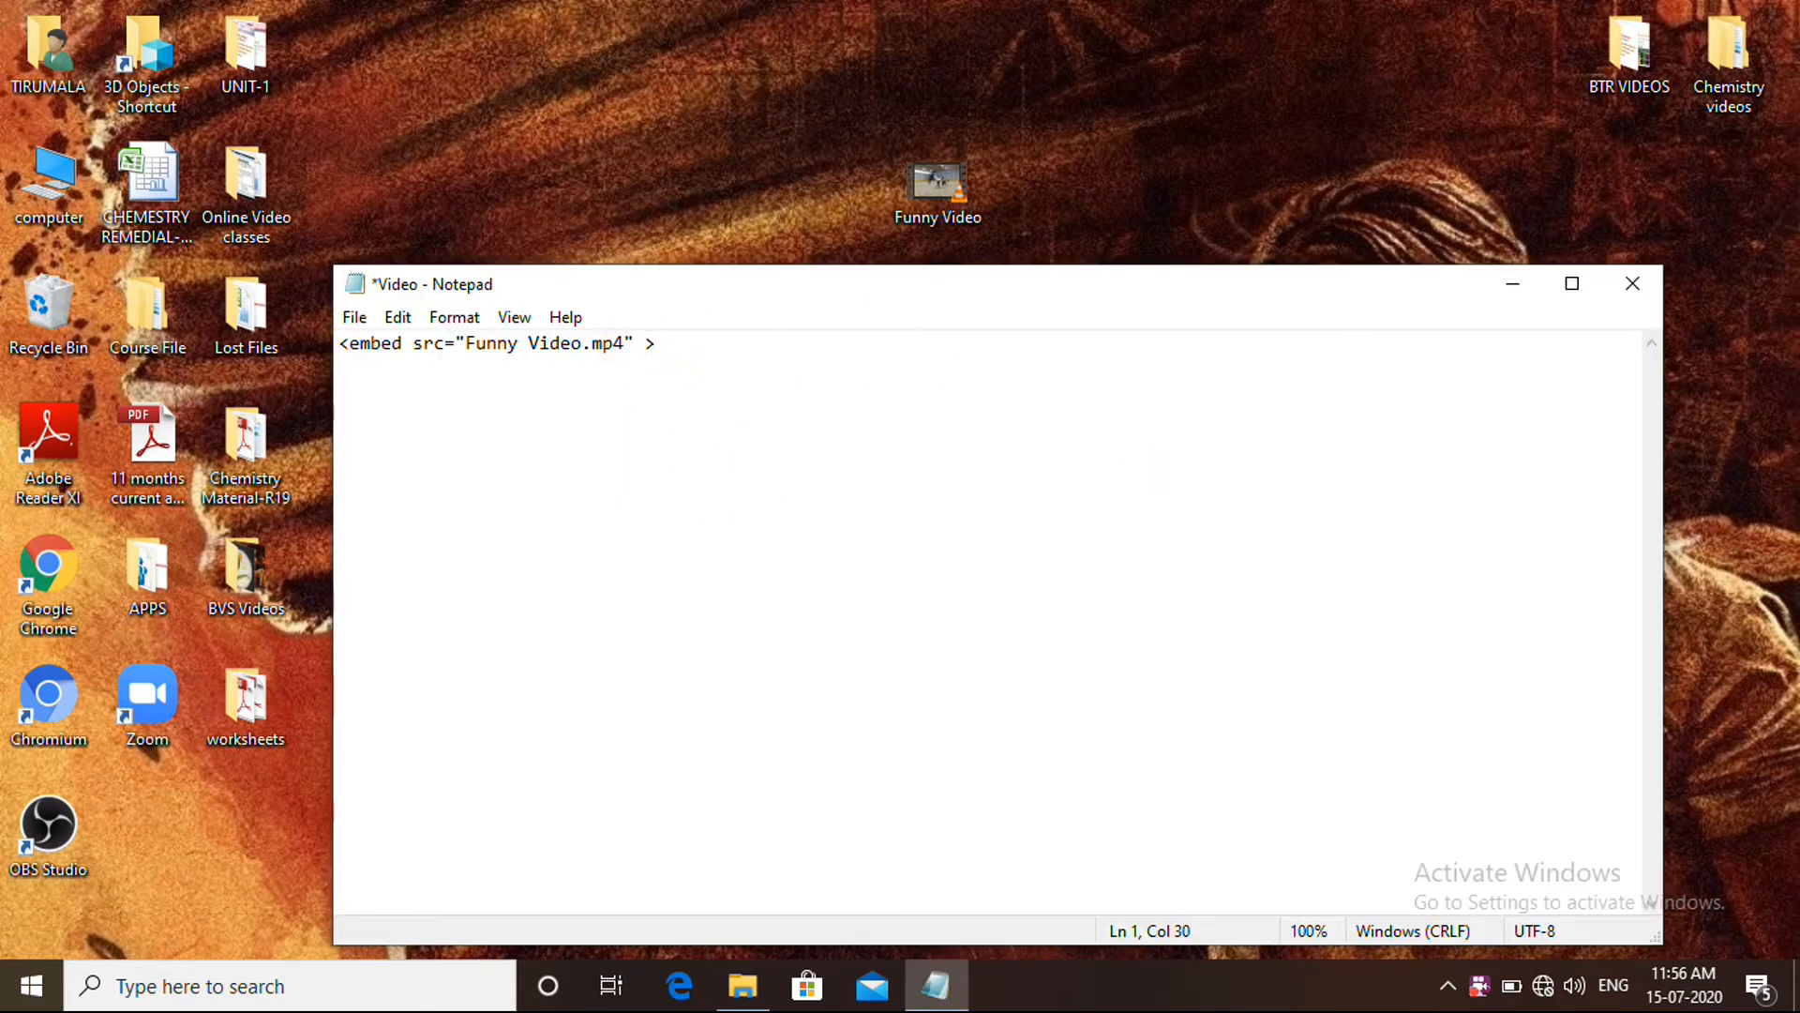
type("width")
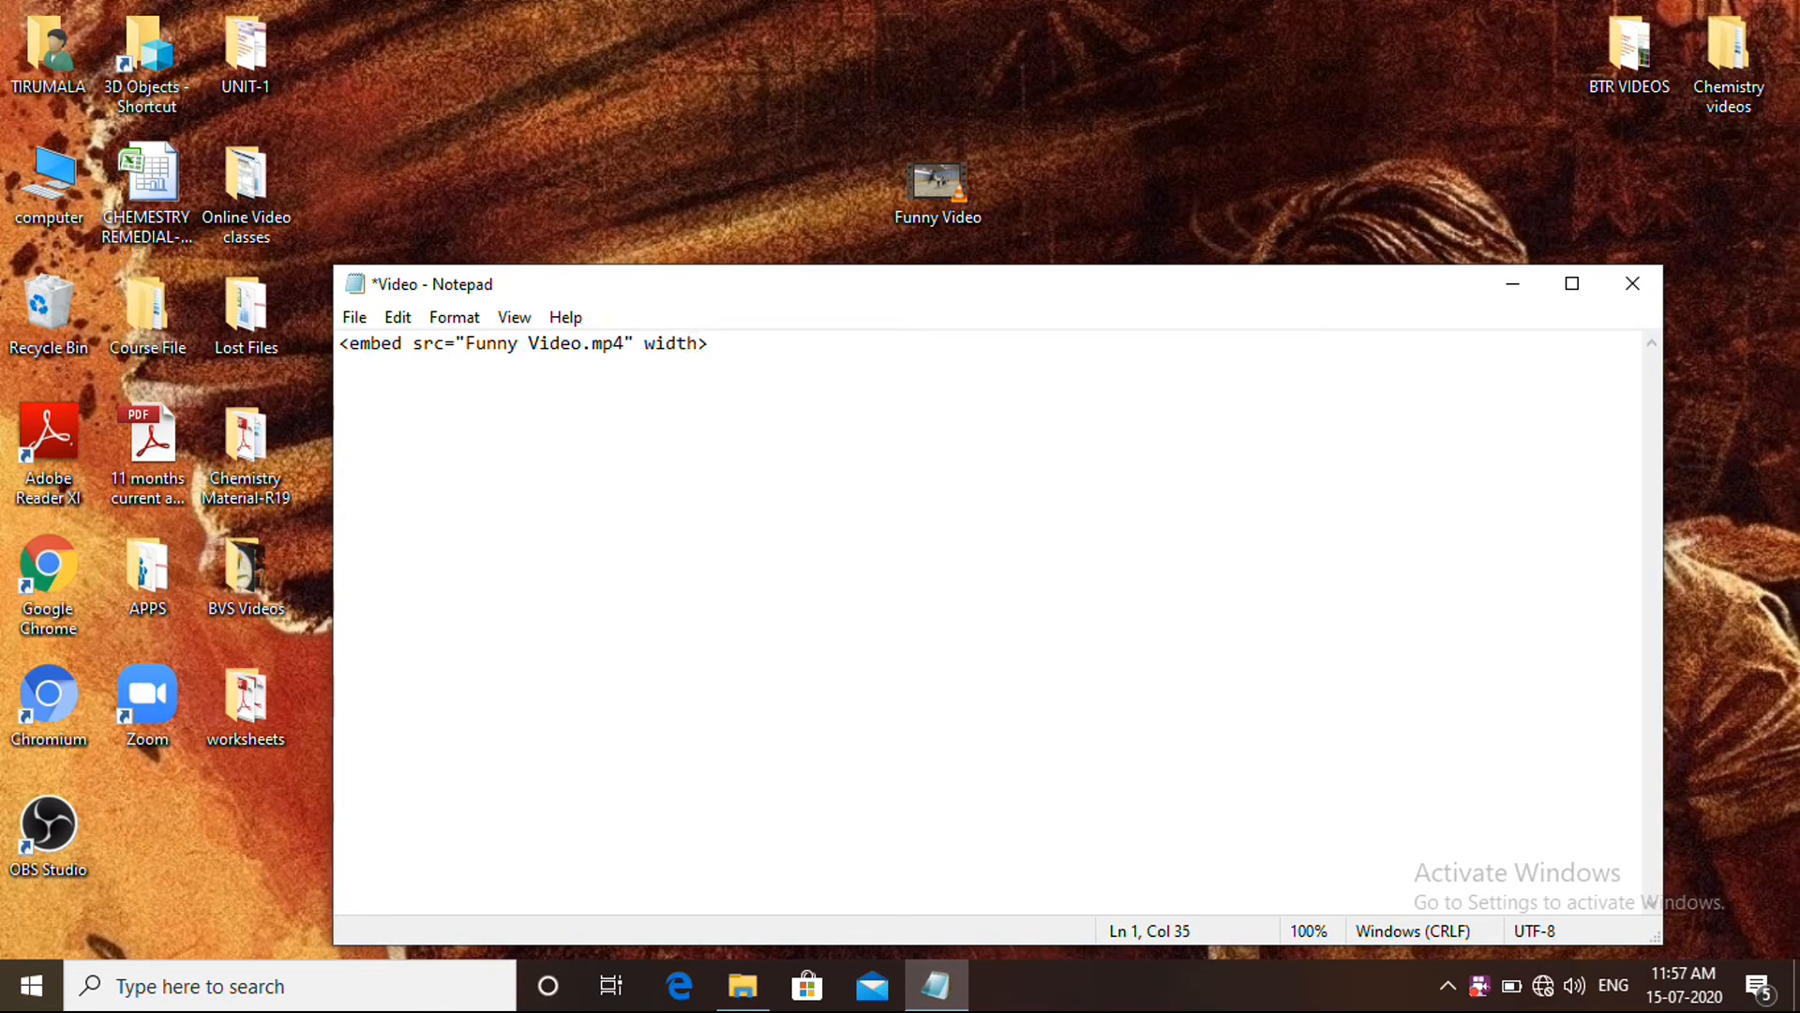
type("=")
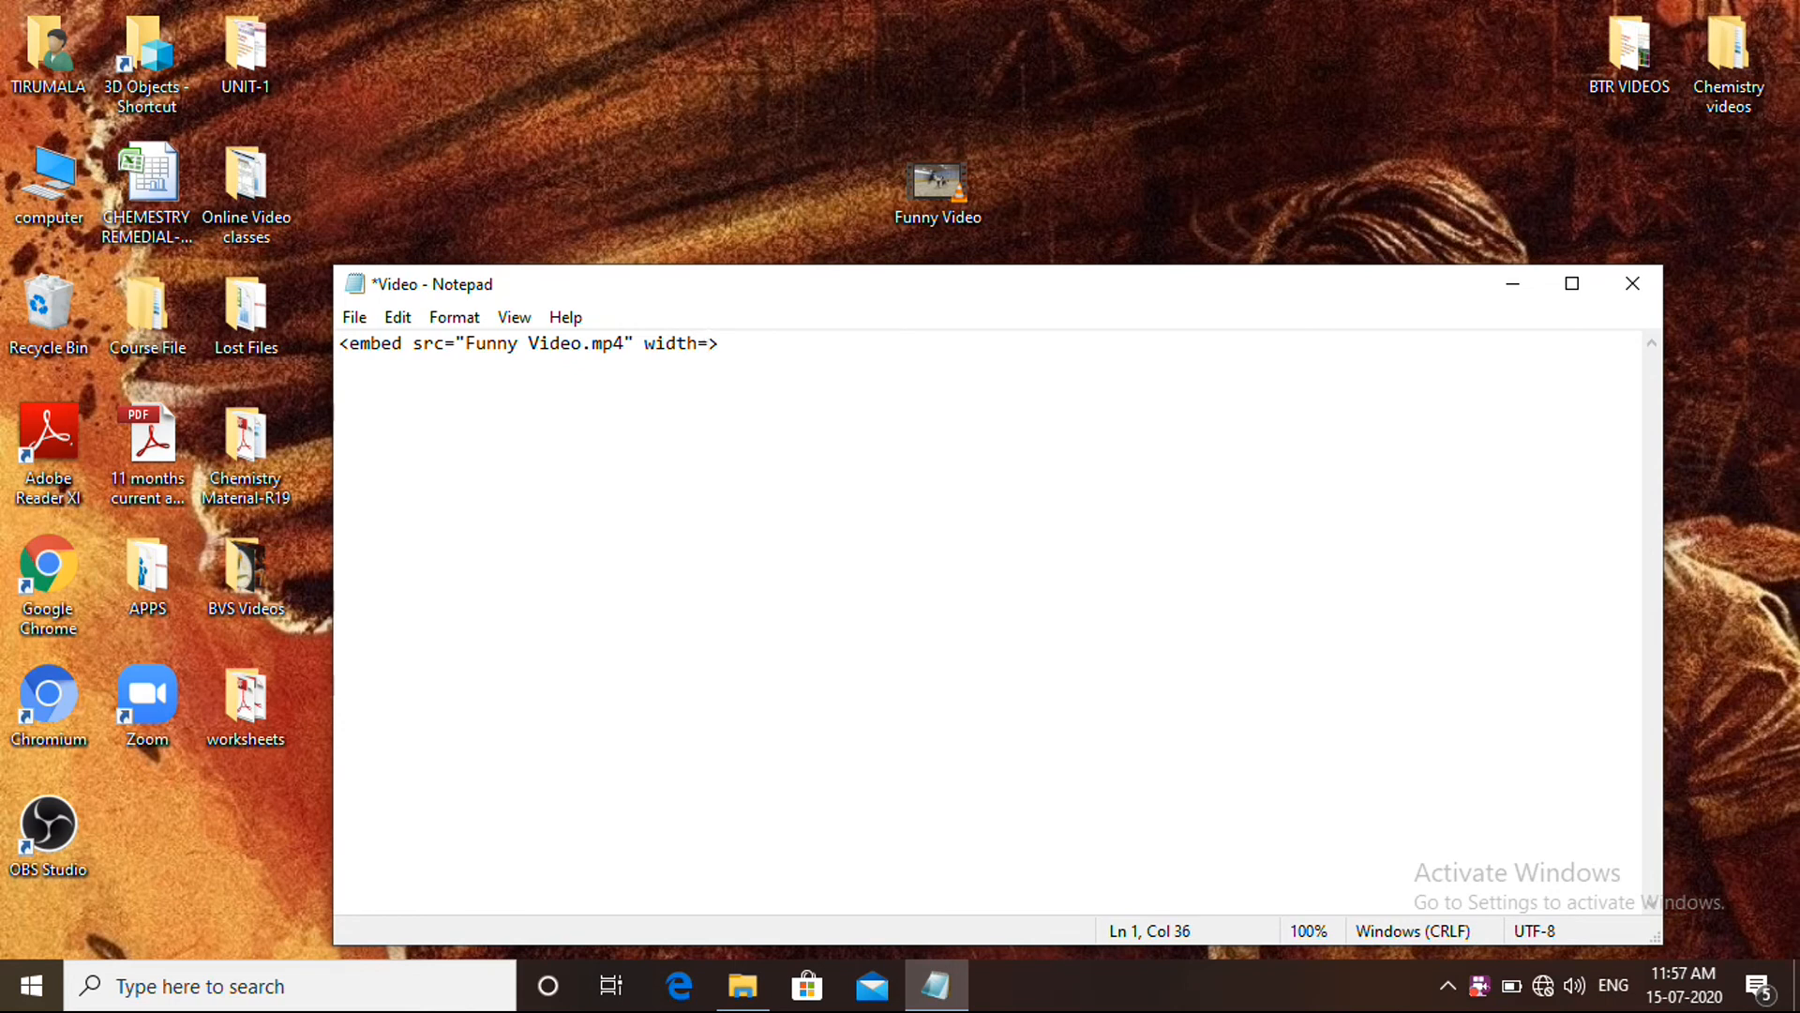
type("\"")
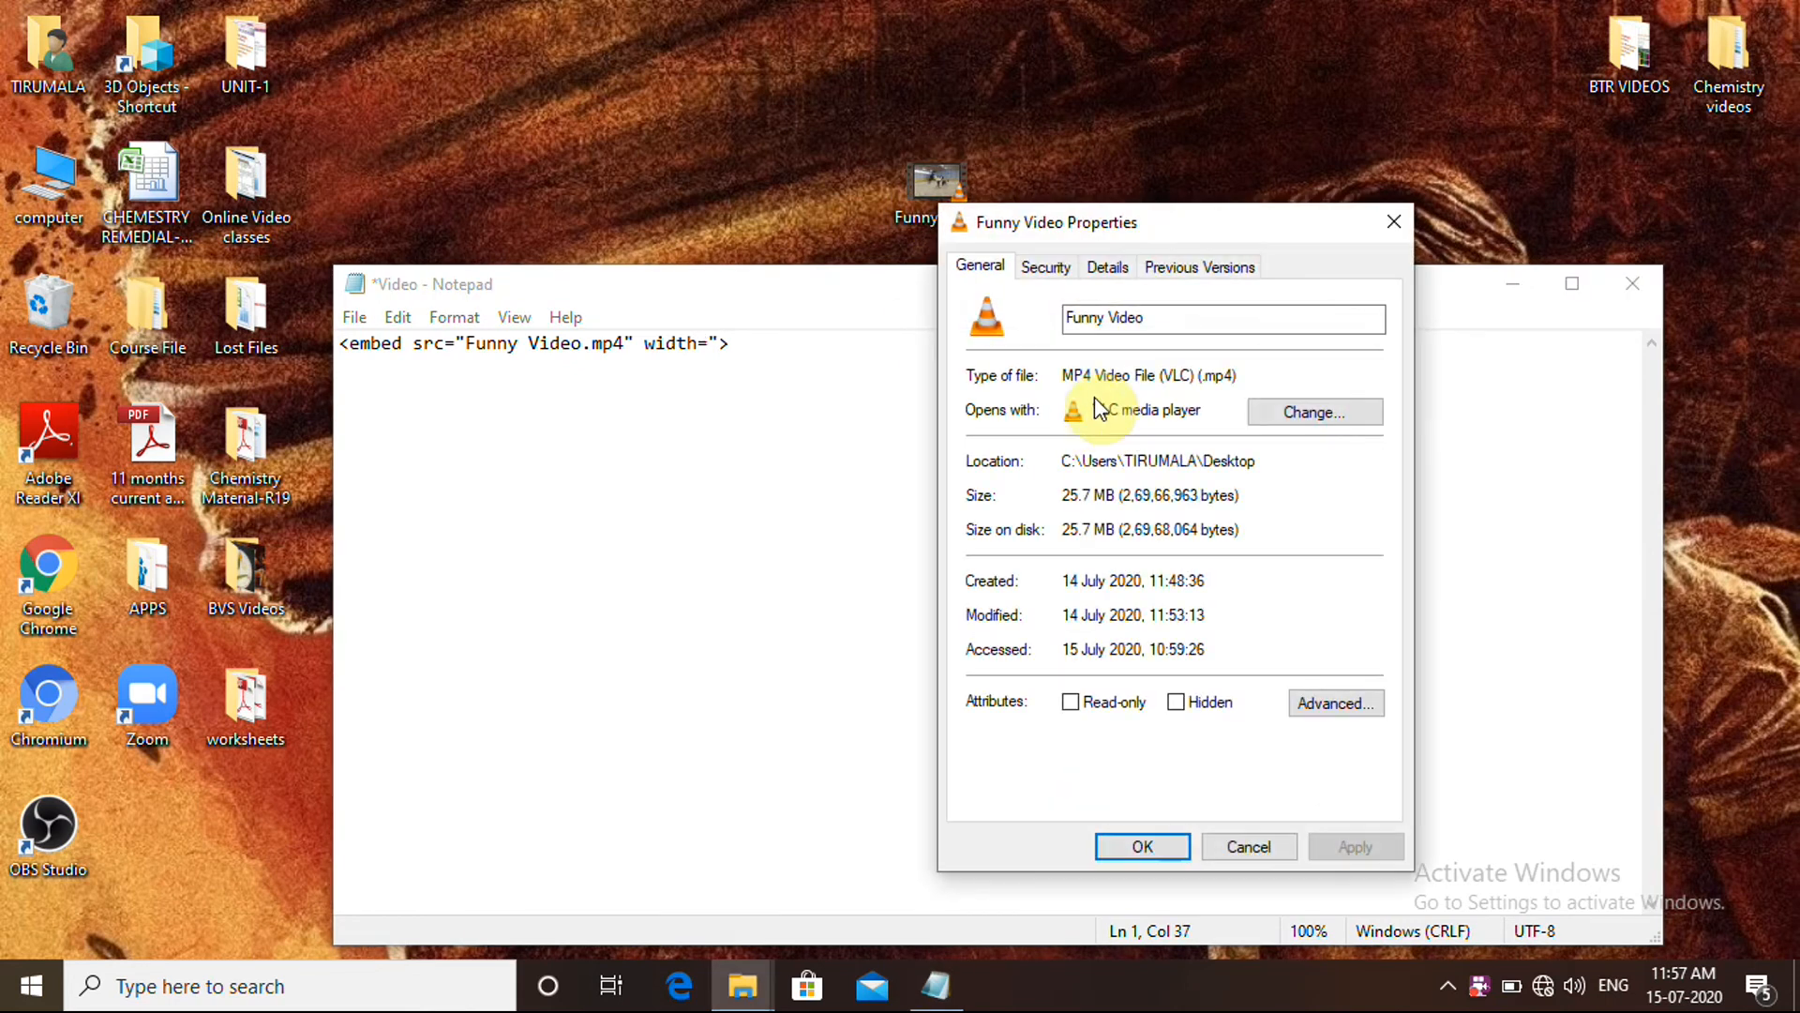
left_click(1107, 266)
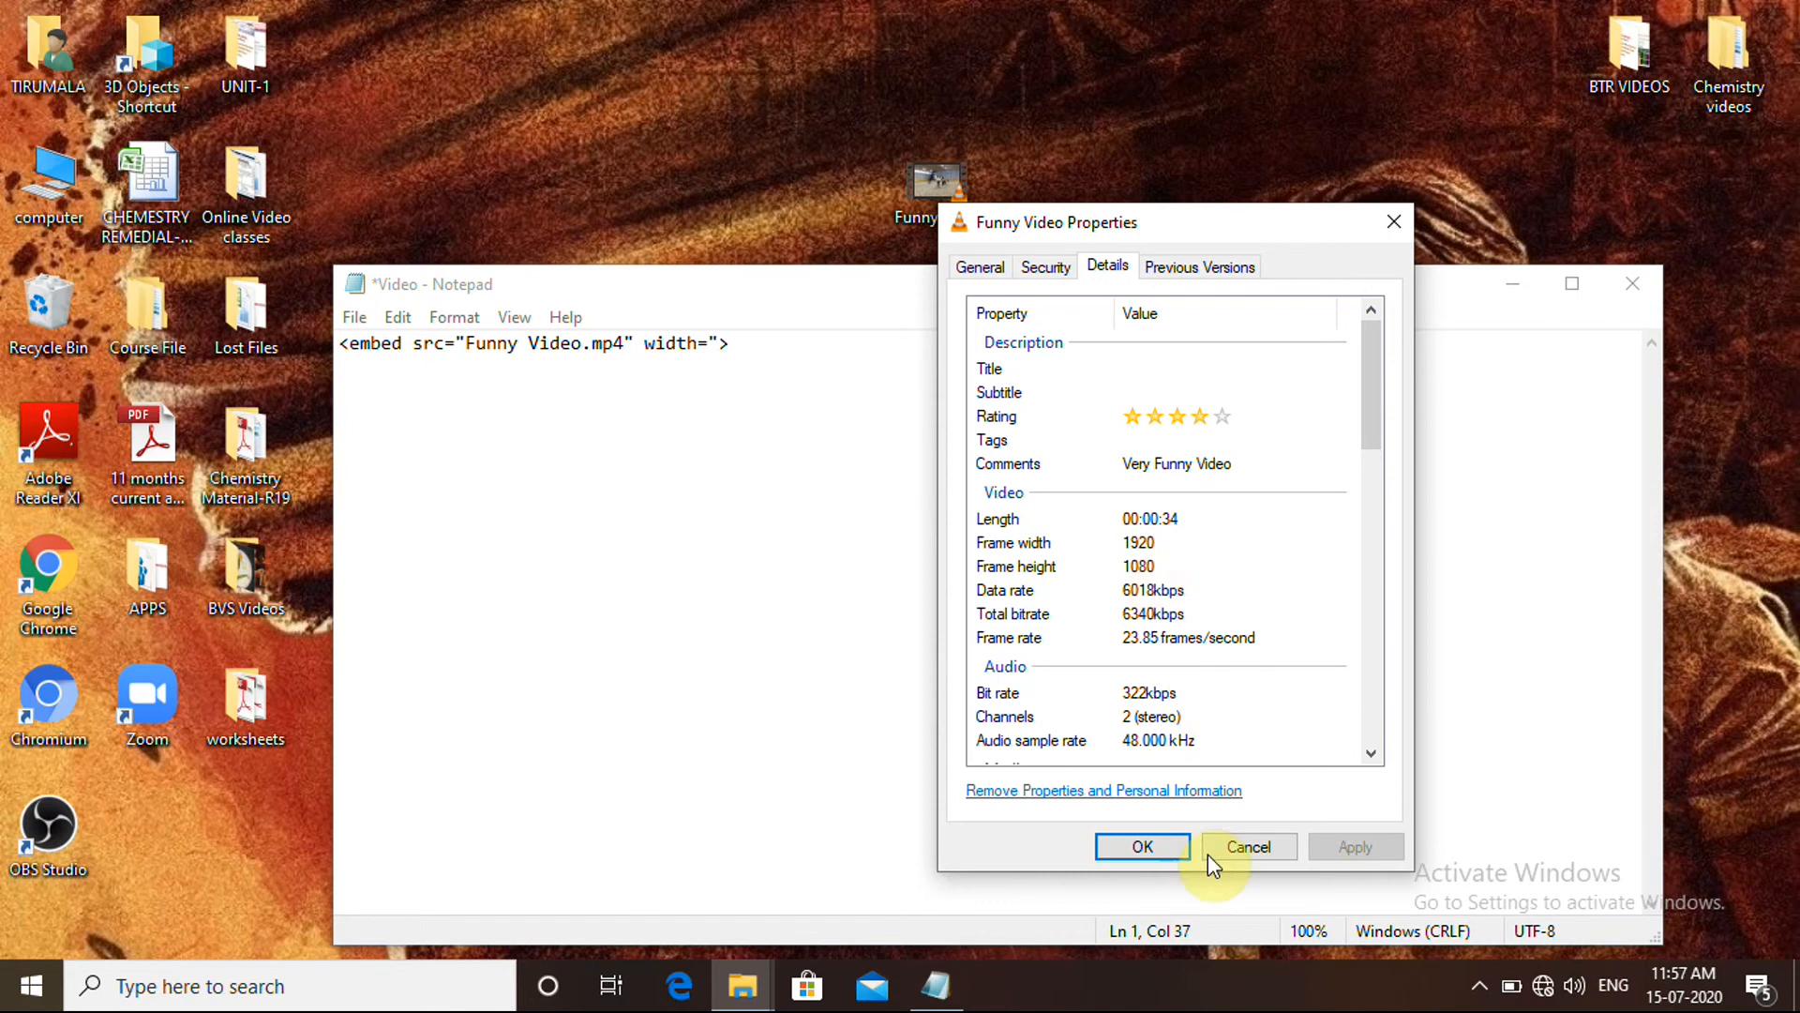
left_click(1248, 846)
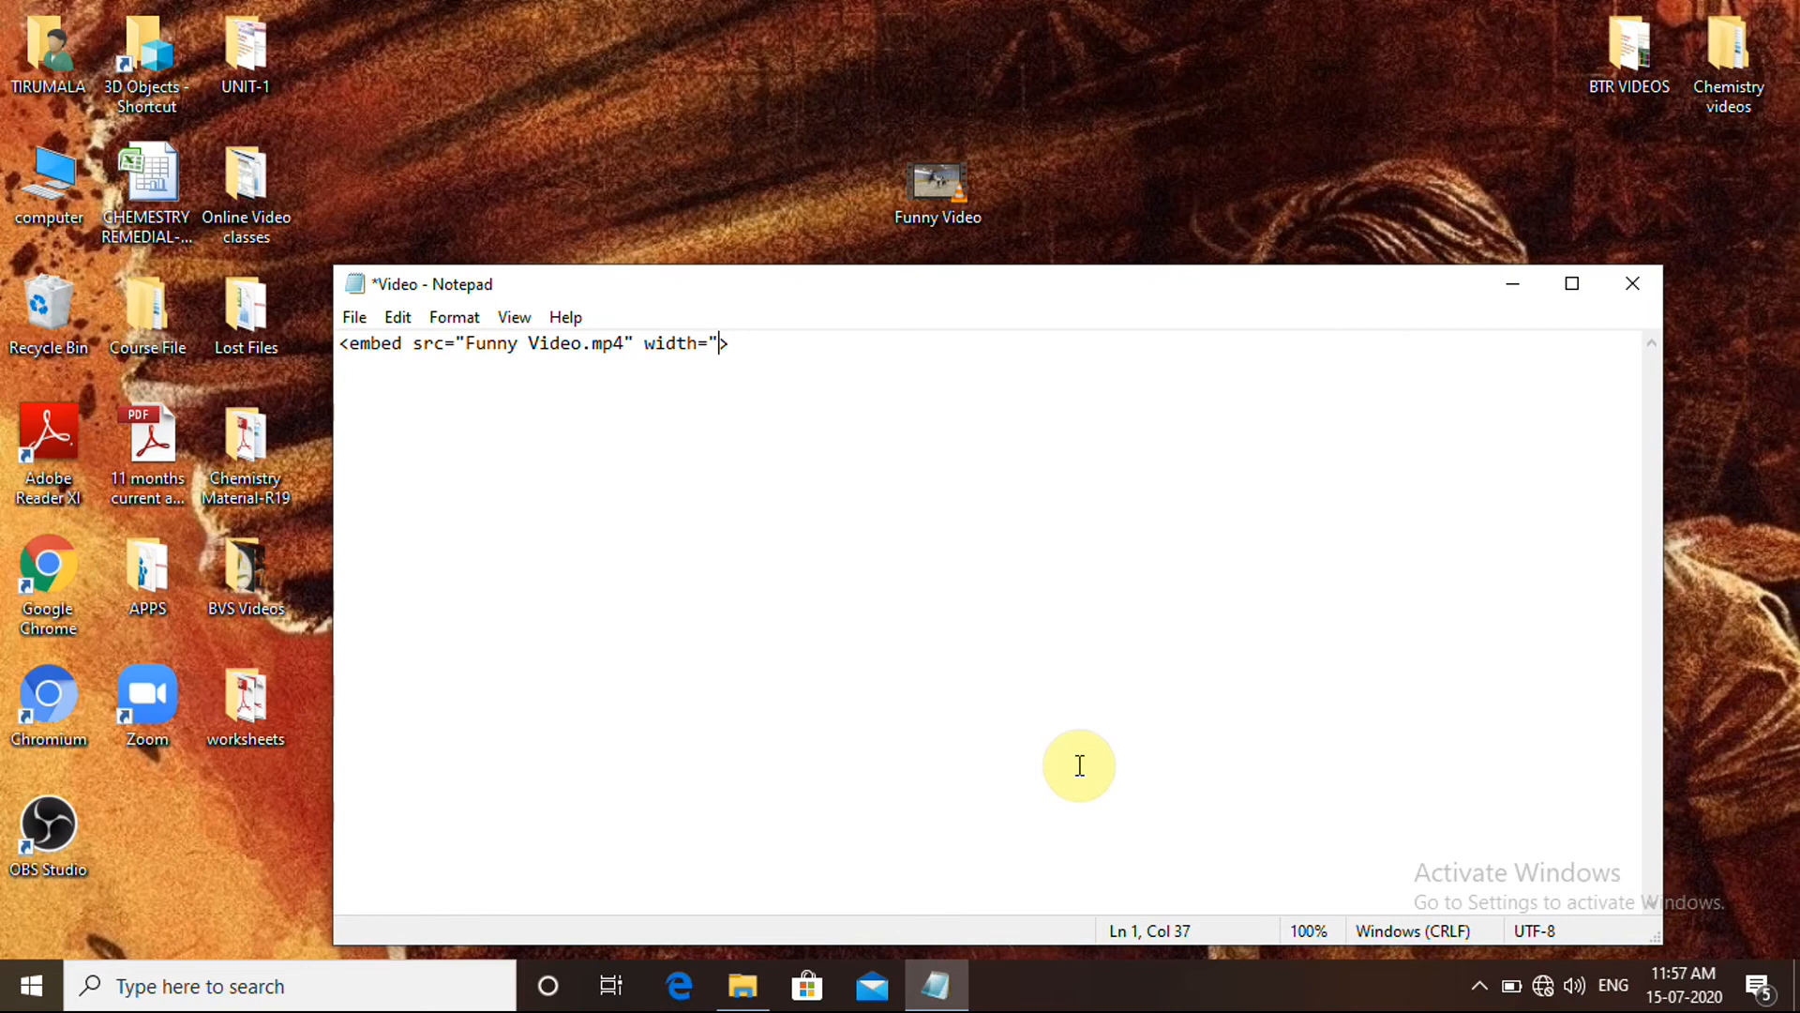
Set the embed width to 1920.
type("192")
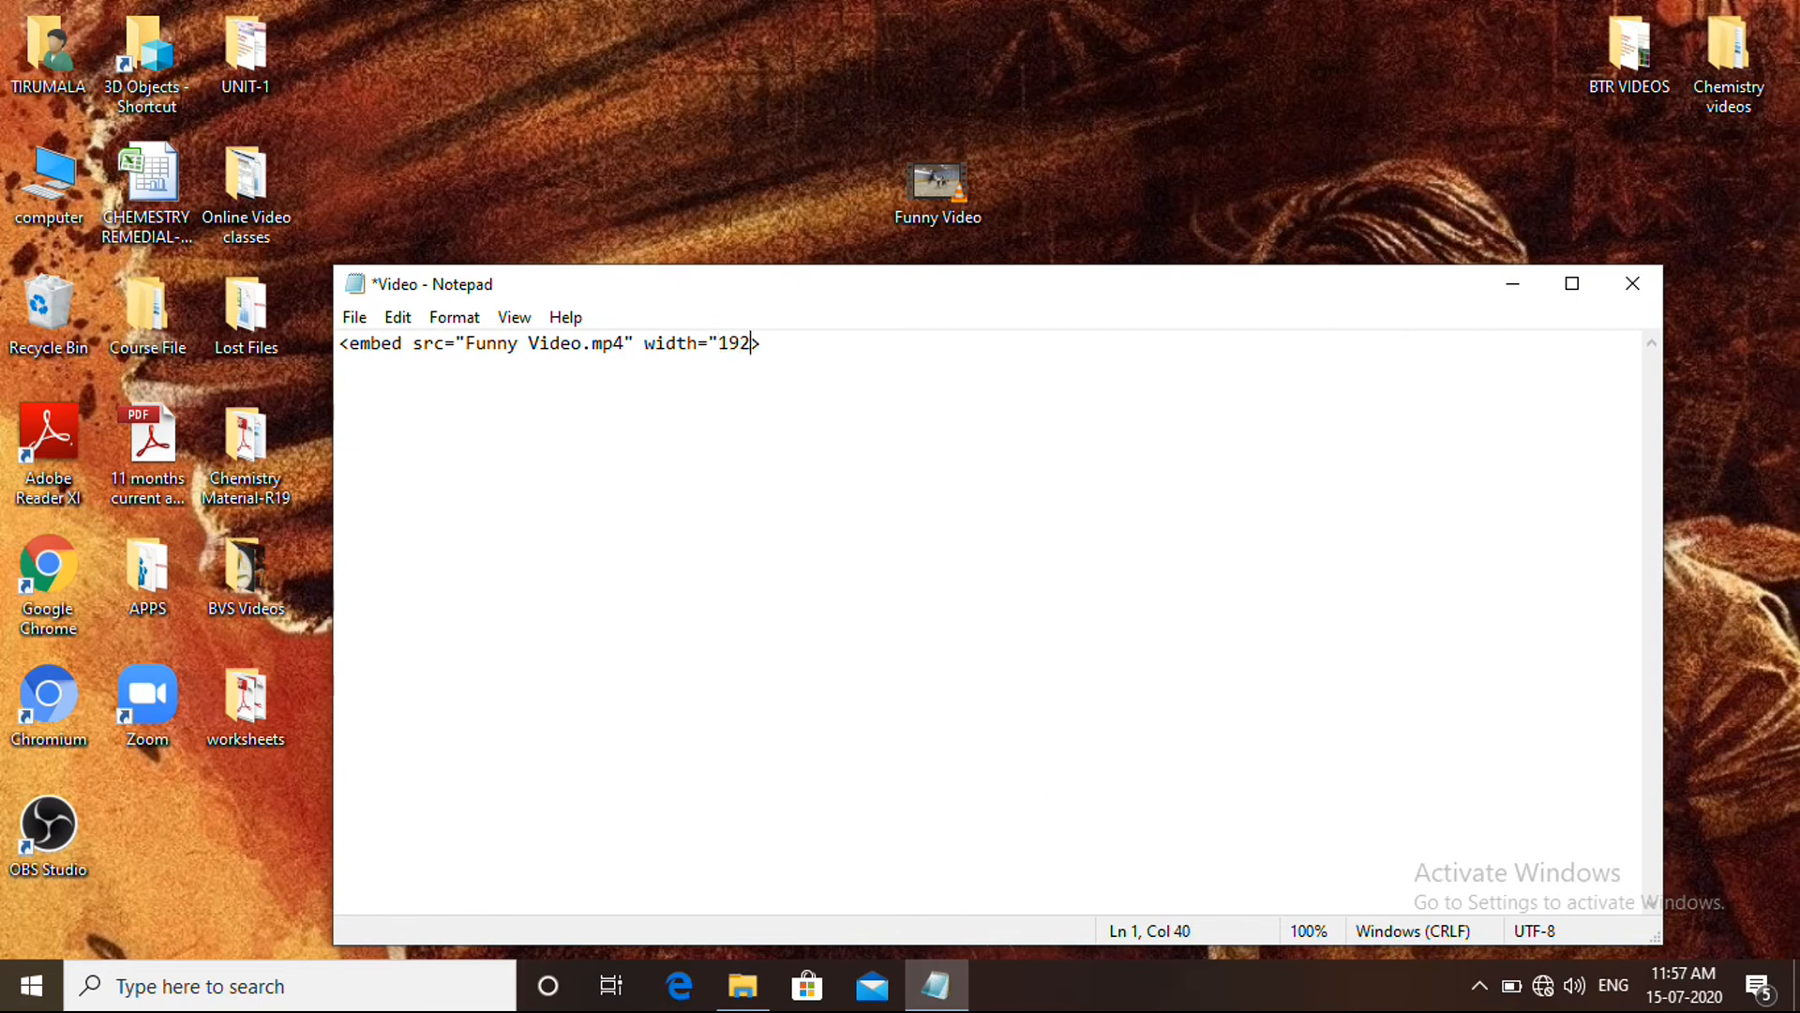
type("0")
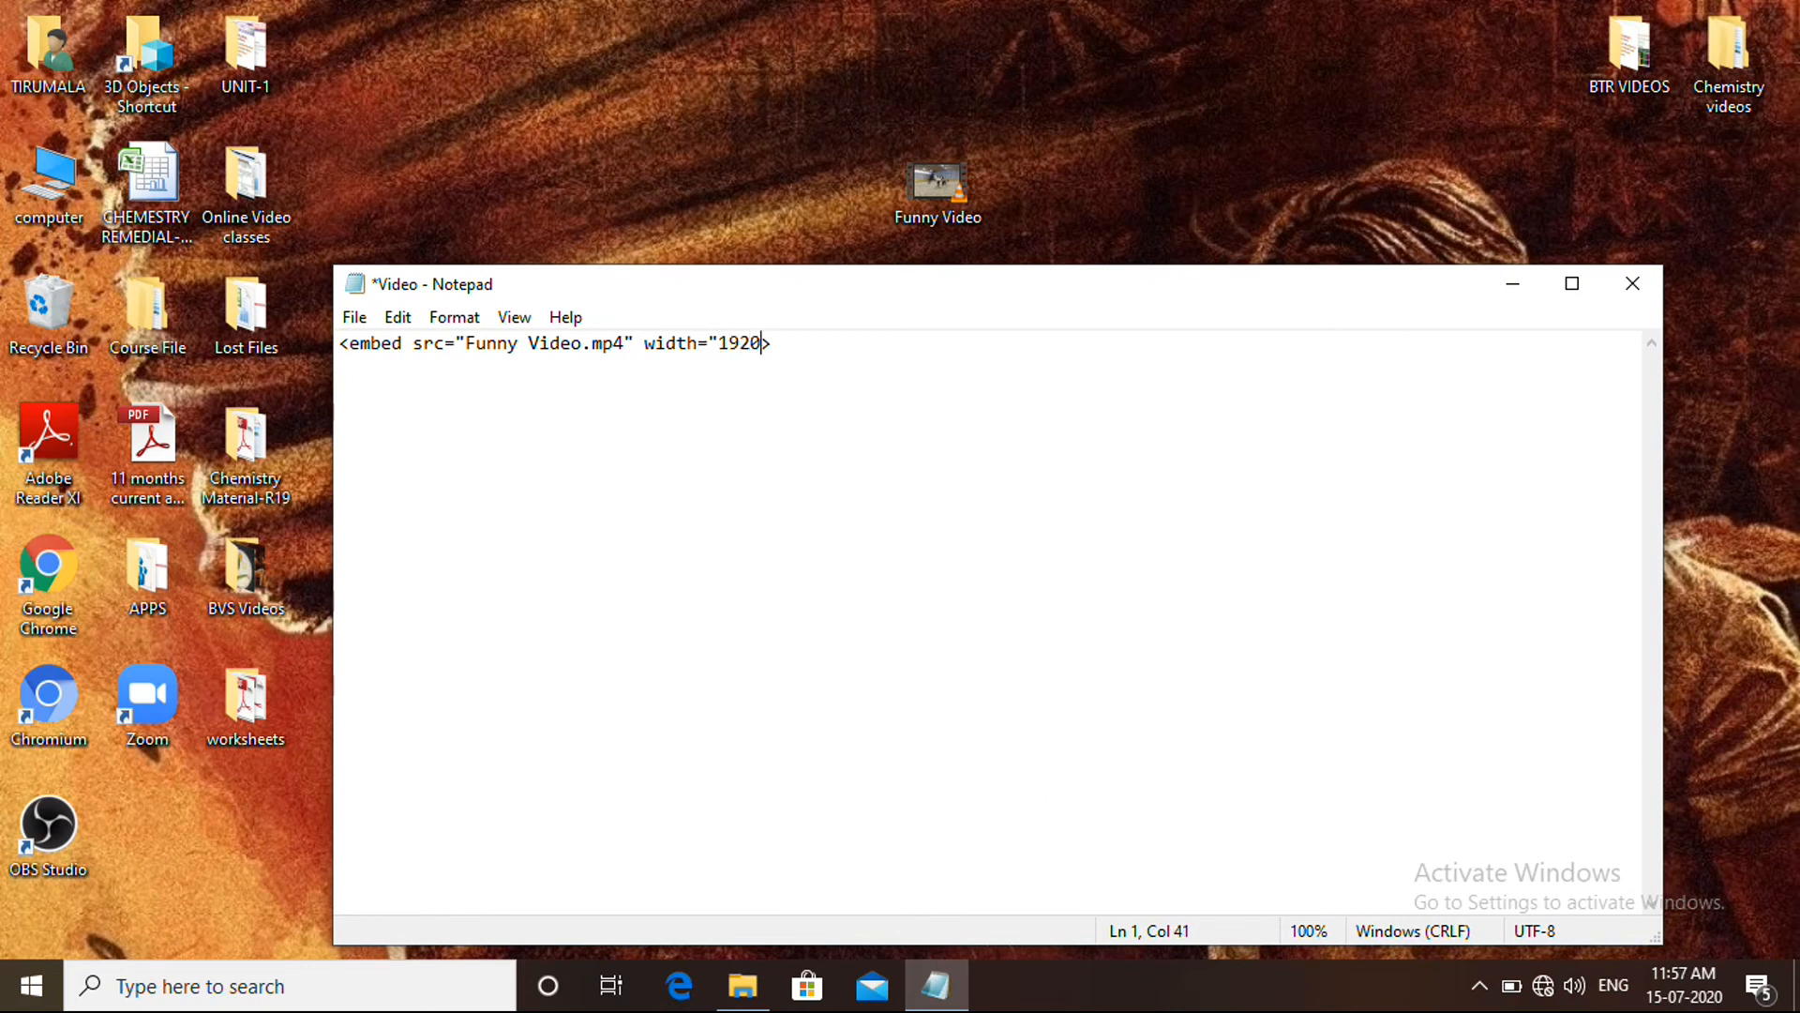
type("\"")
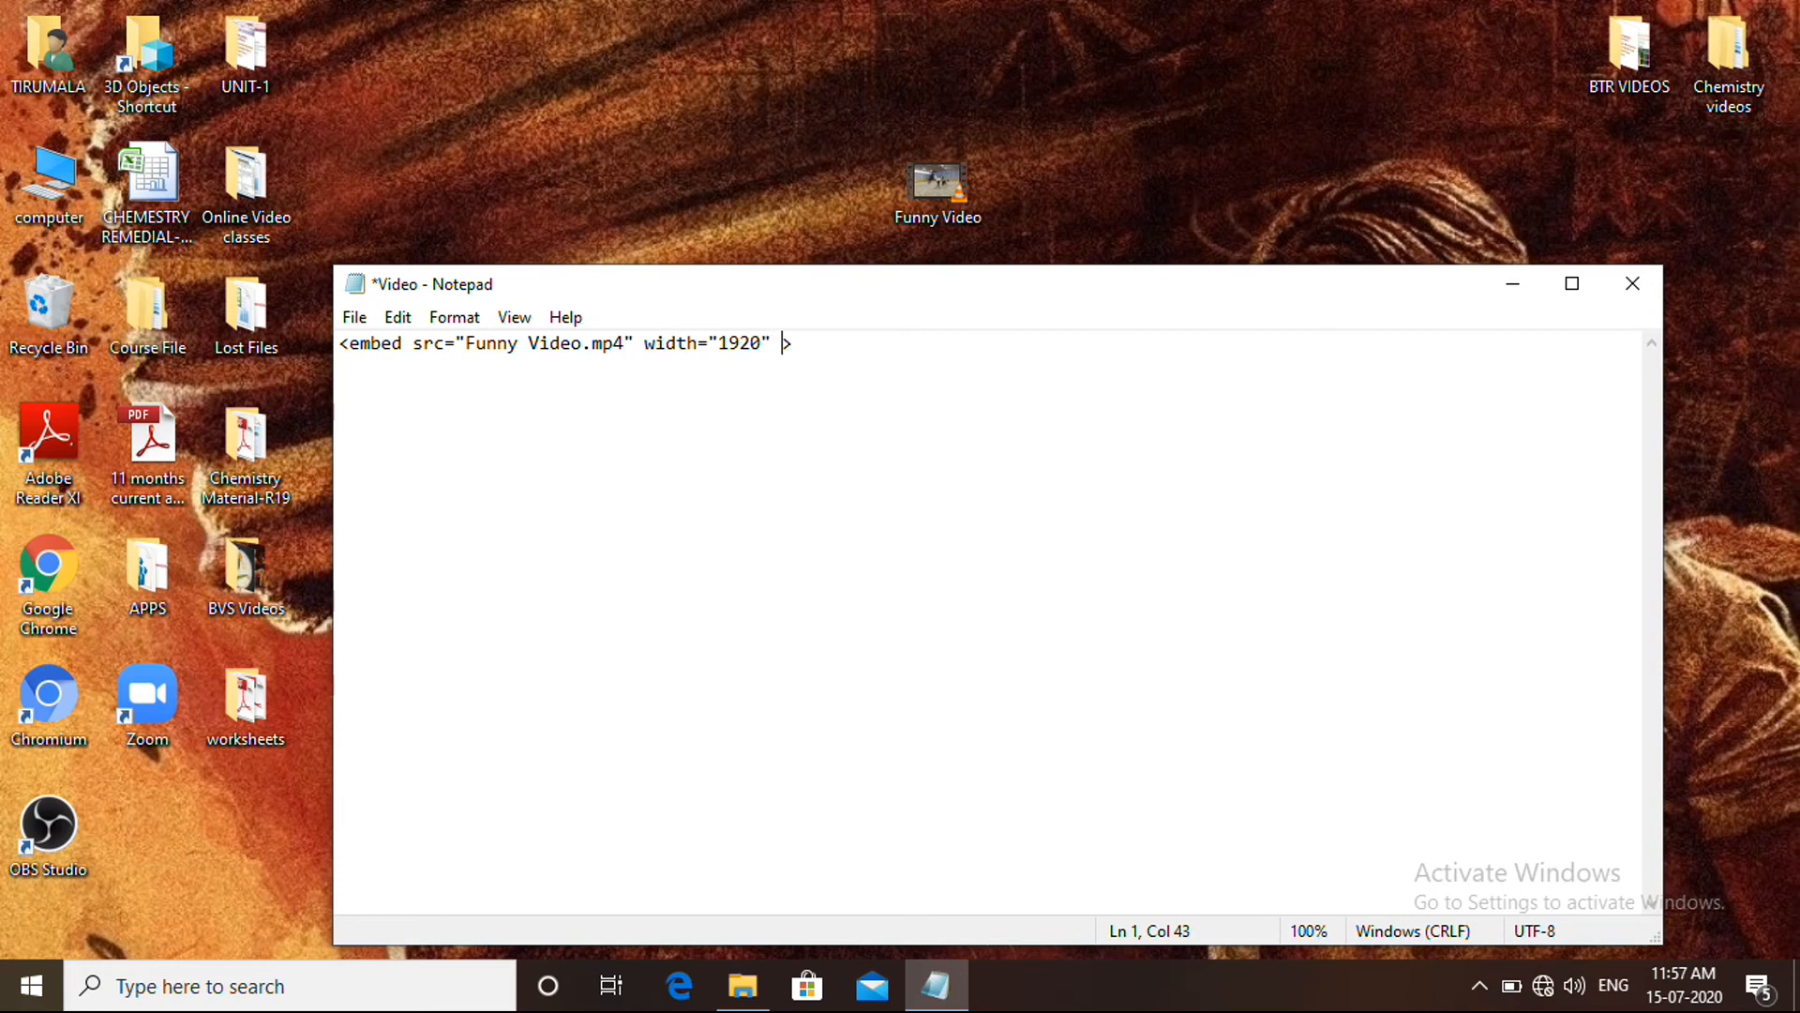
Add height="1080" to the embed tag and begin the autoplay attribute.
type("hei")
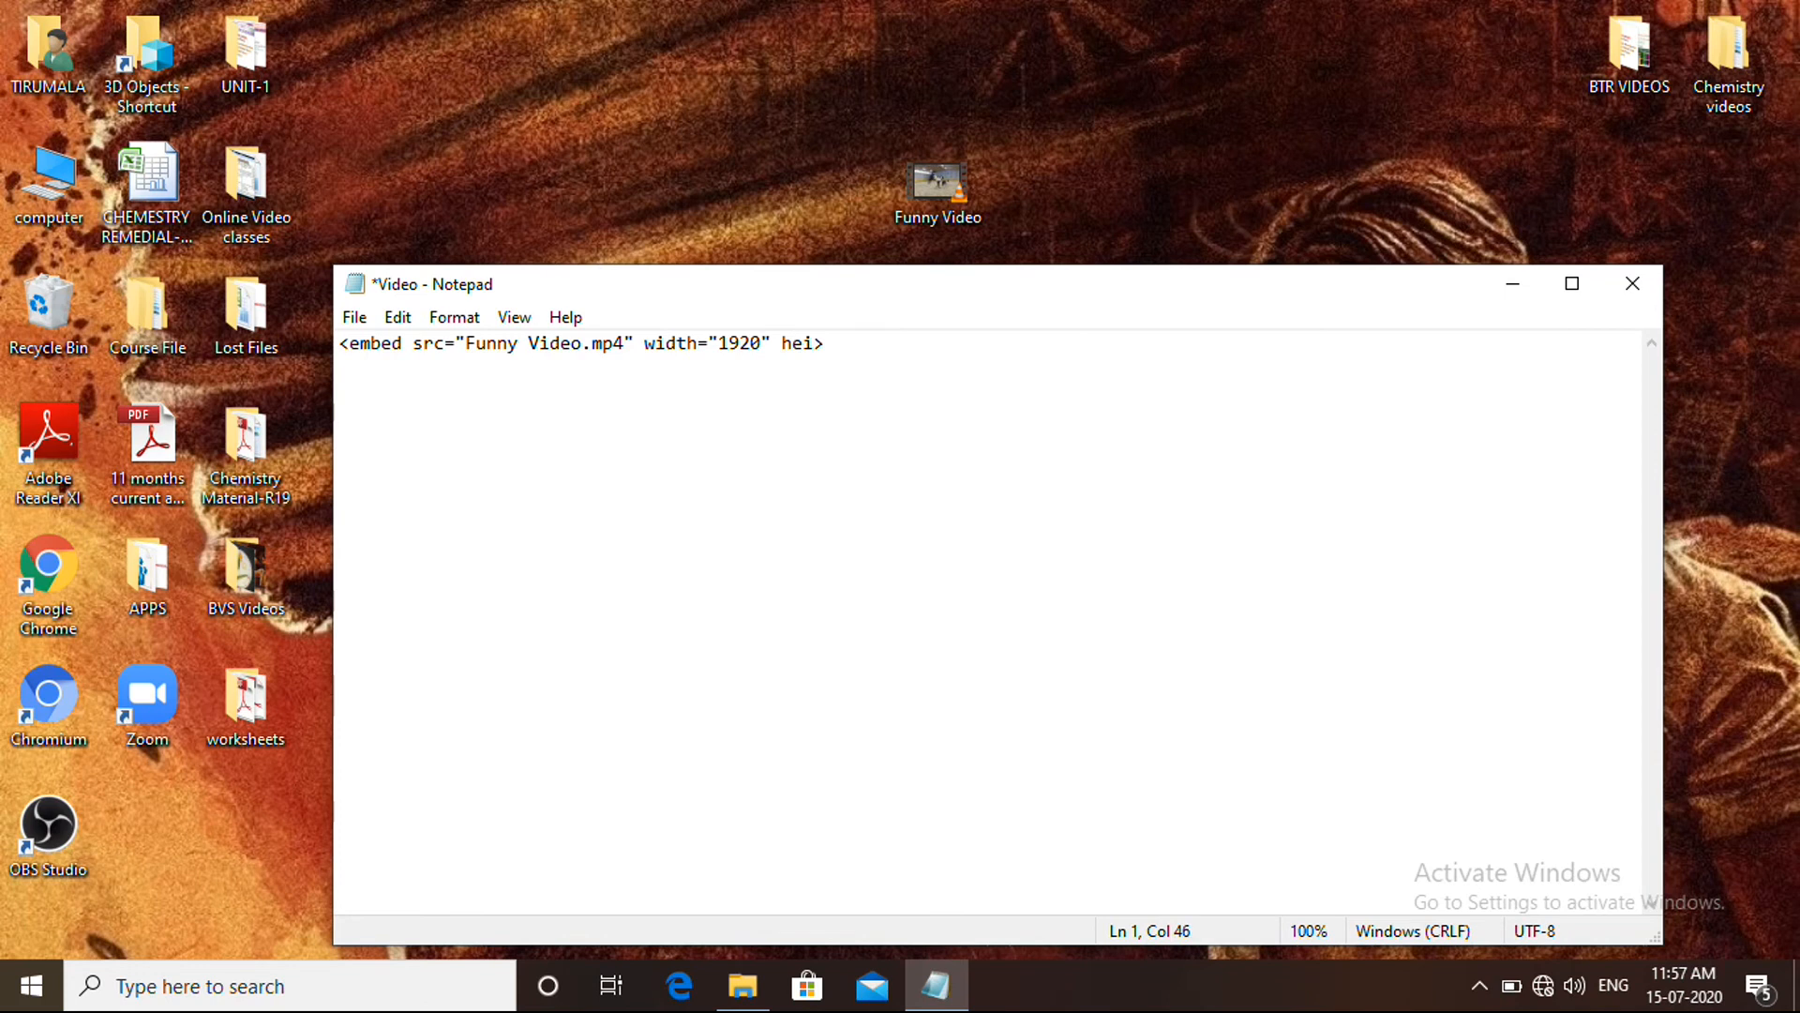
type("ght")
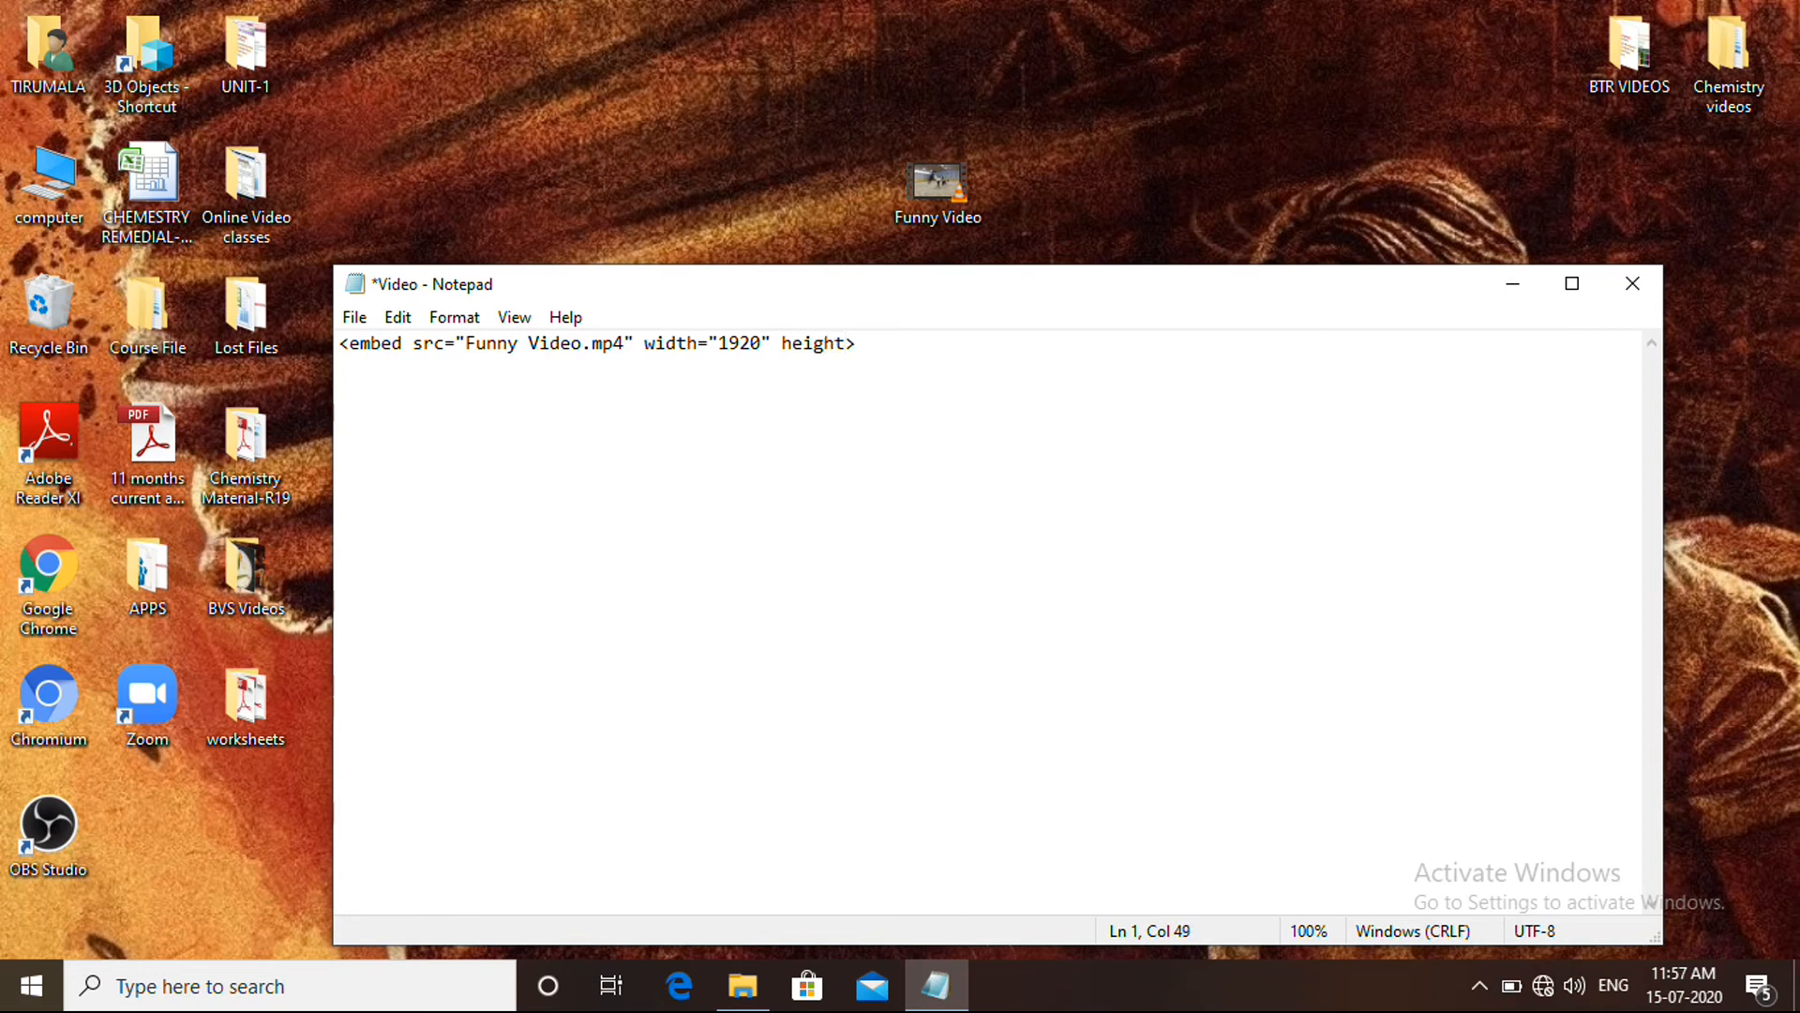
type("=")
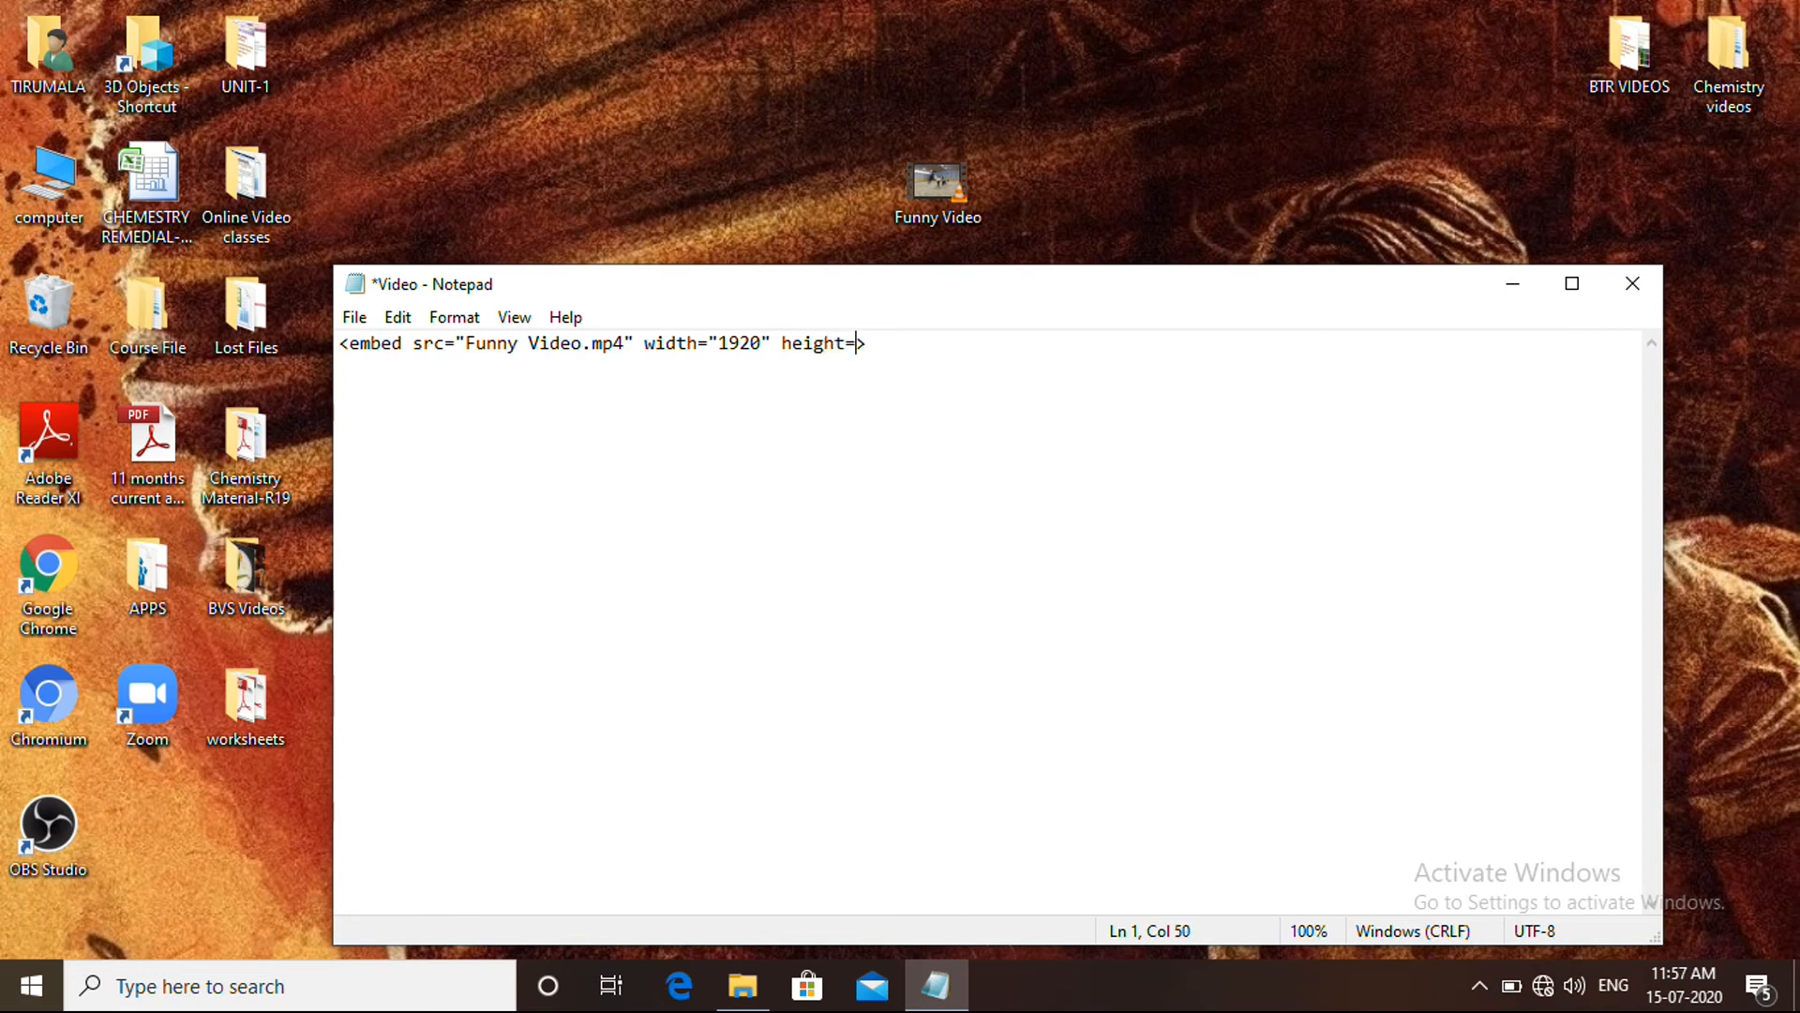
type("1")
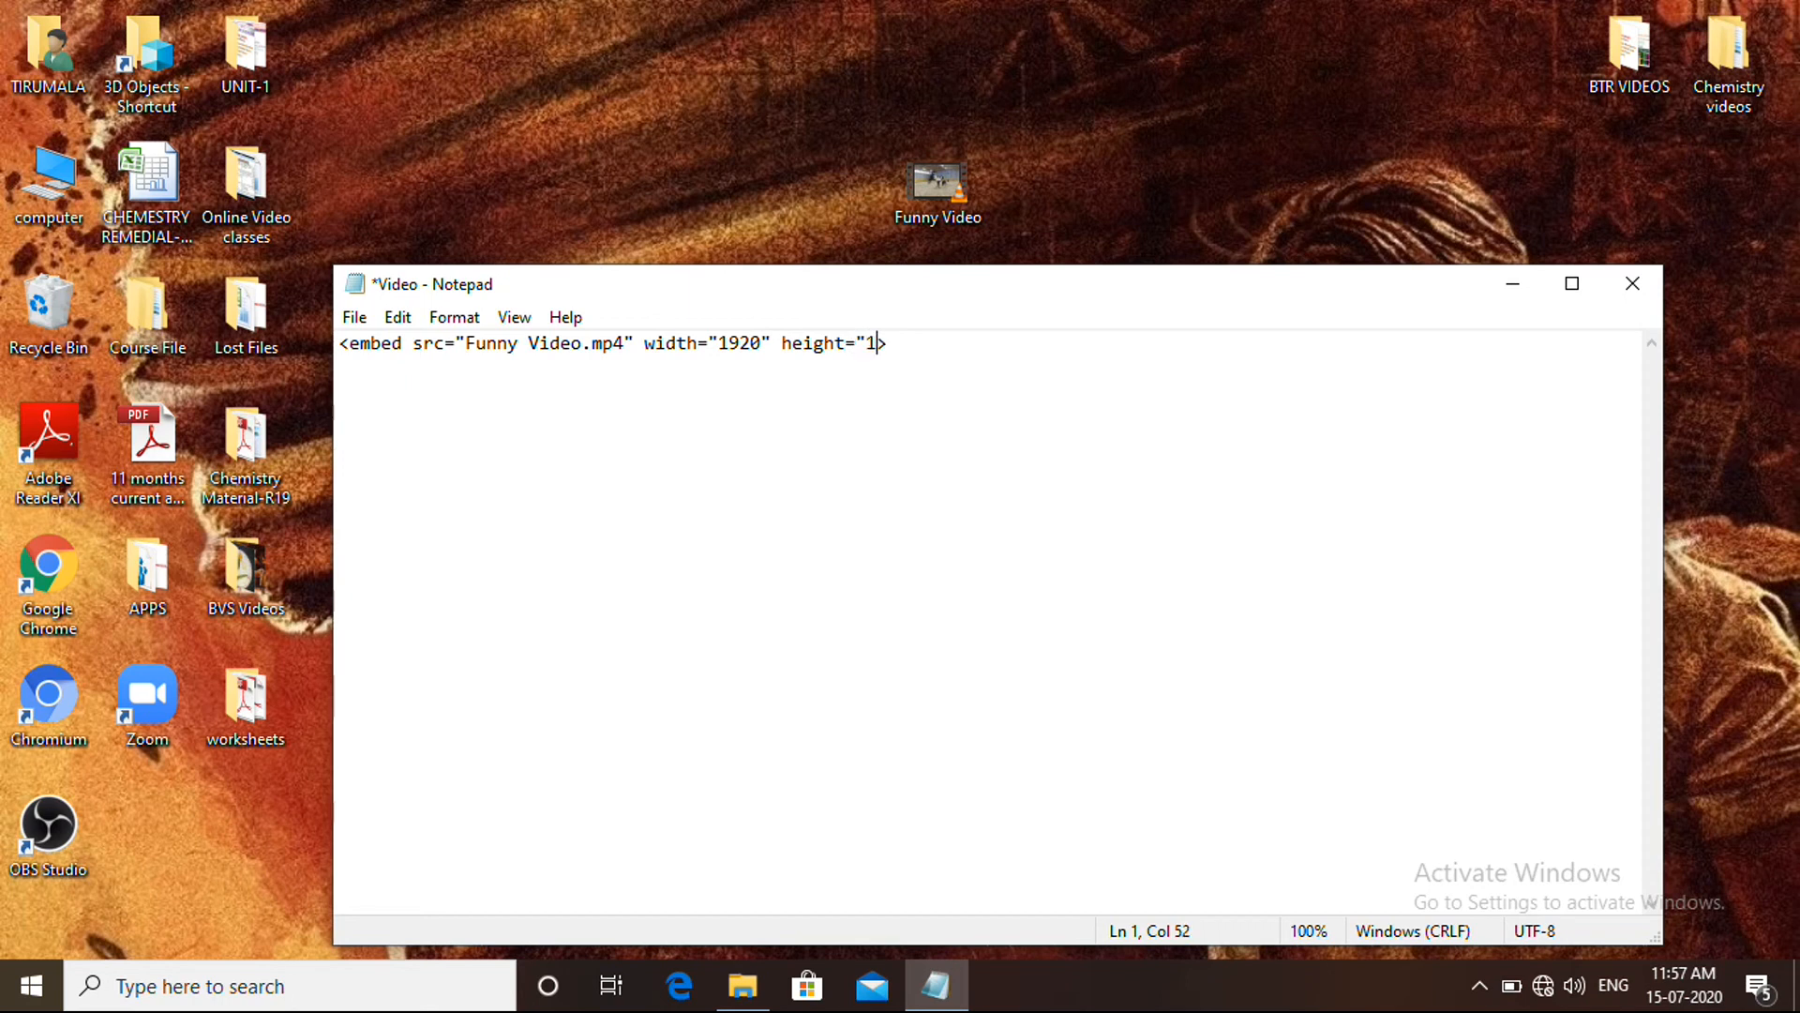
type("080>")
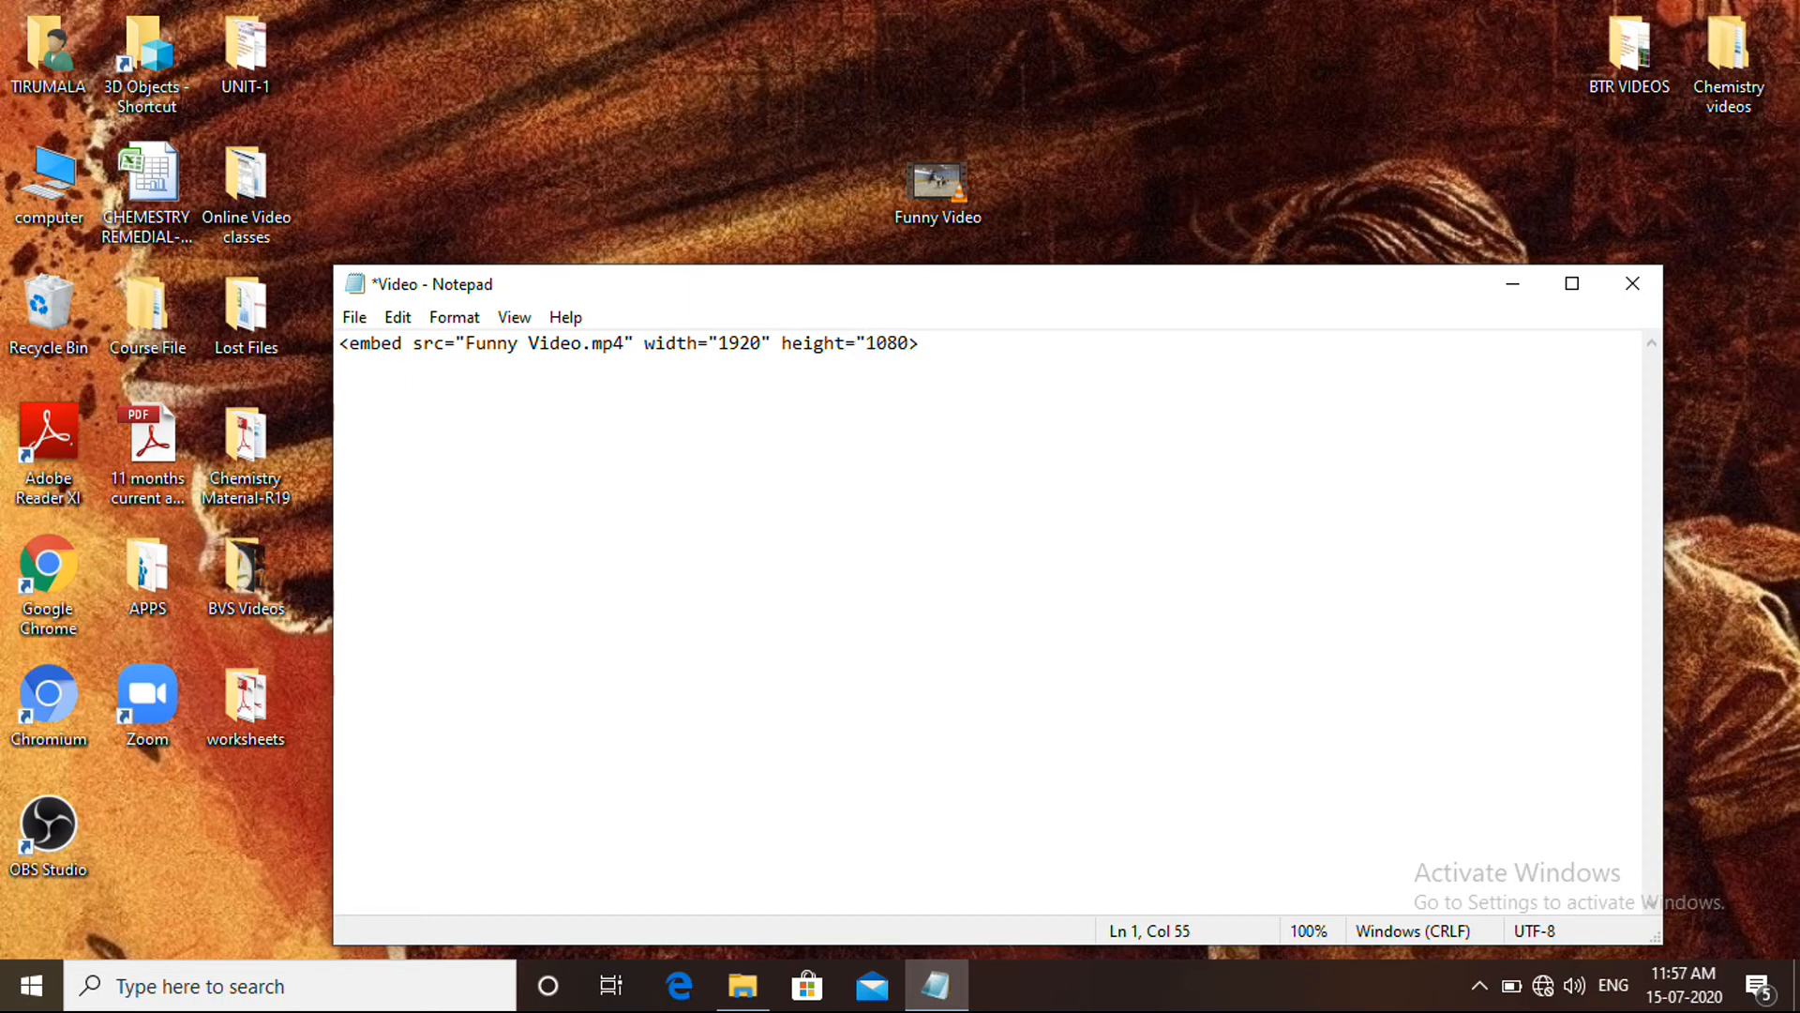
type(">")
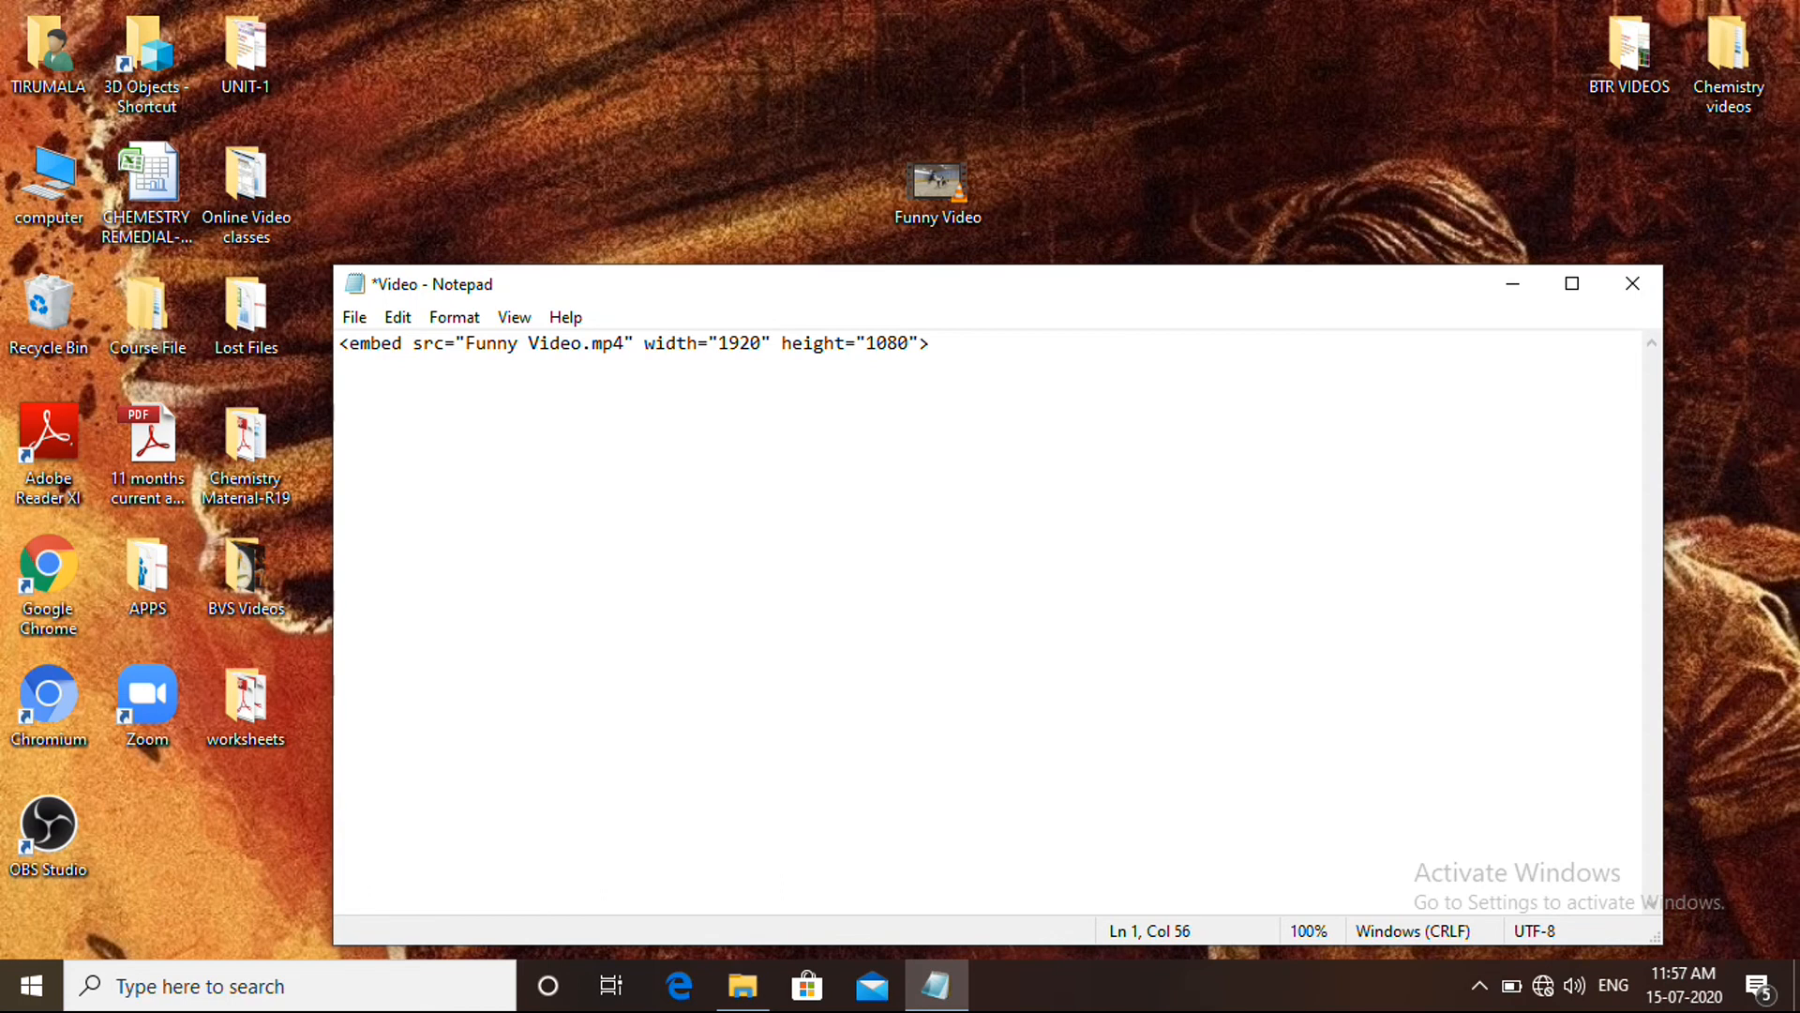
type("autopla")
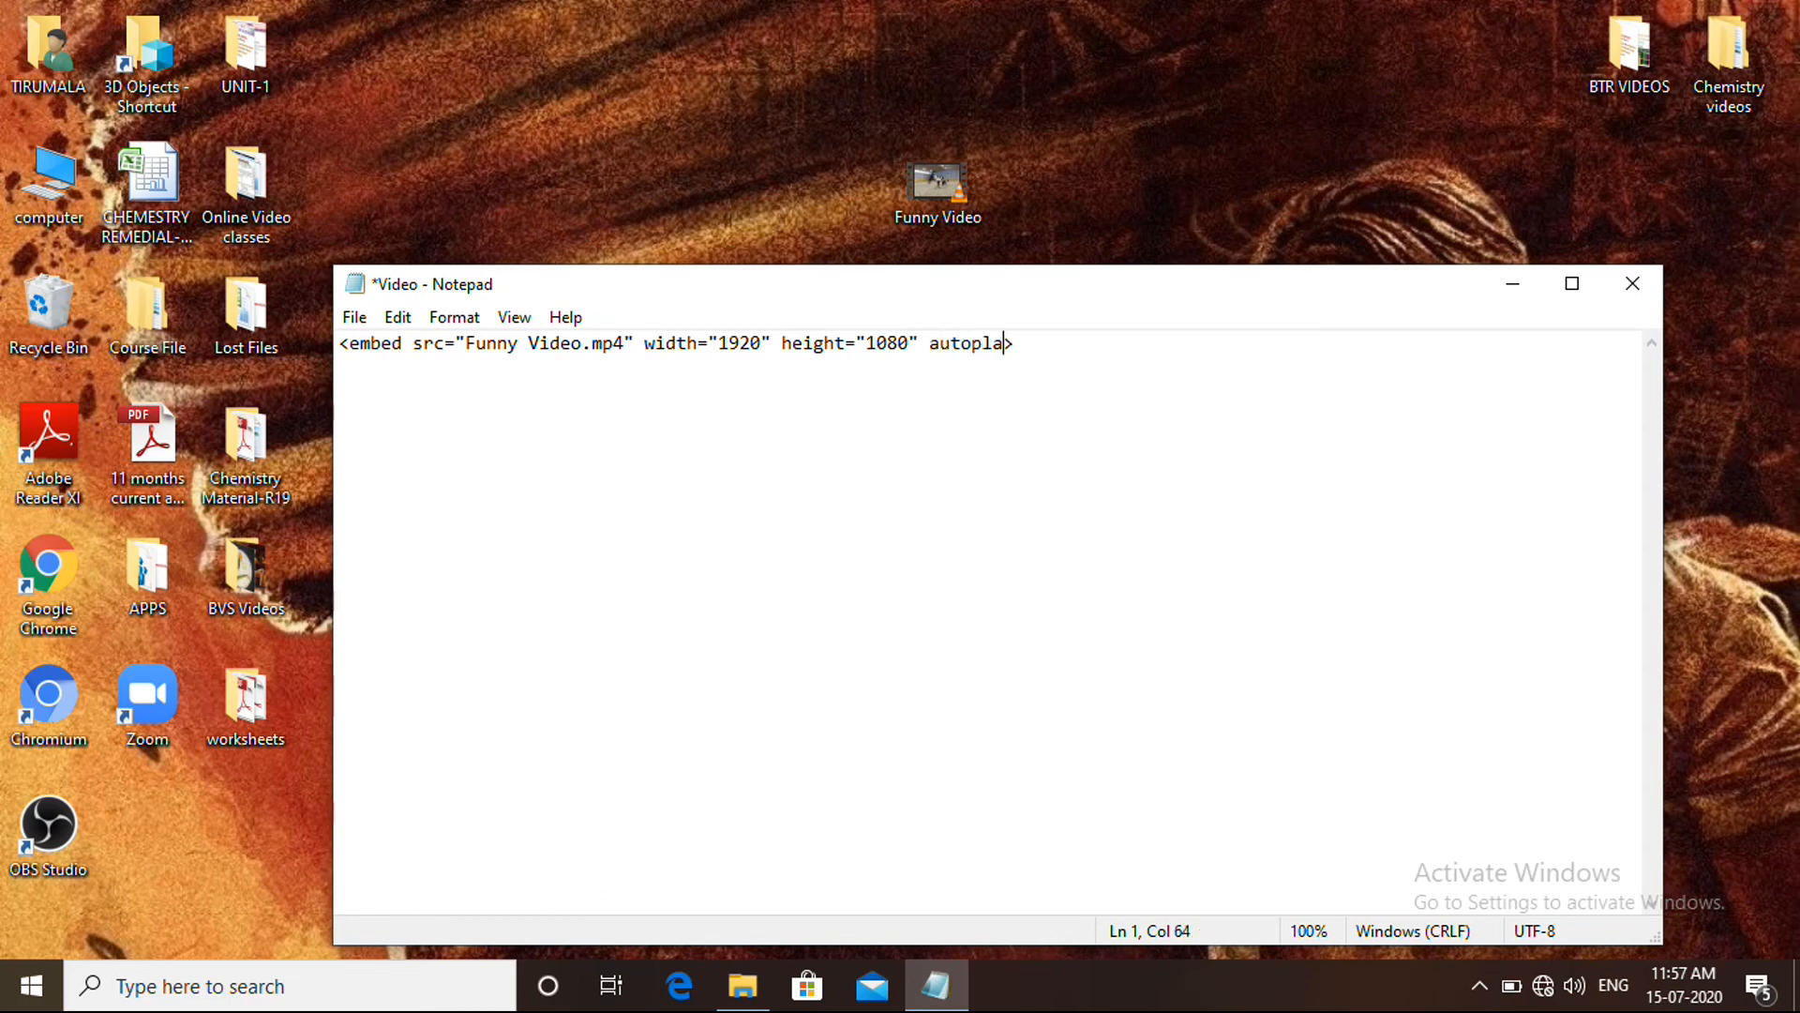
Finish autoplay="false" in the embed tag and save Video.html.
type("y")
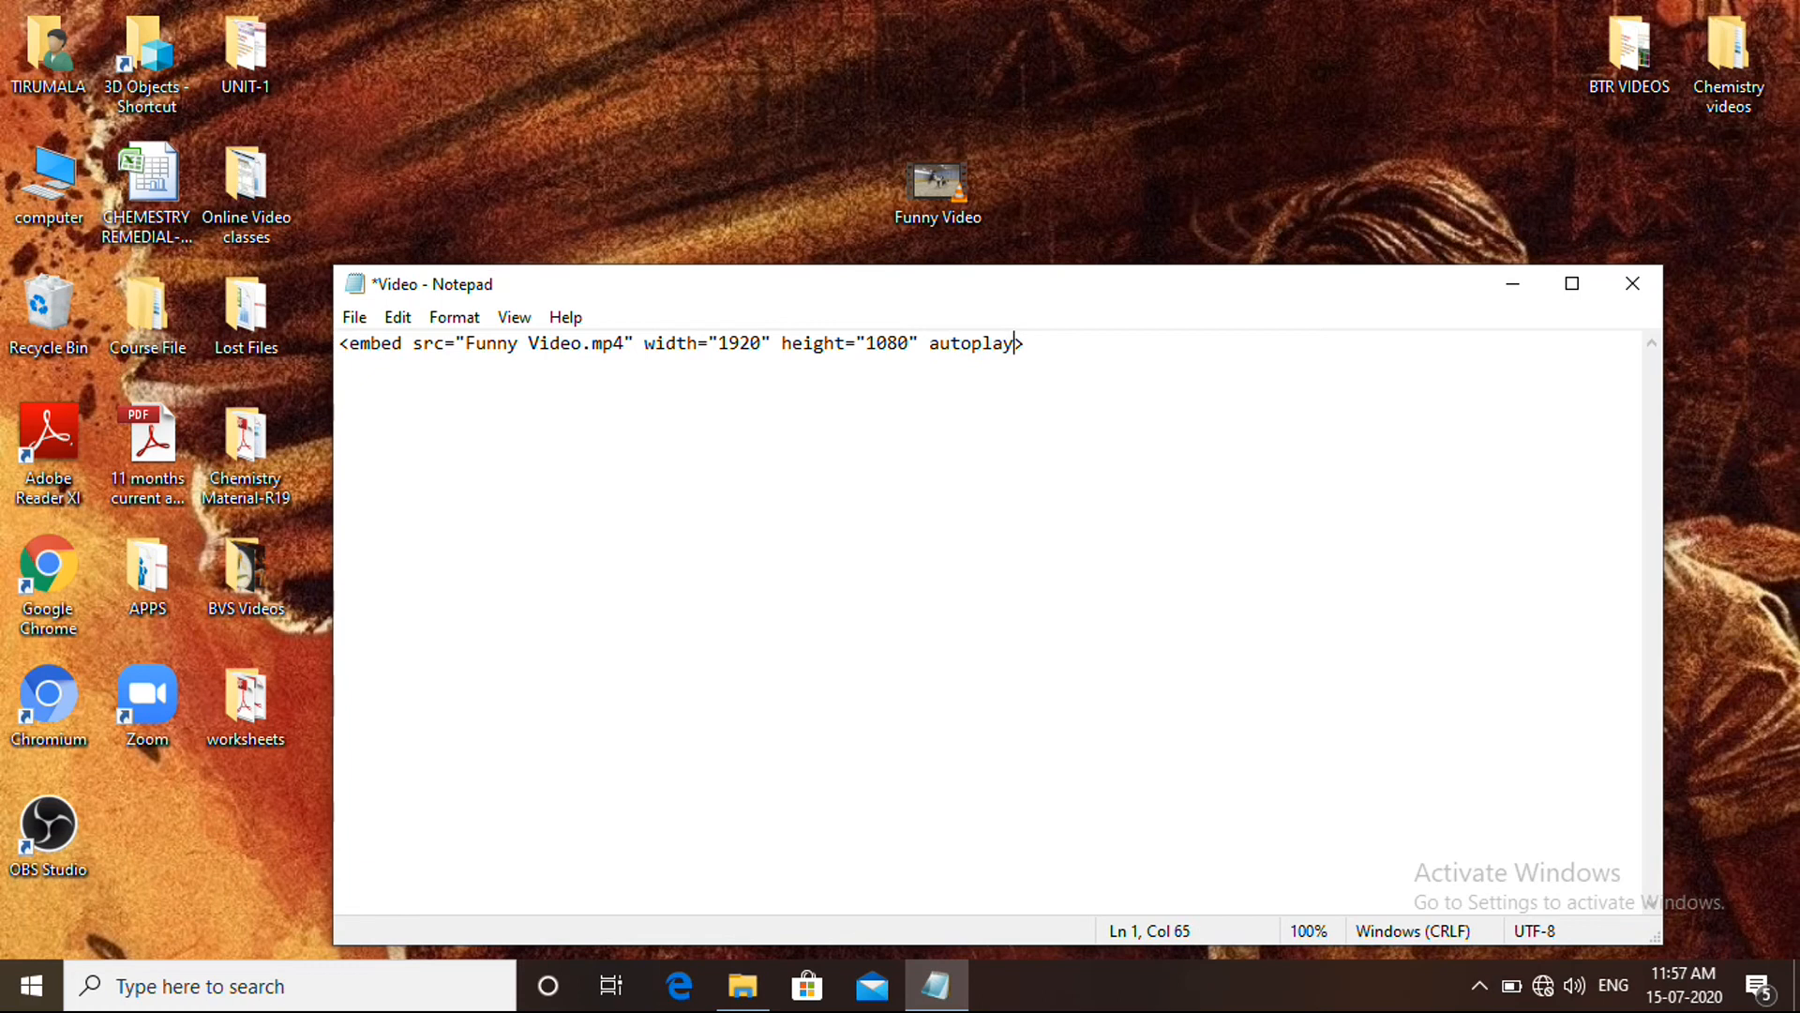
type("=")
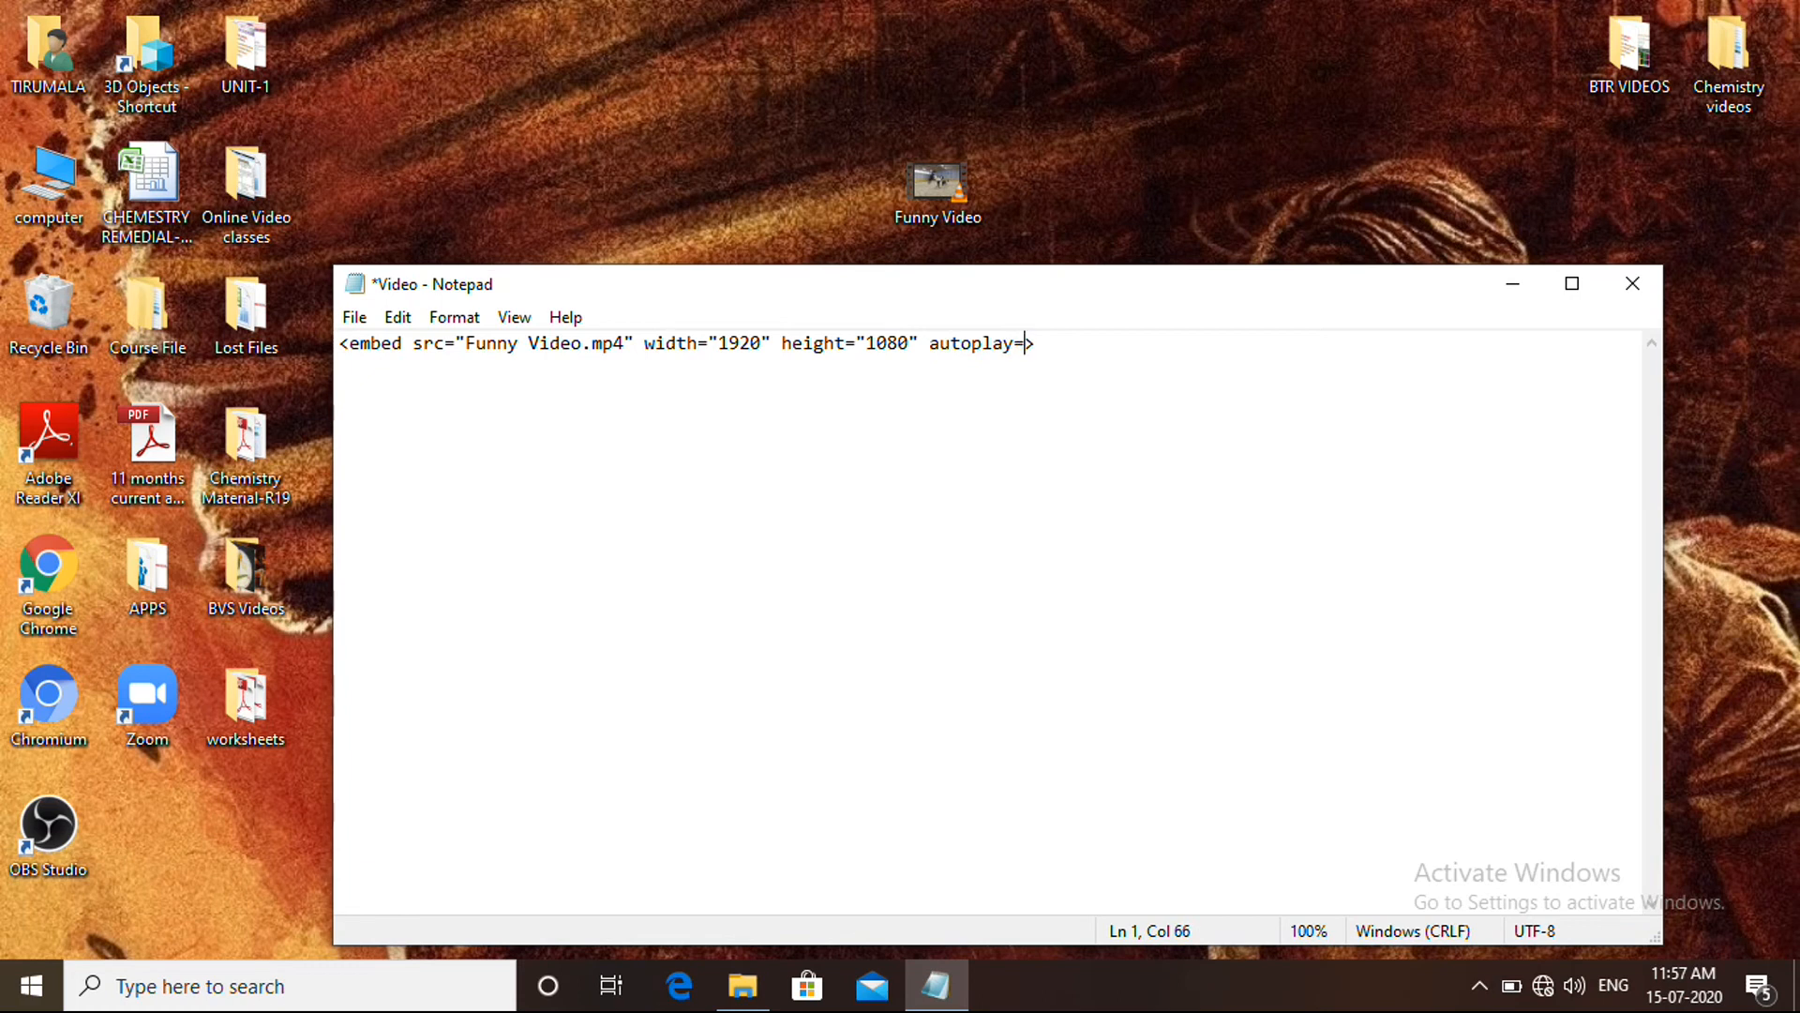
type("\"")
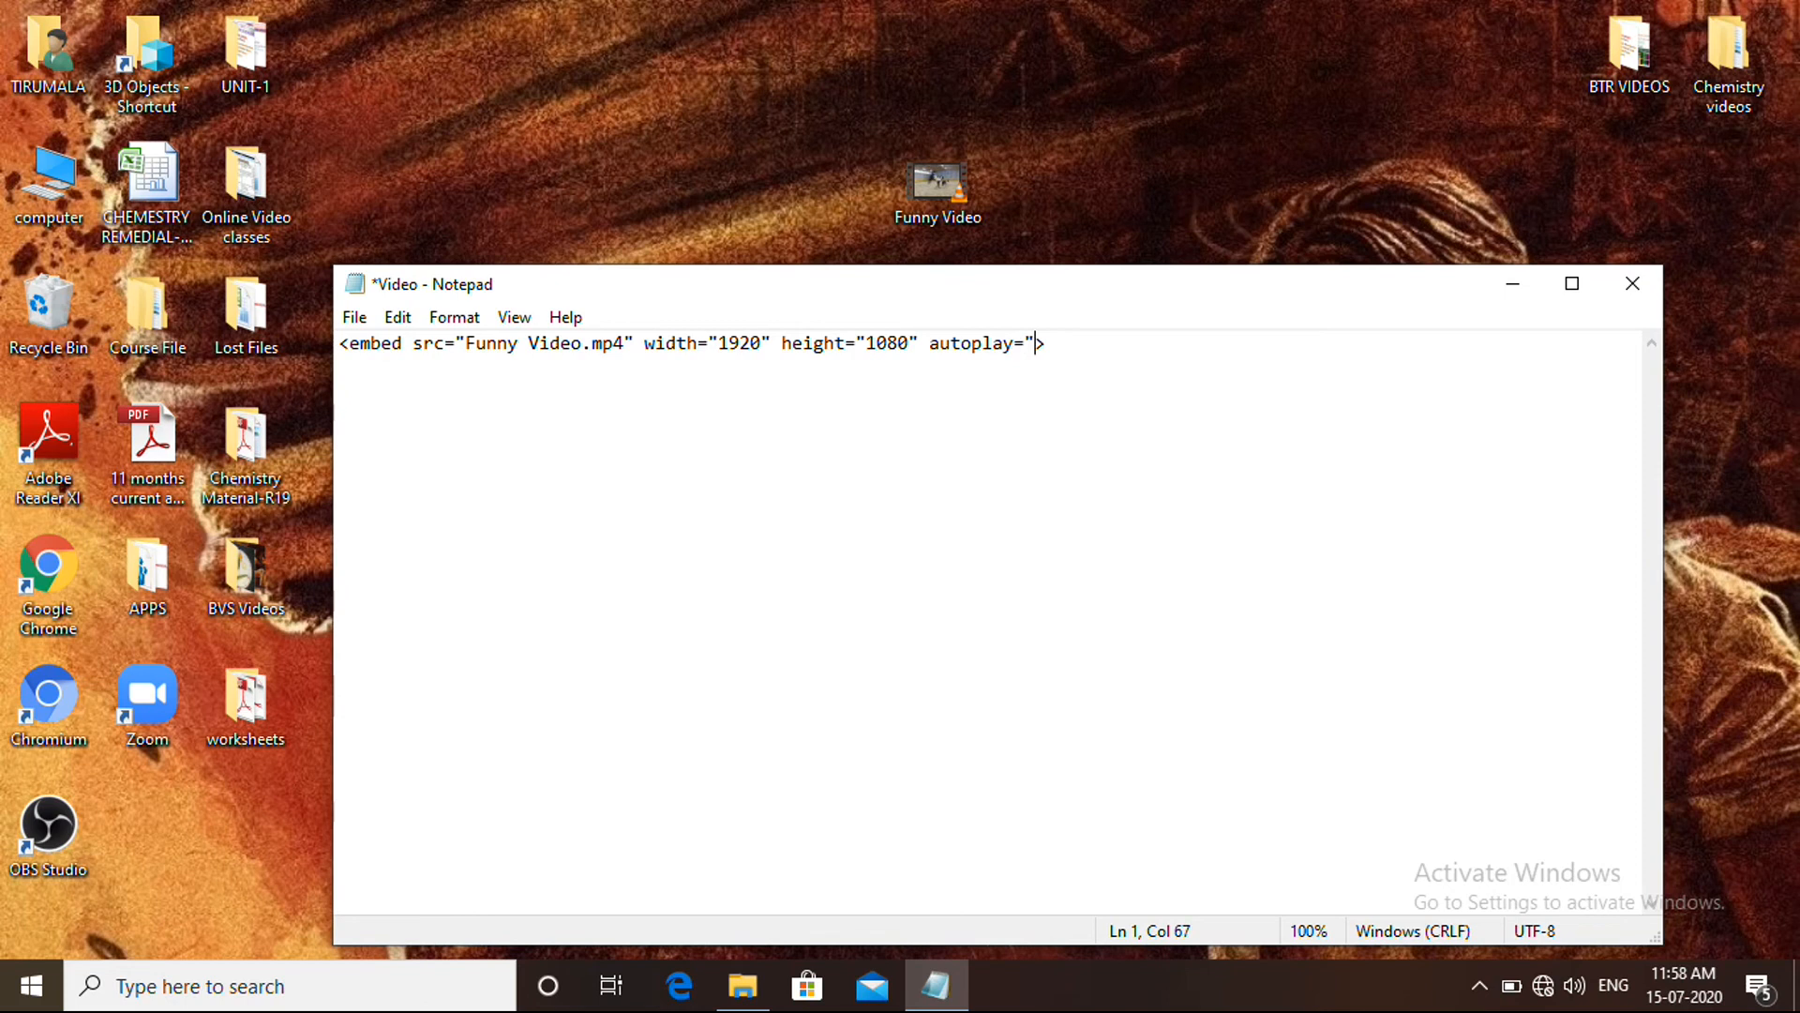
type("f")
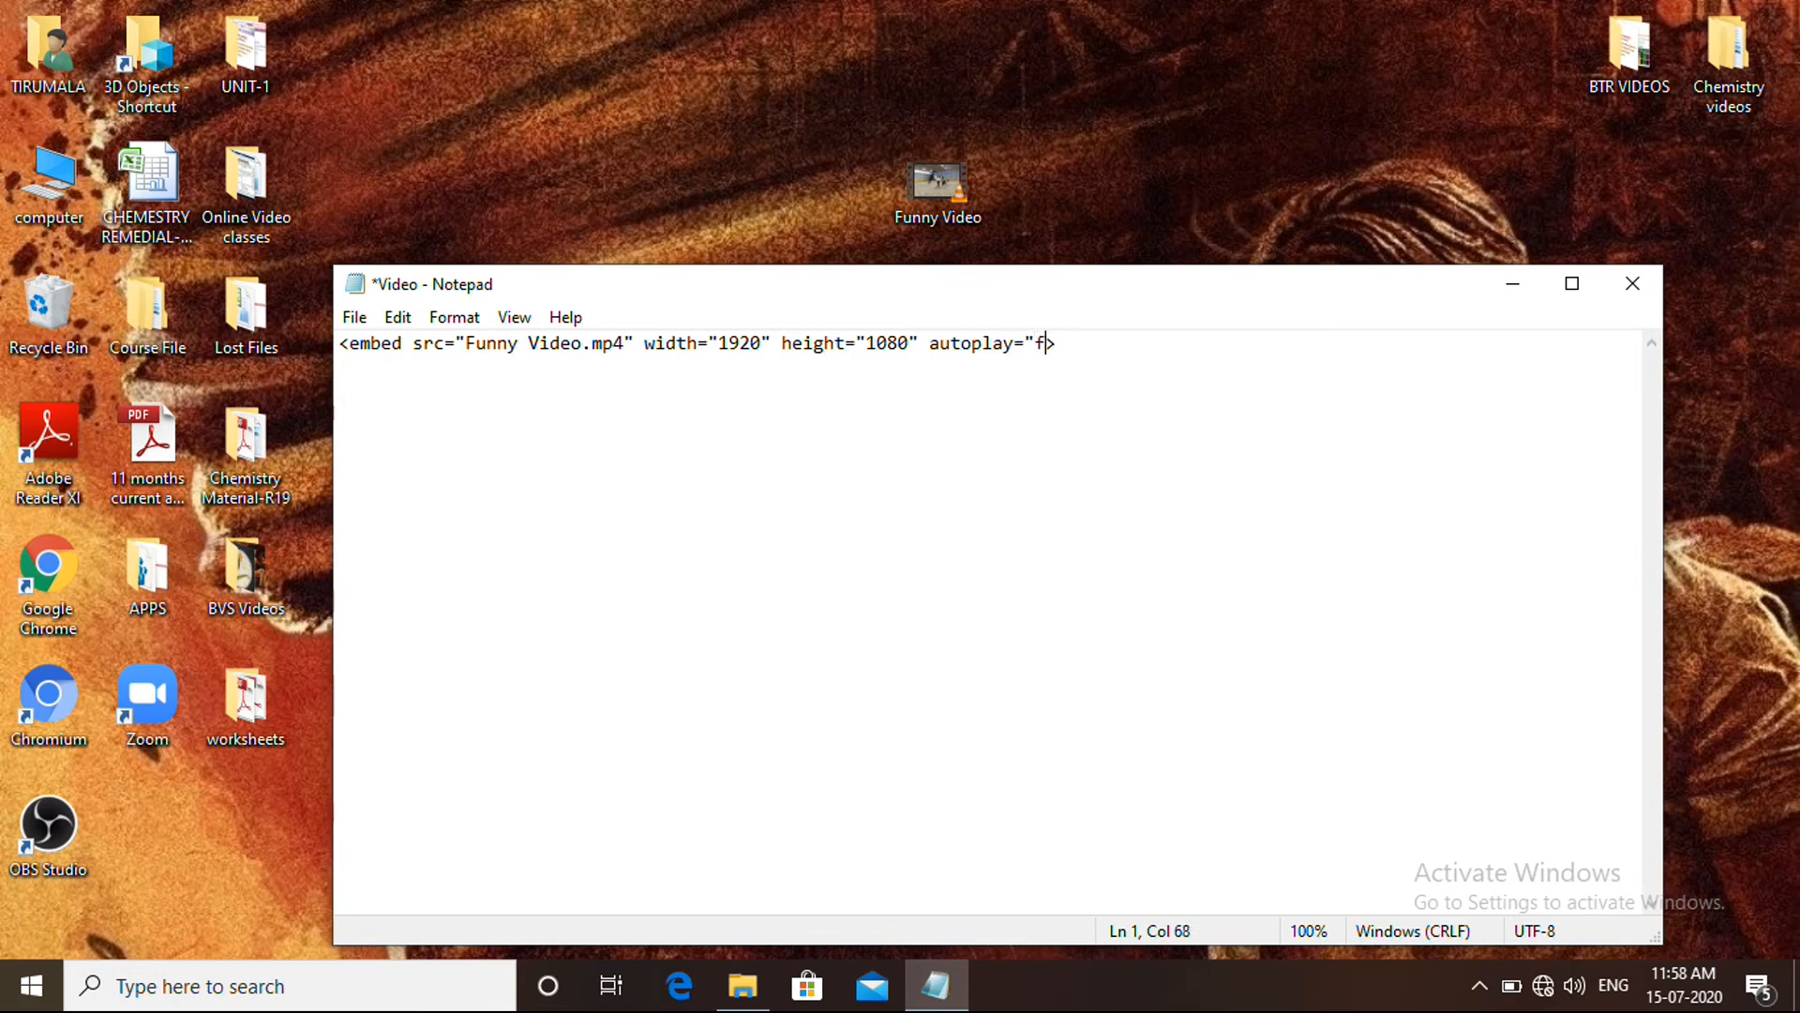
type("als")
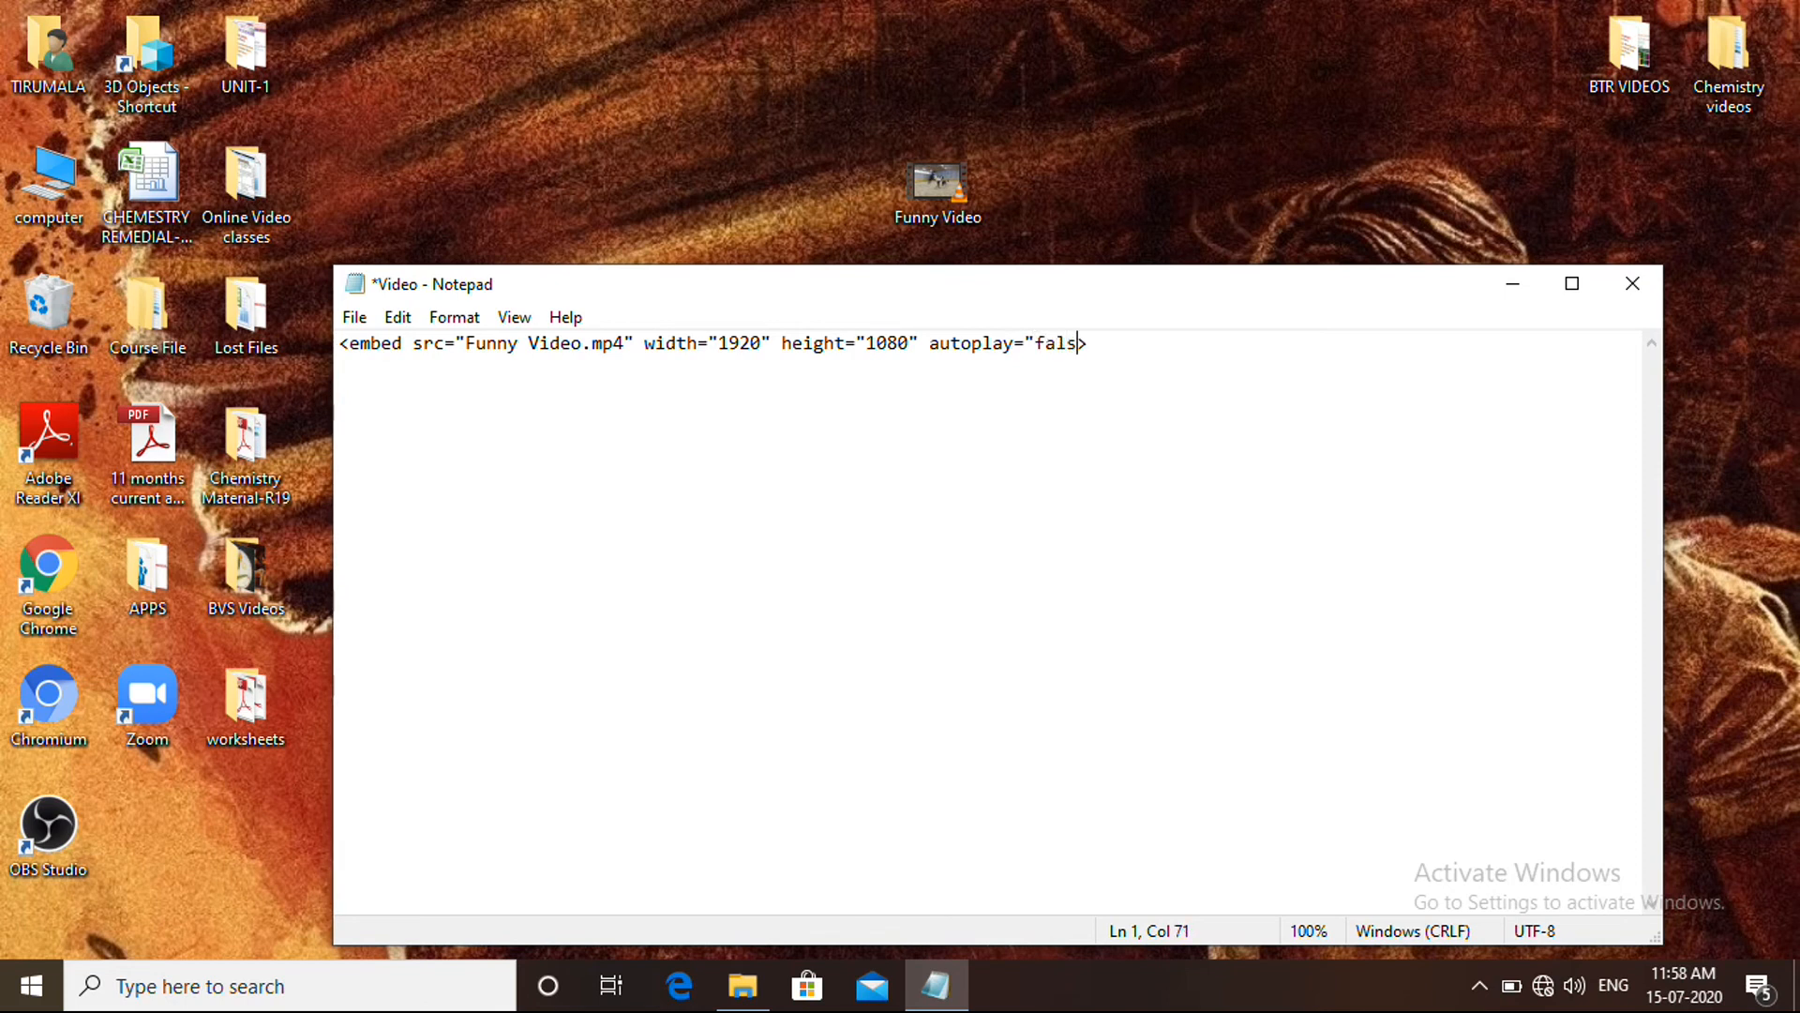
type("e\"")
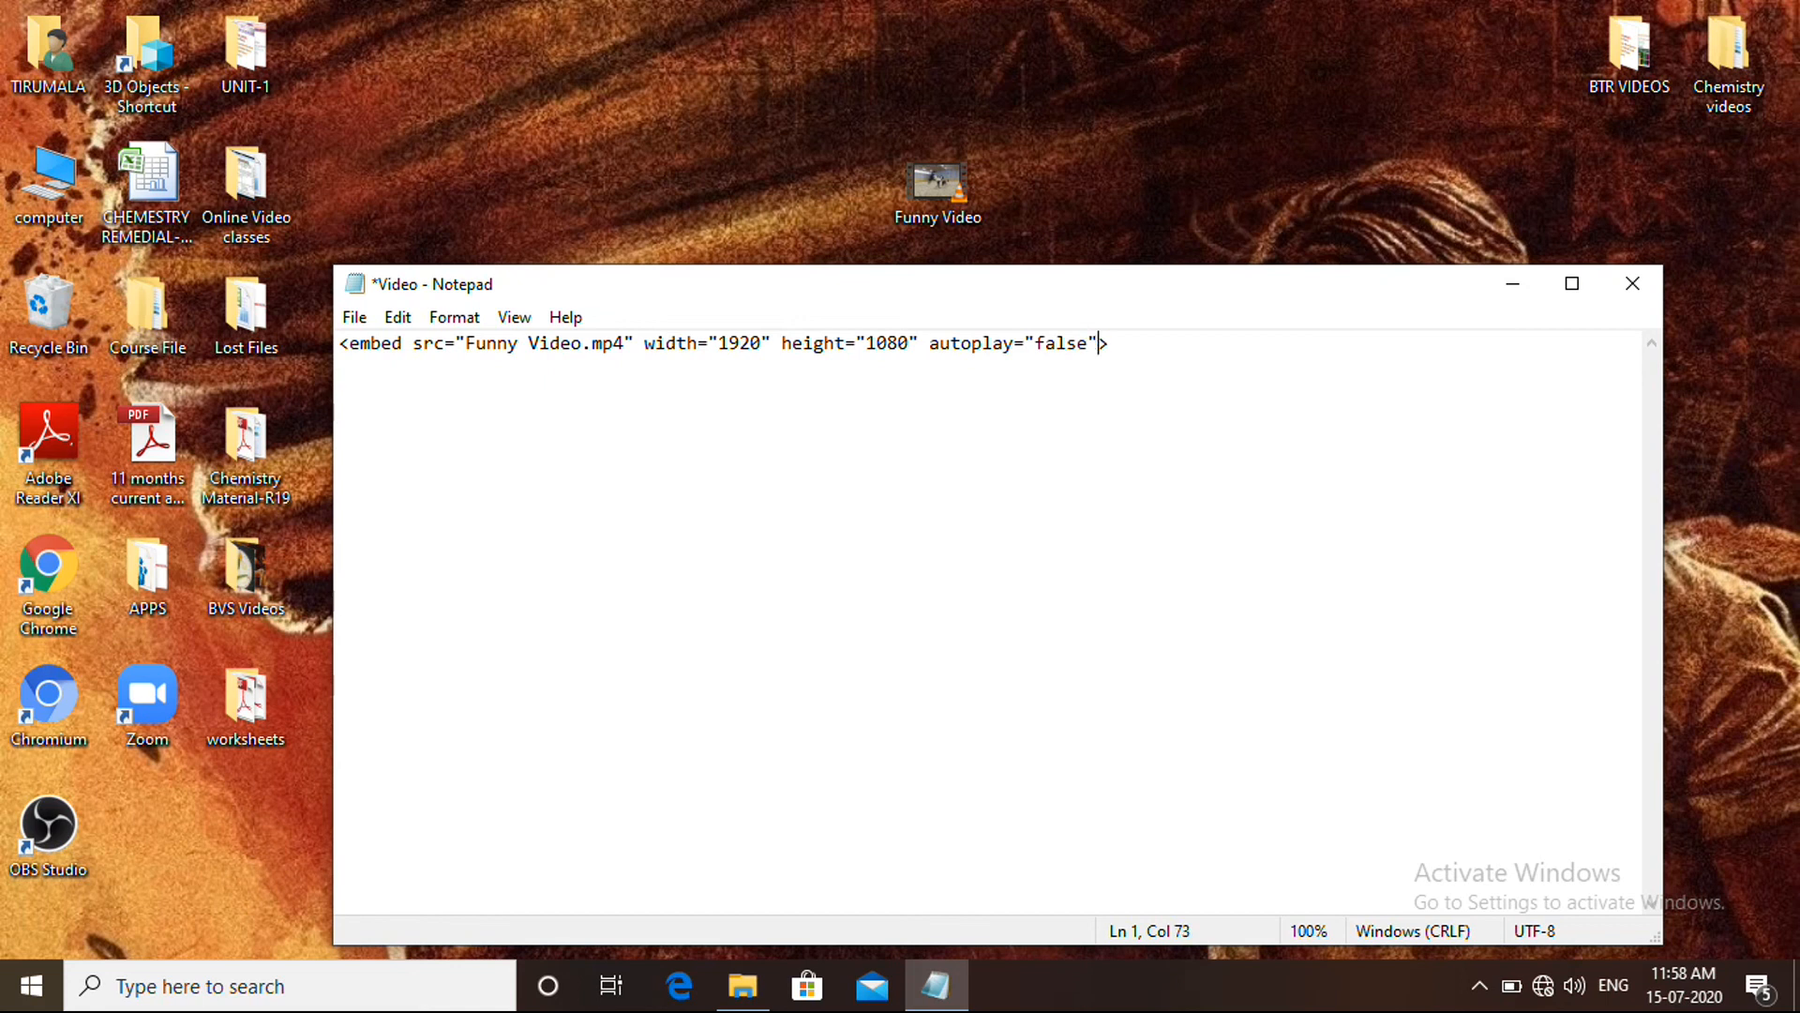
mouse_move(689, 405)
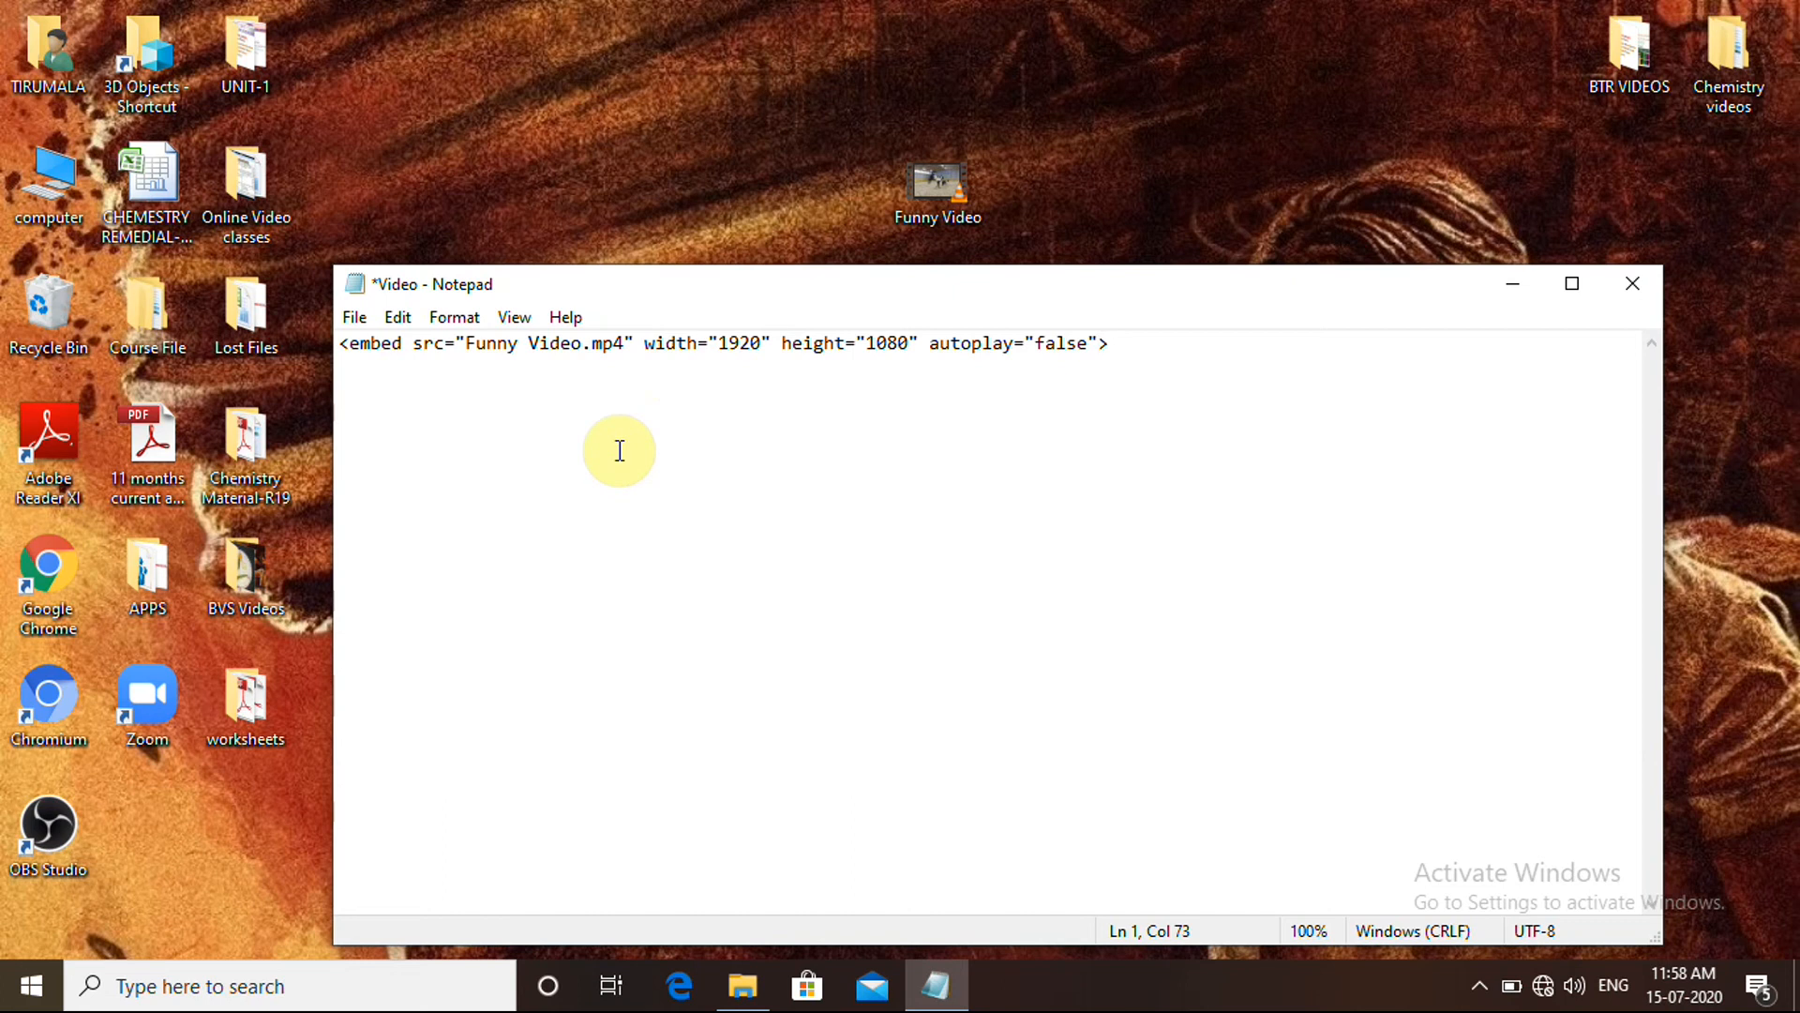
left_click(355, 317)
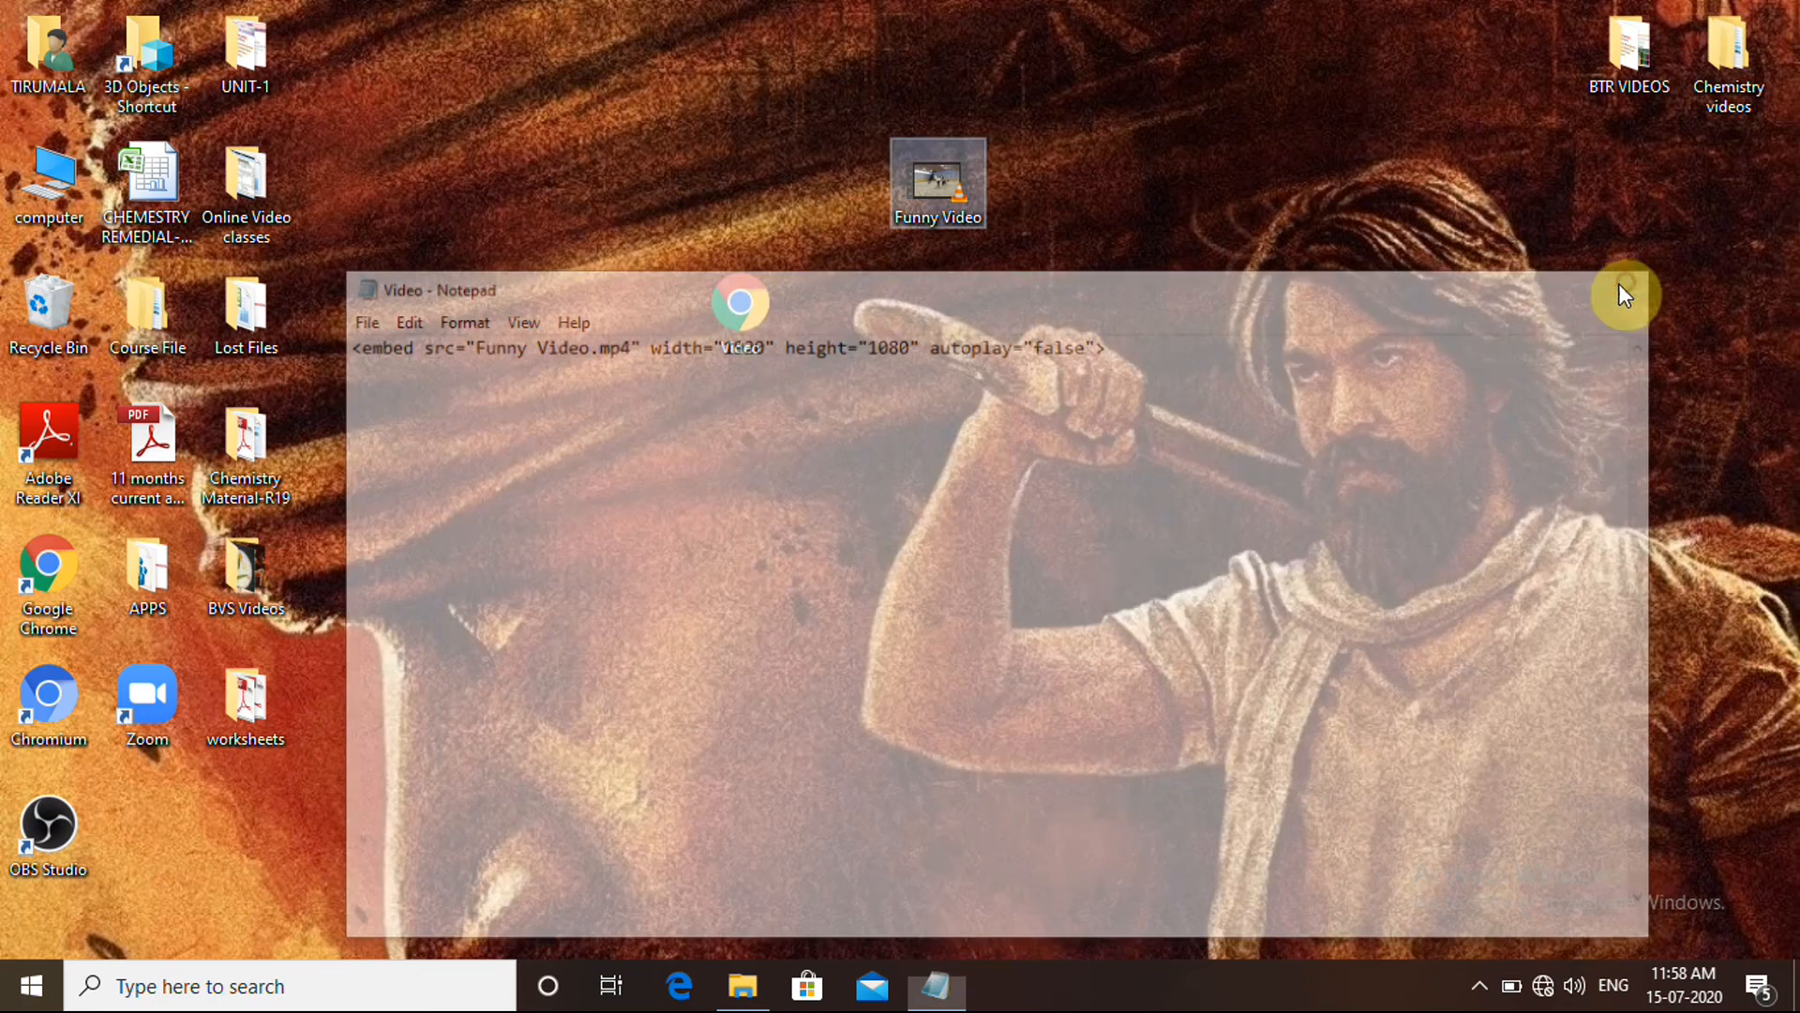
mouse_move(744, 330)
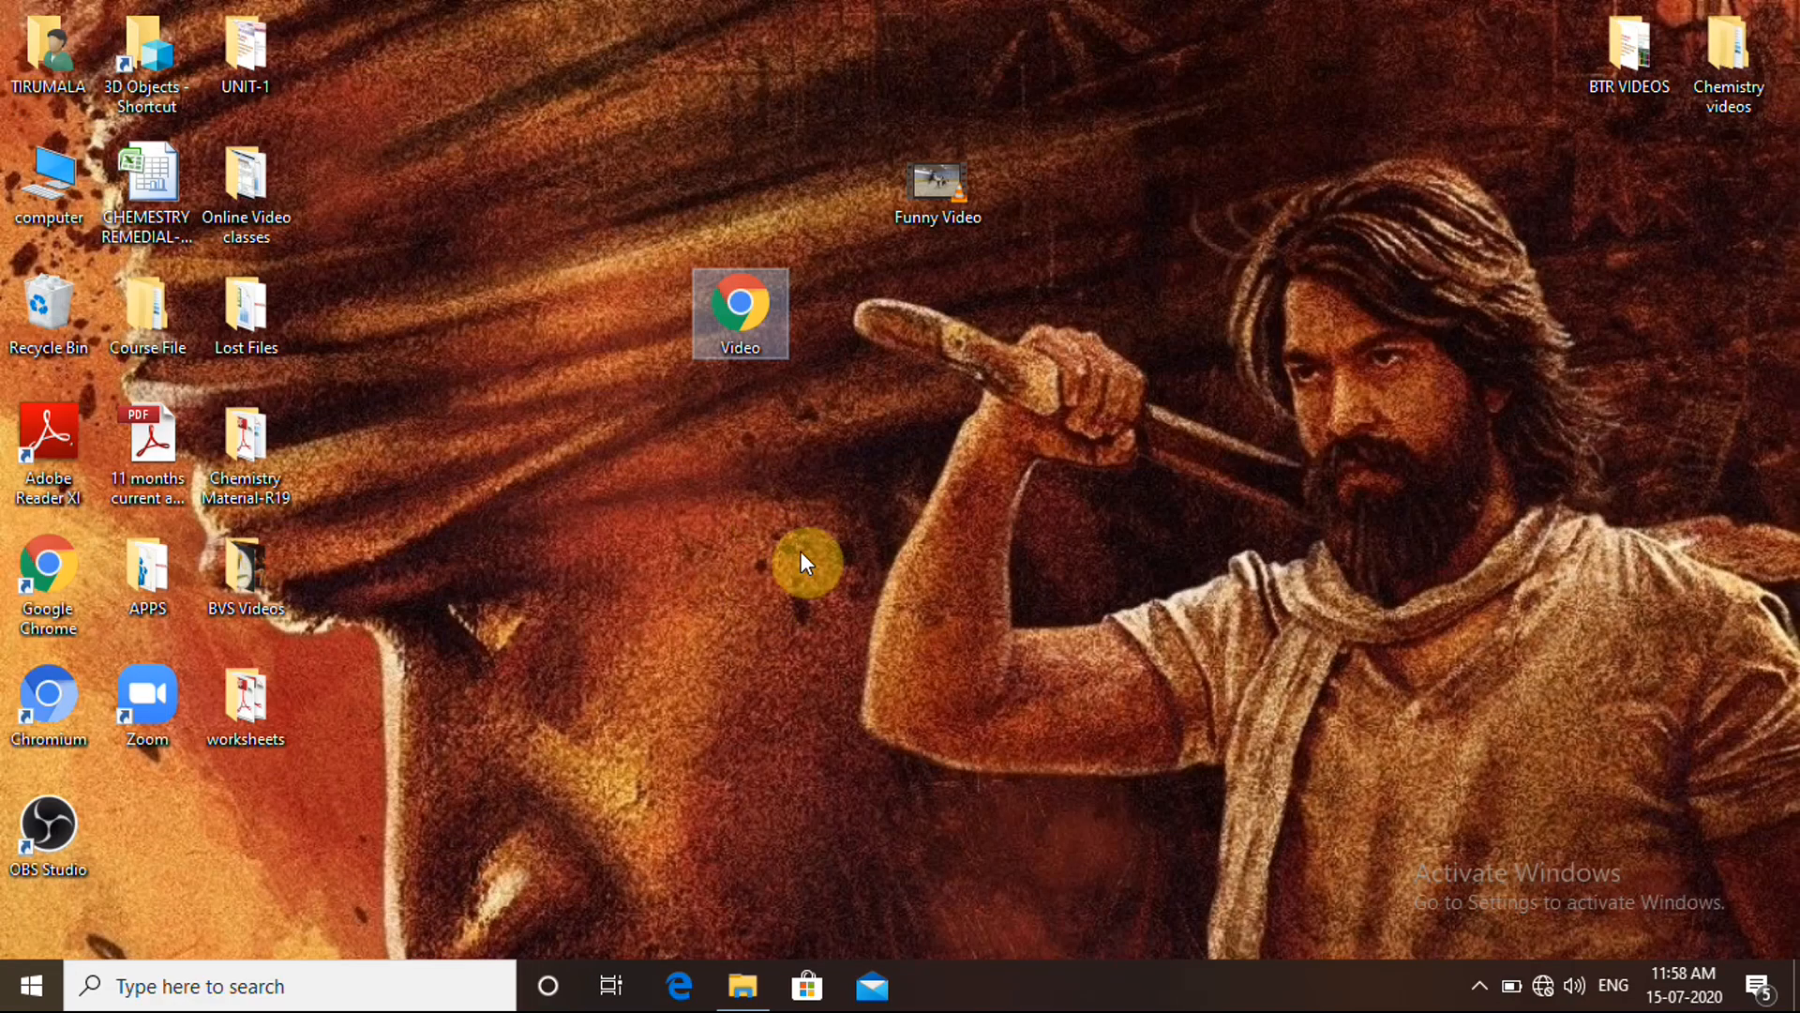
mouse_move(786, 575)
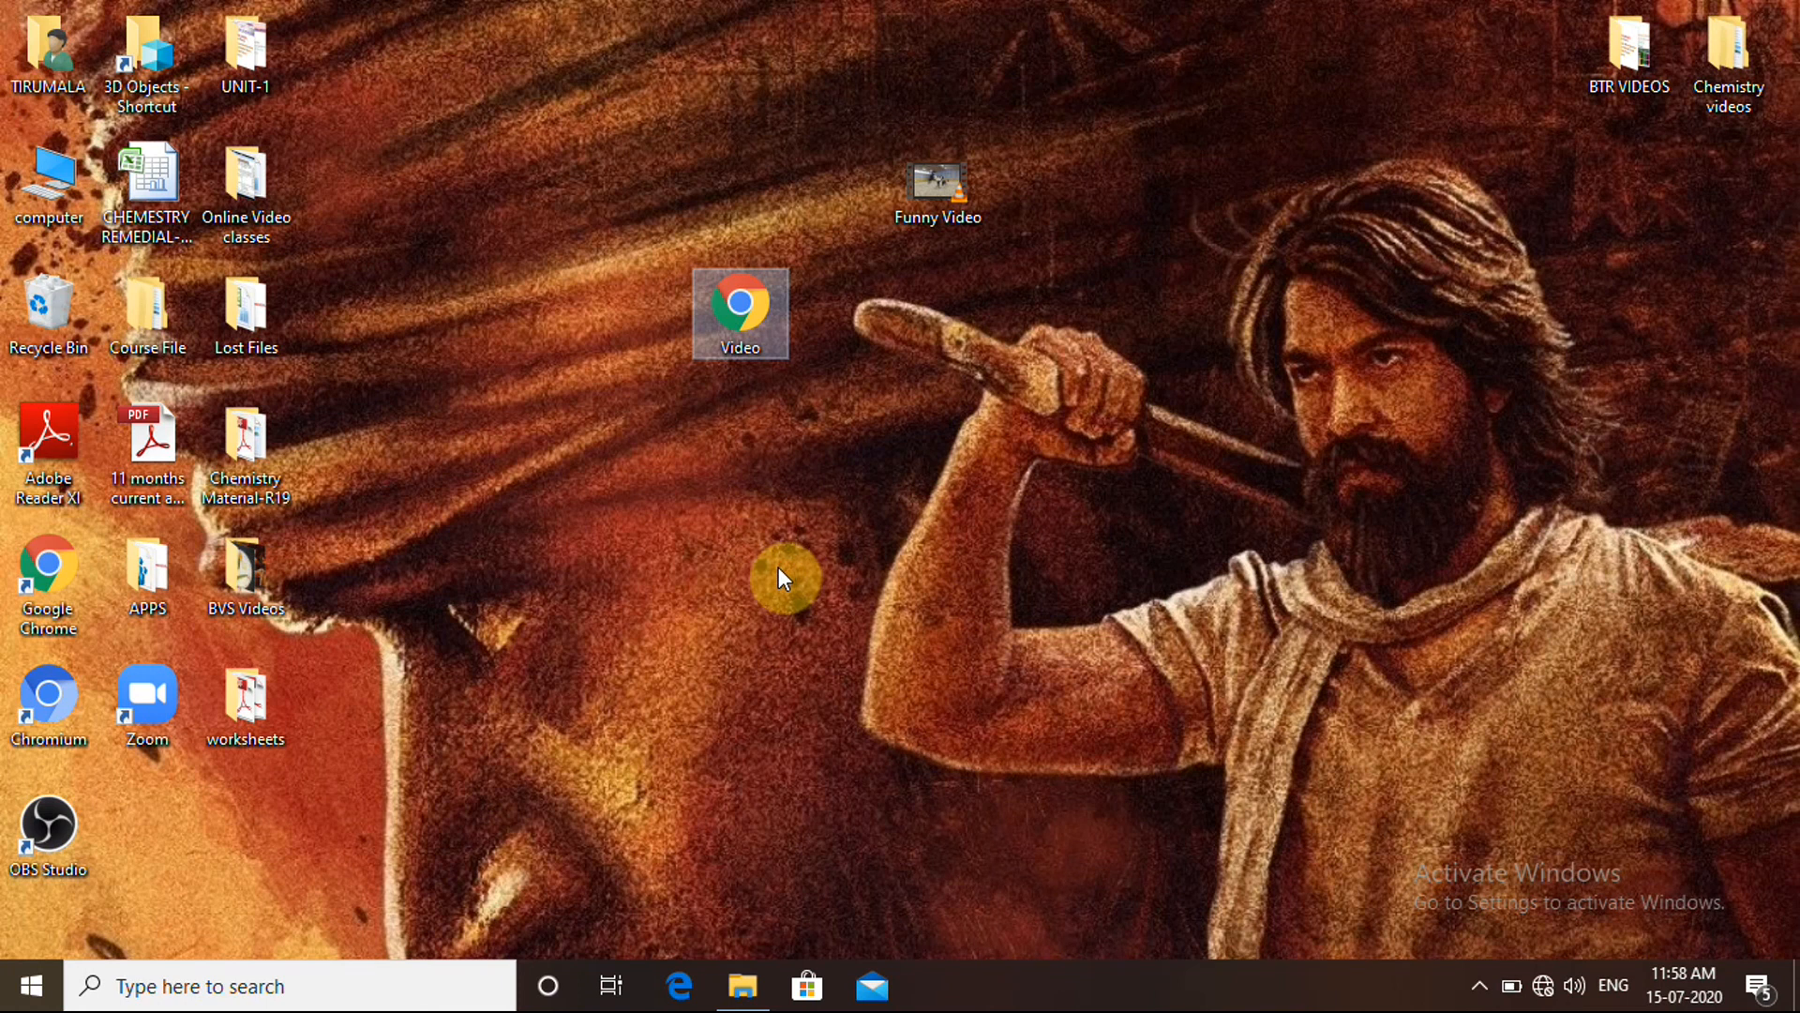